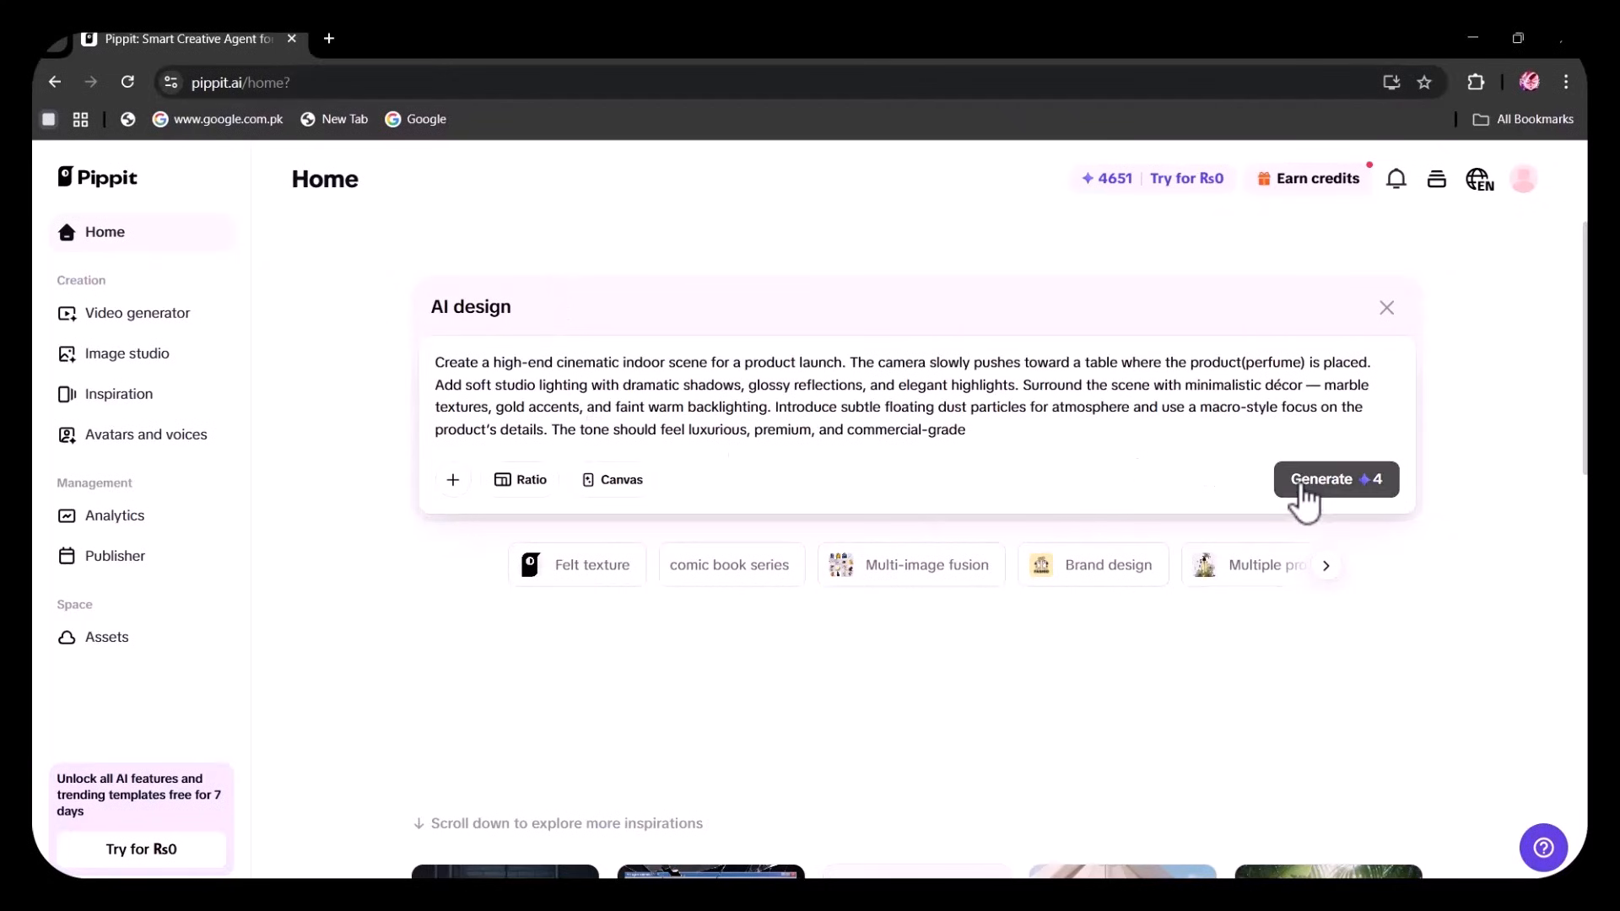
Load the pippit.ai website in a new browser tab
left_click(1335, 479)
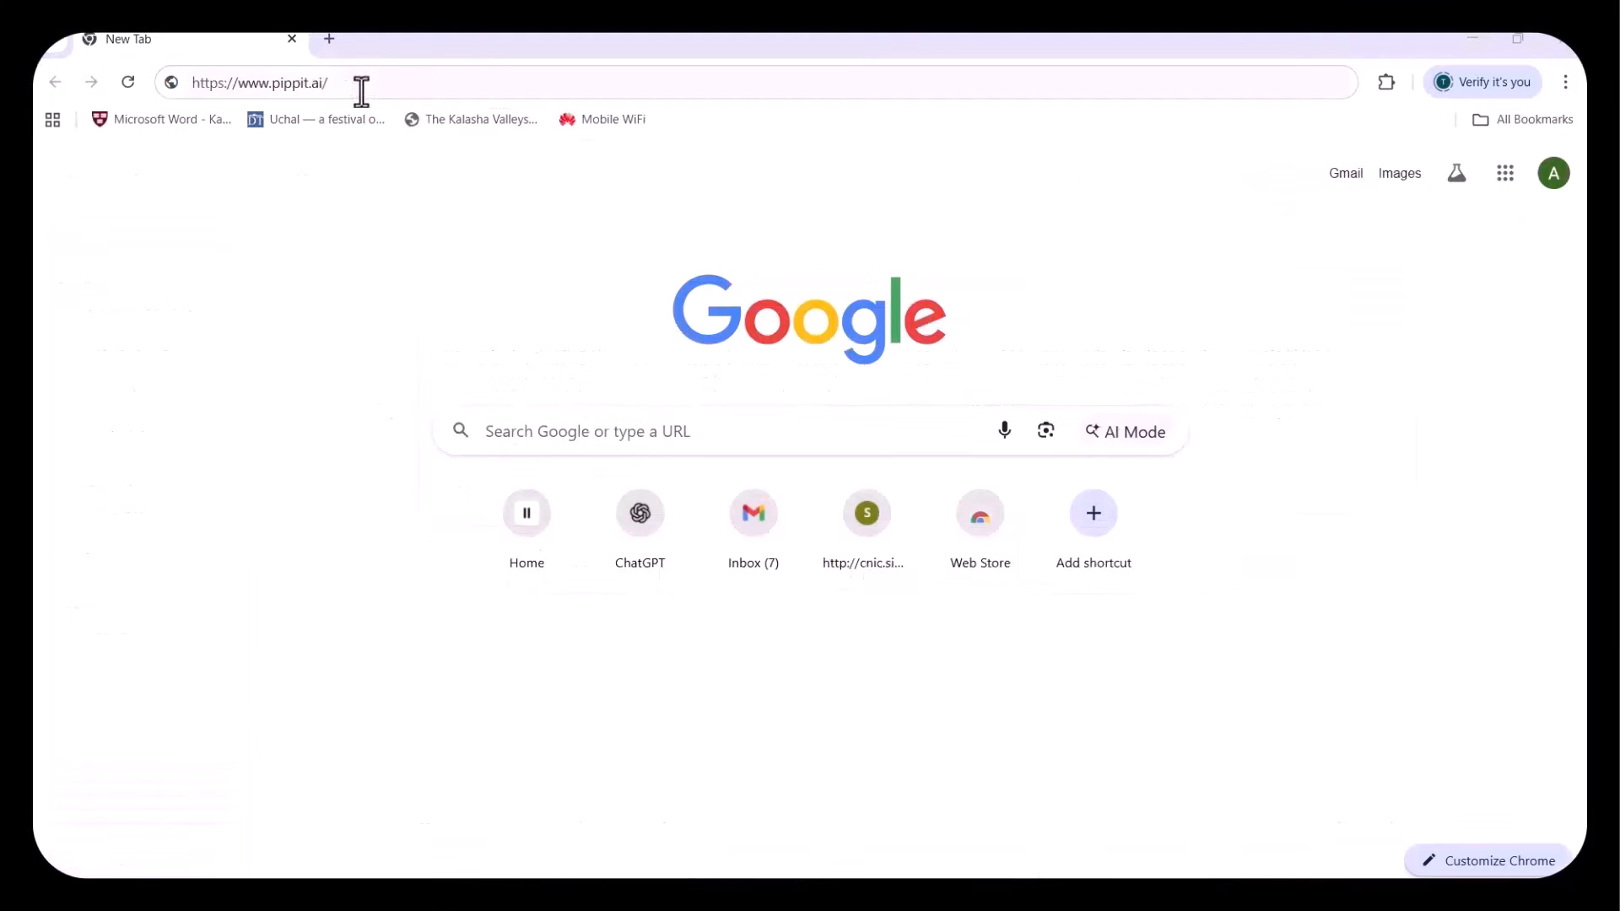
key("Enter")
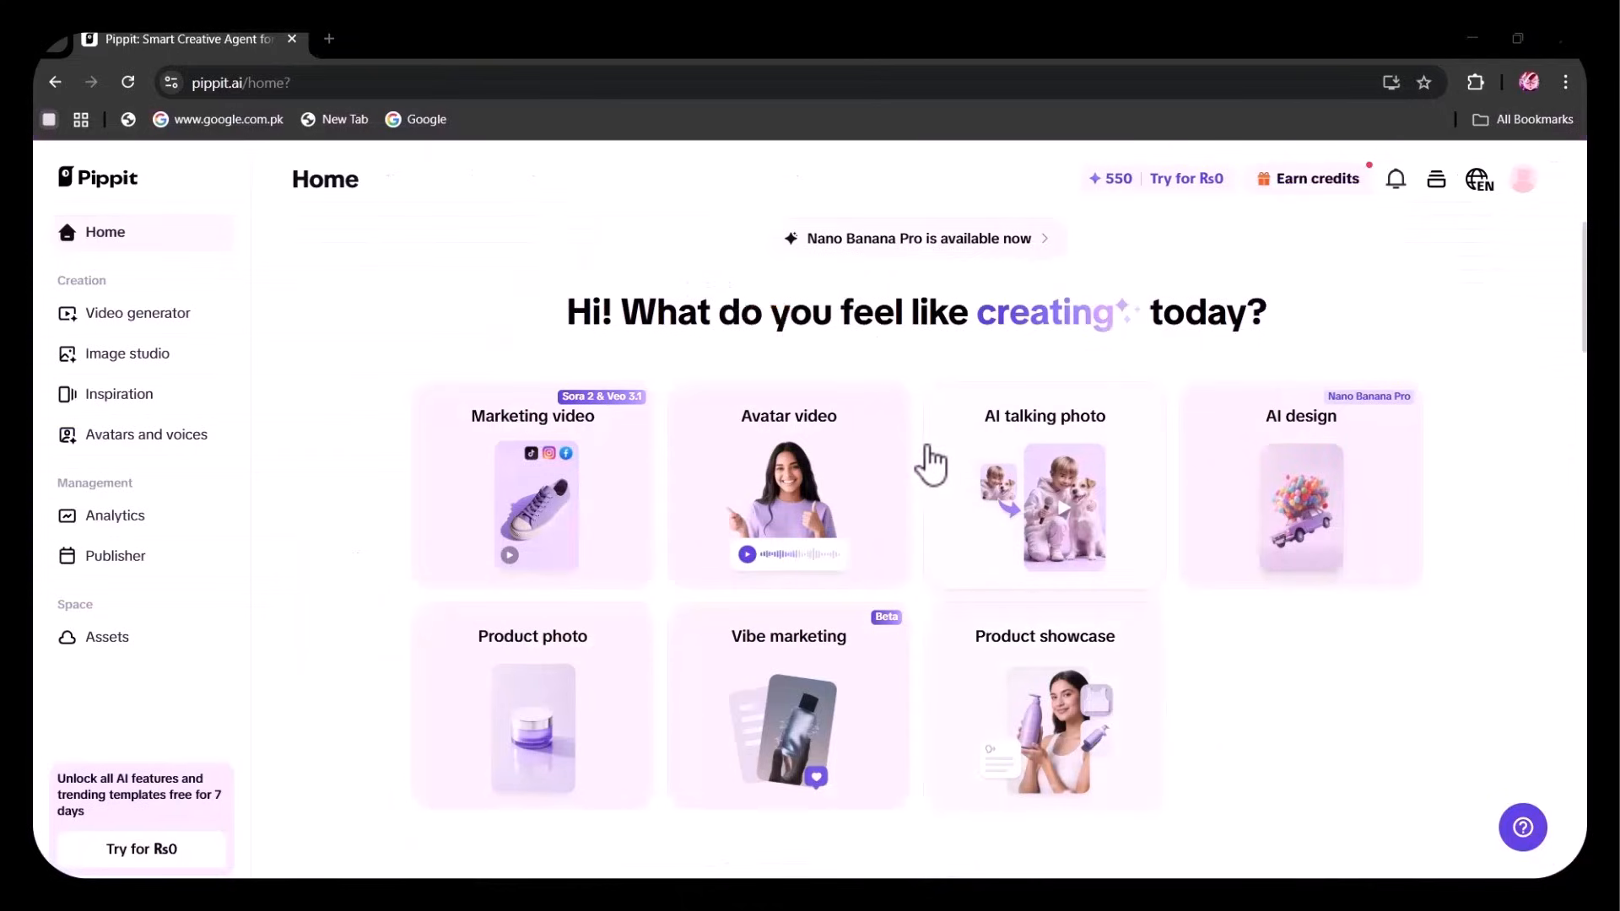
mouse_move(824, 251)
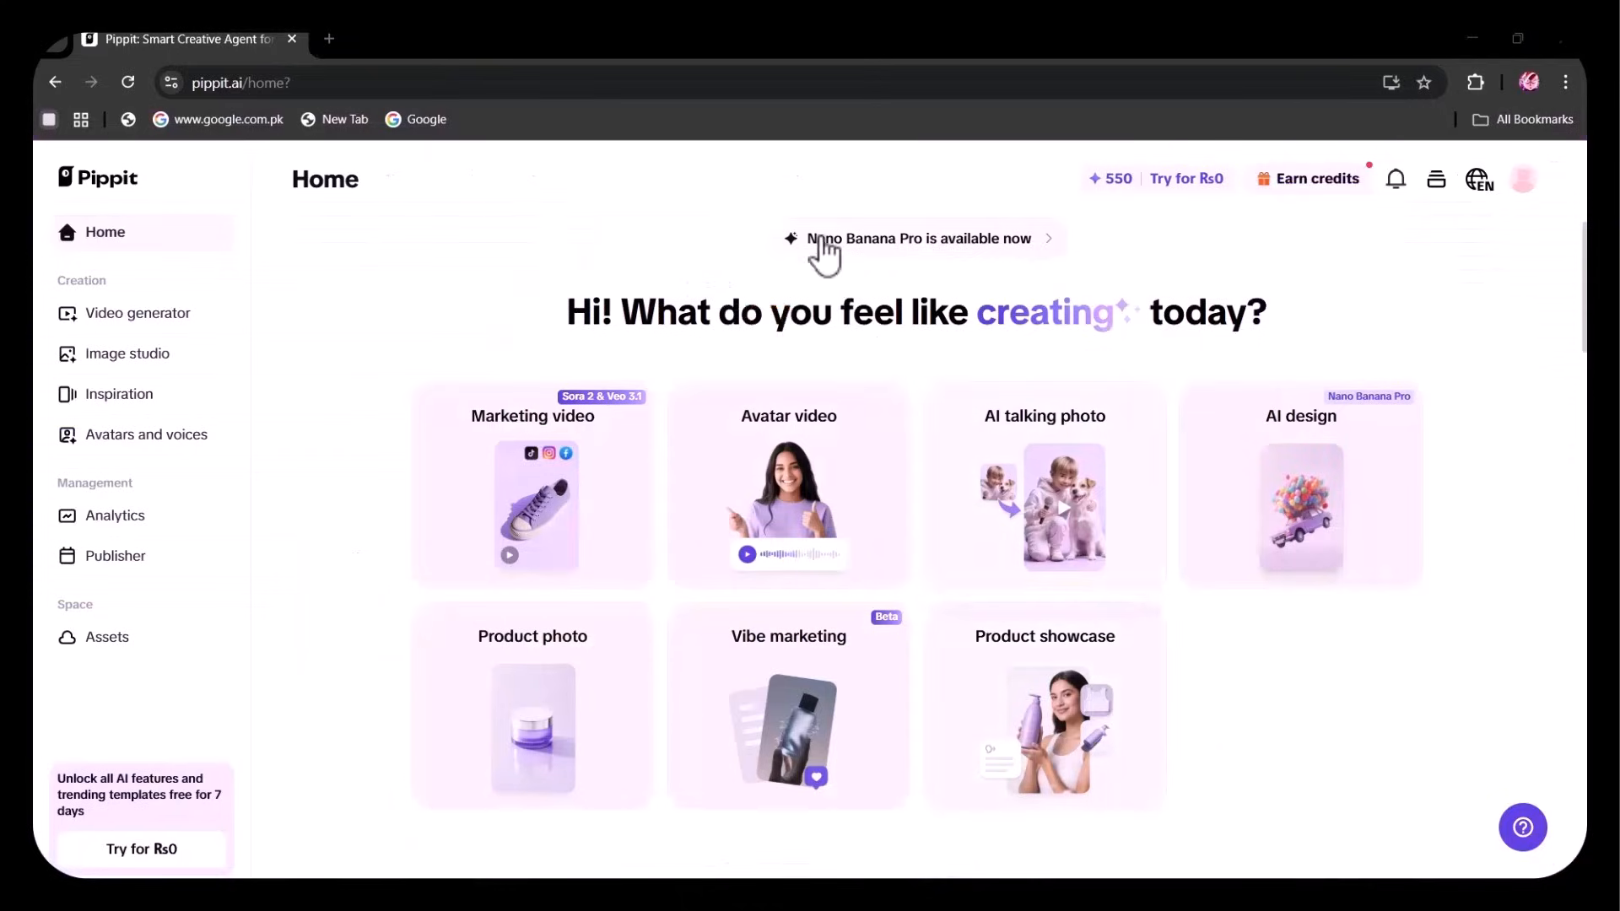
mouse_move(1280, 506)
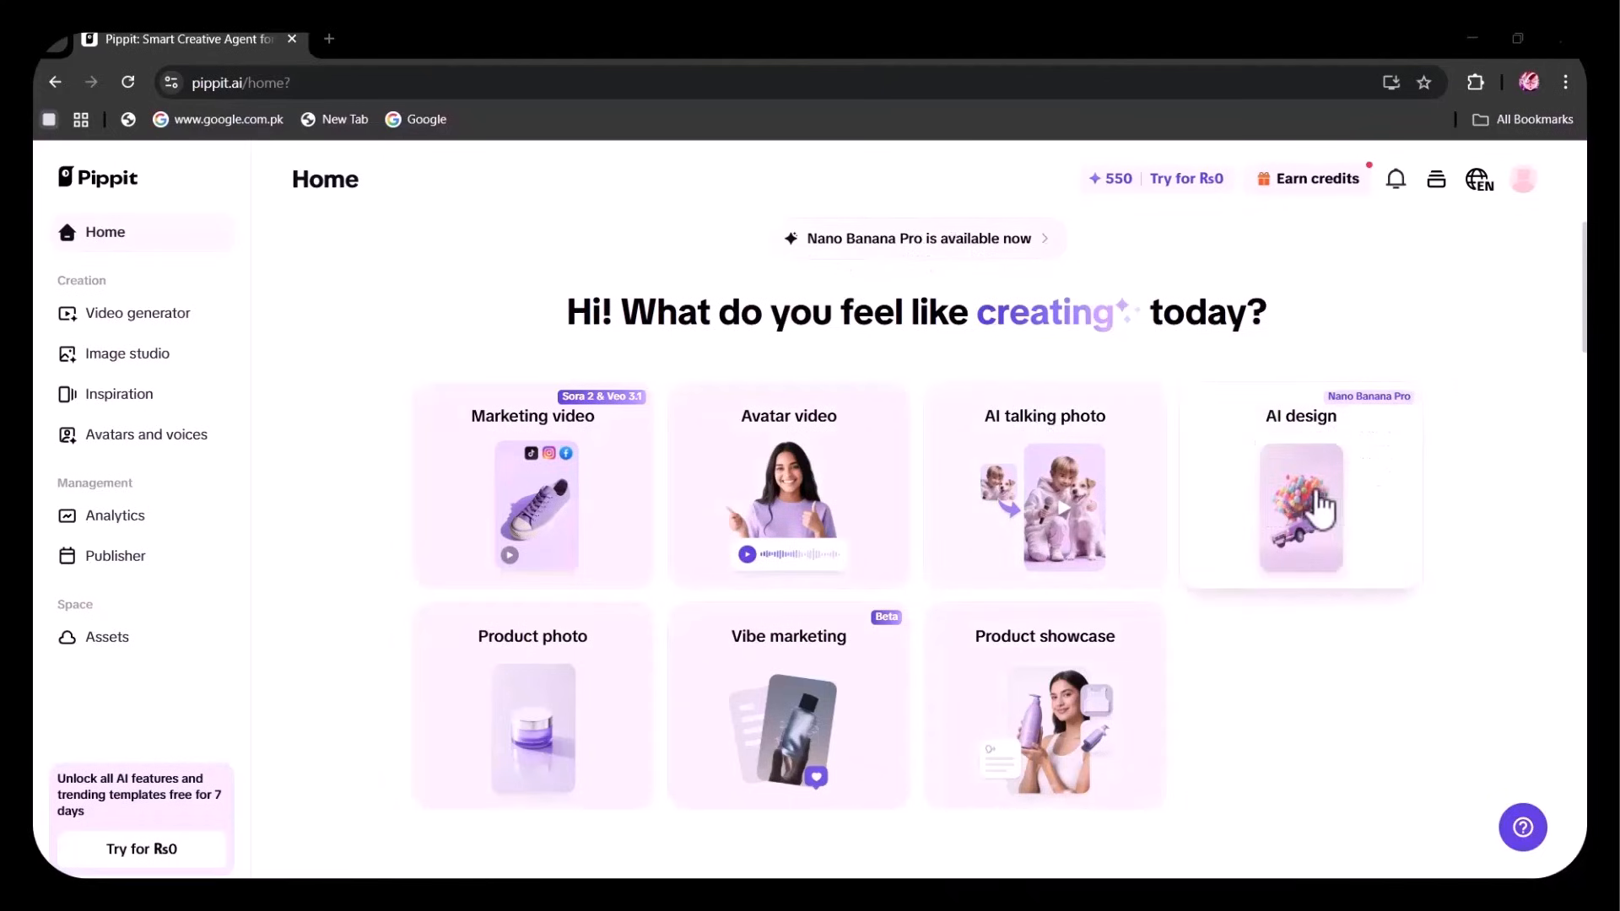
Scroll down through the Image inspiration gallery
scroll("down", 3)
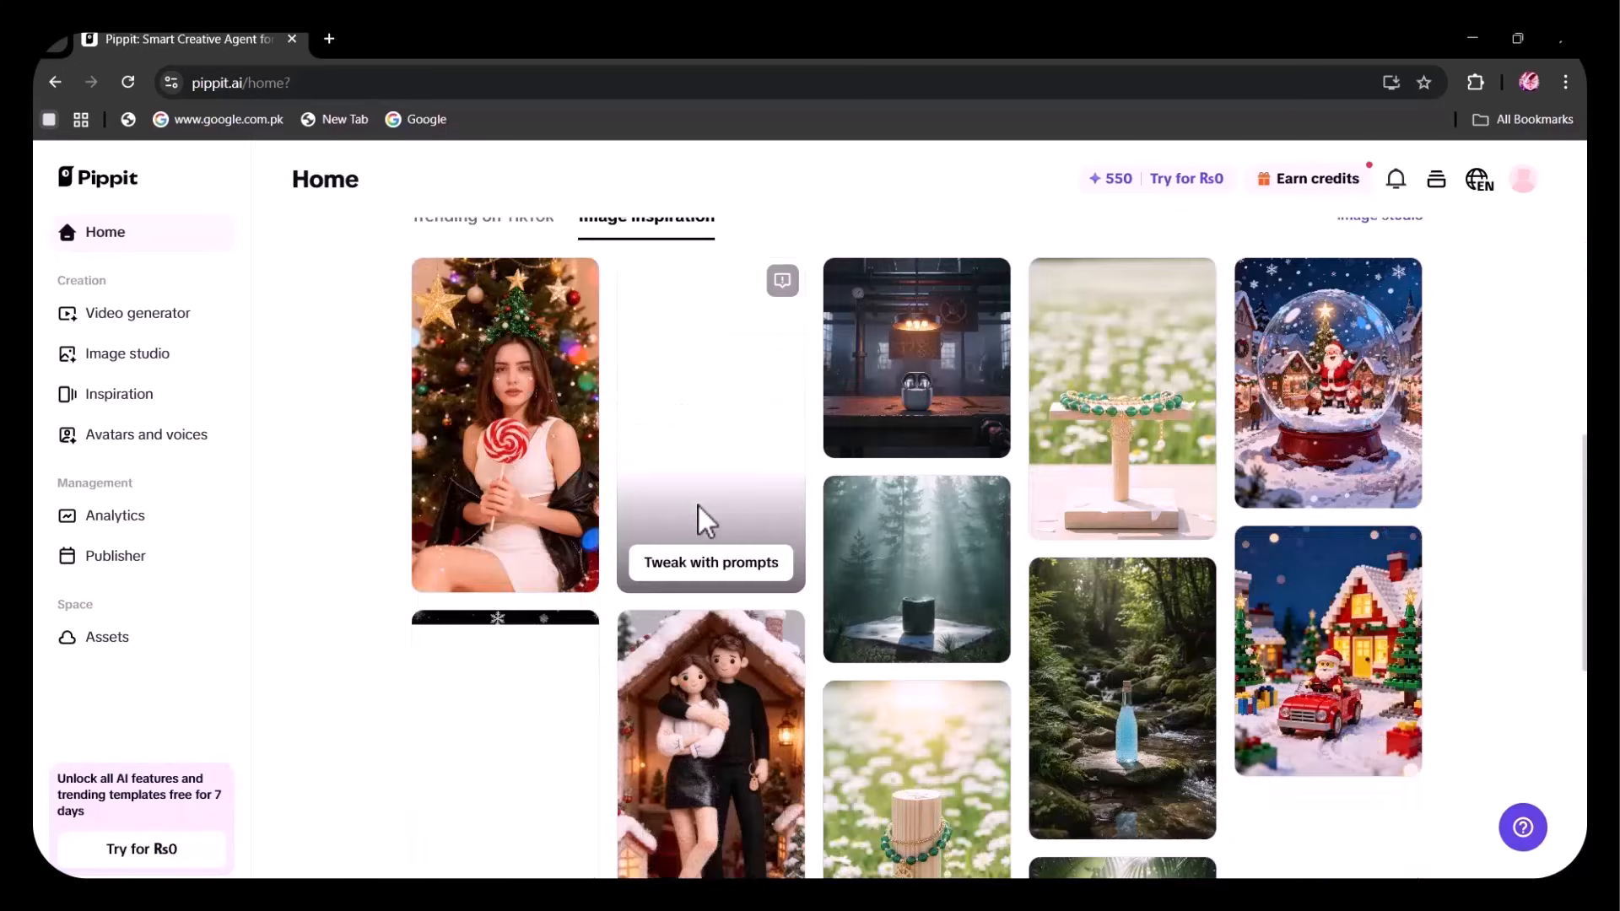
scroll("down", 3)
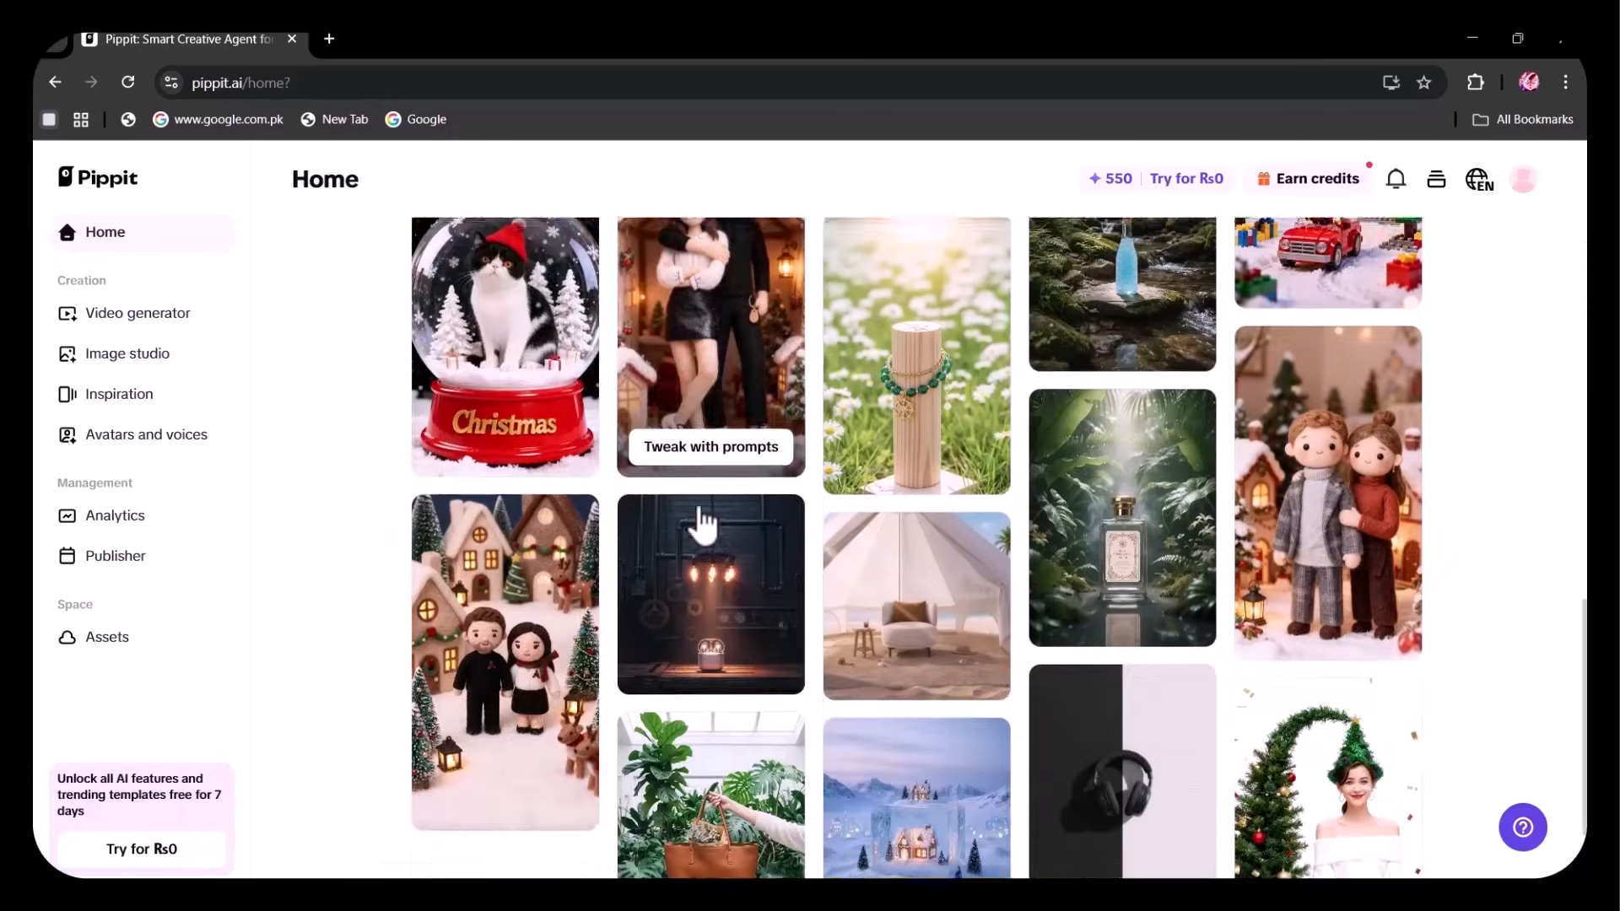
scroll("down", 3)
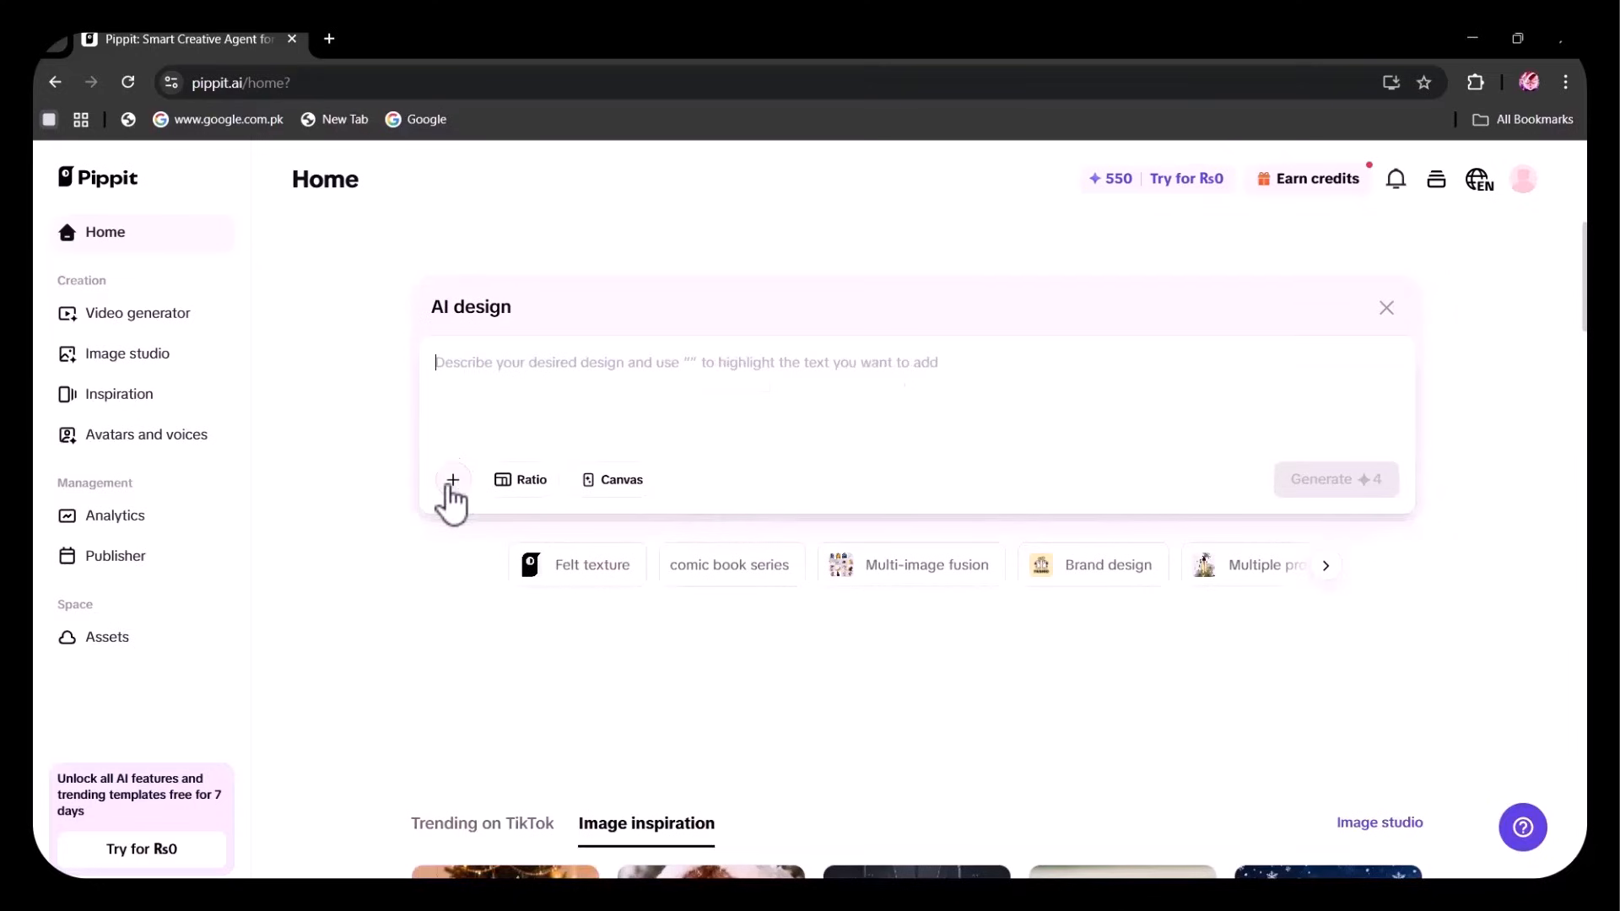
left_click(452, 480)
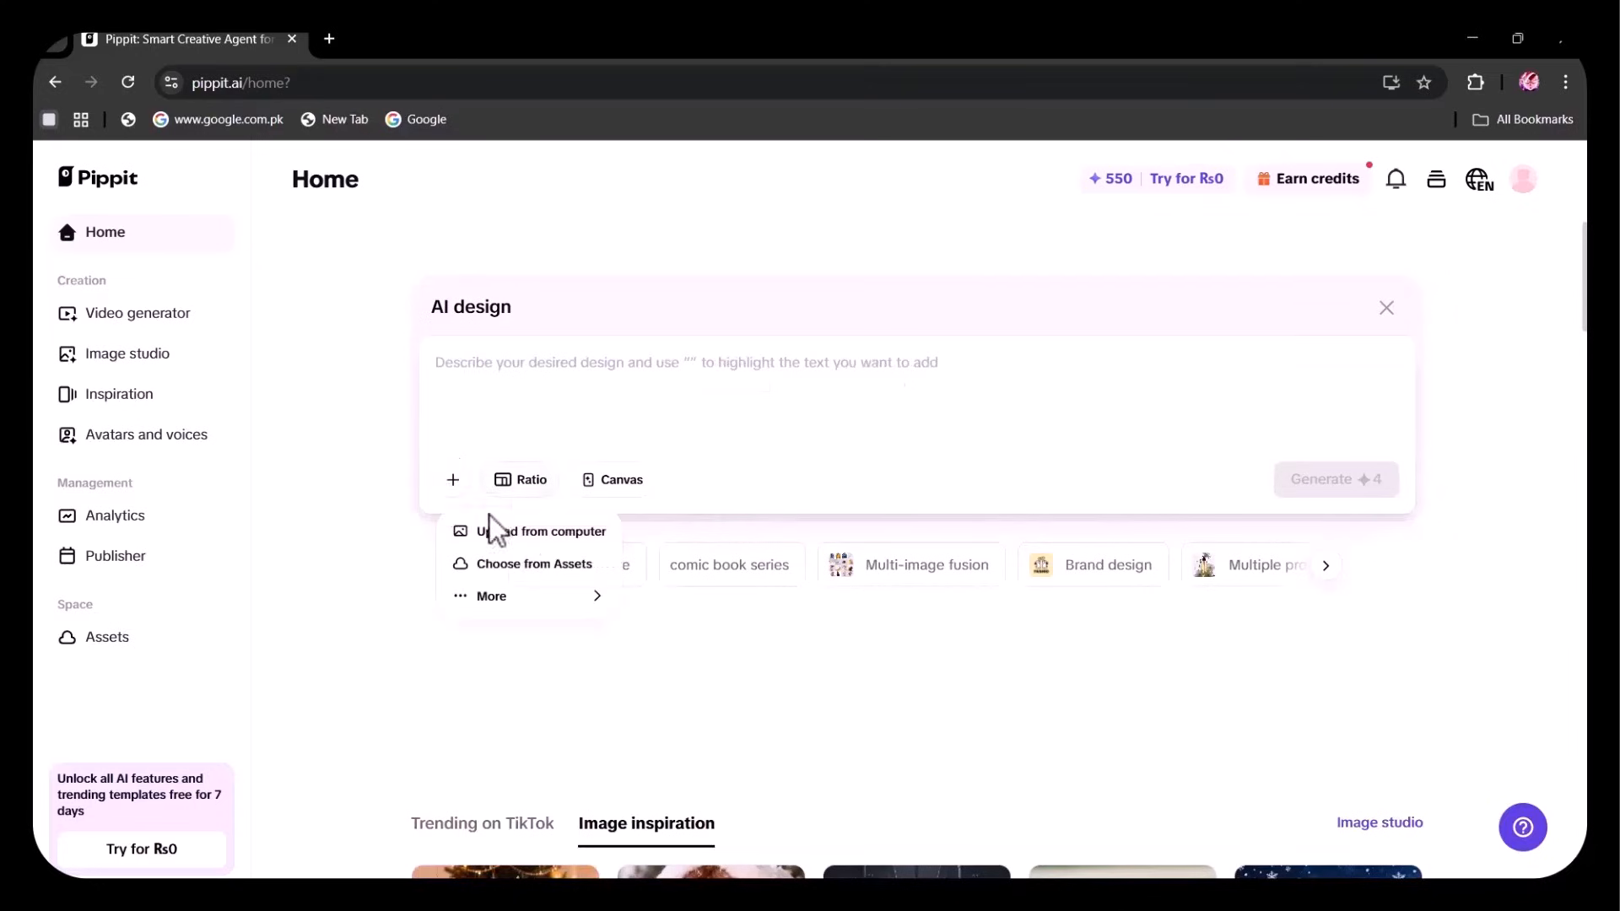
mouse_move(516, 568)
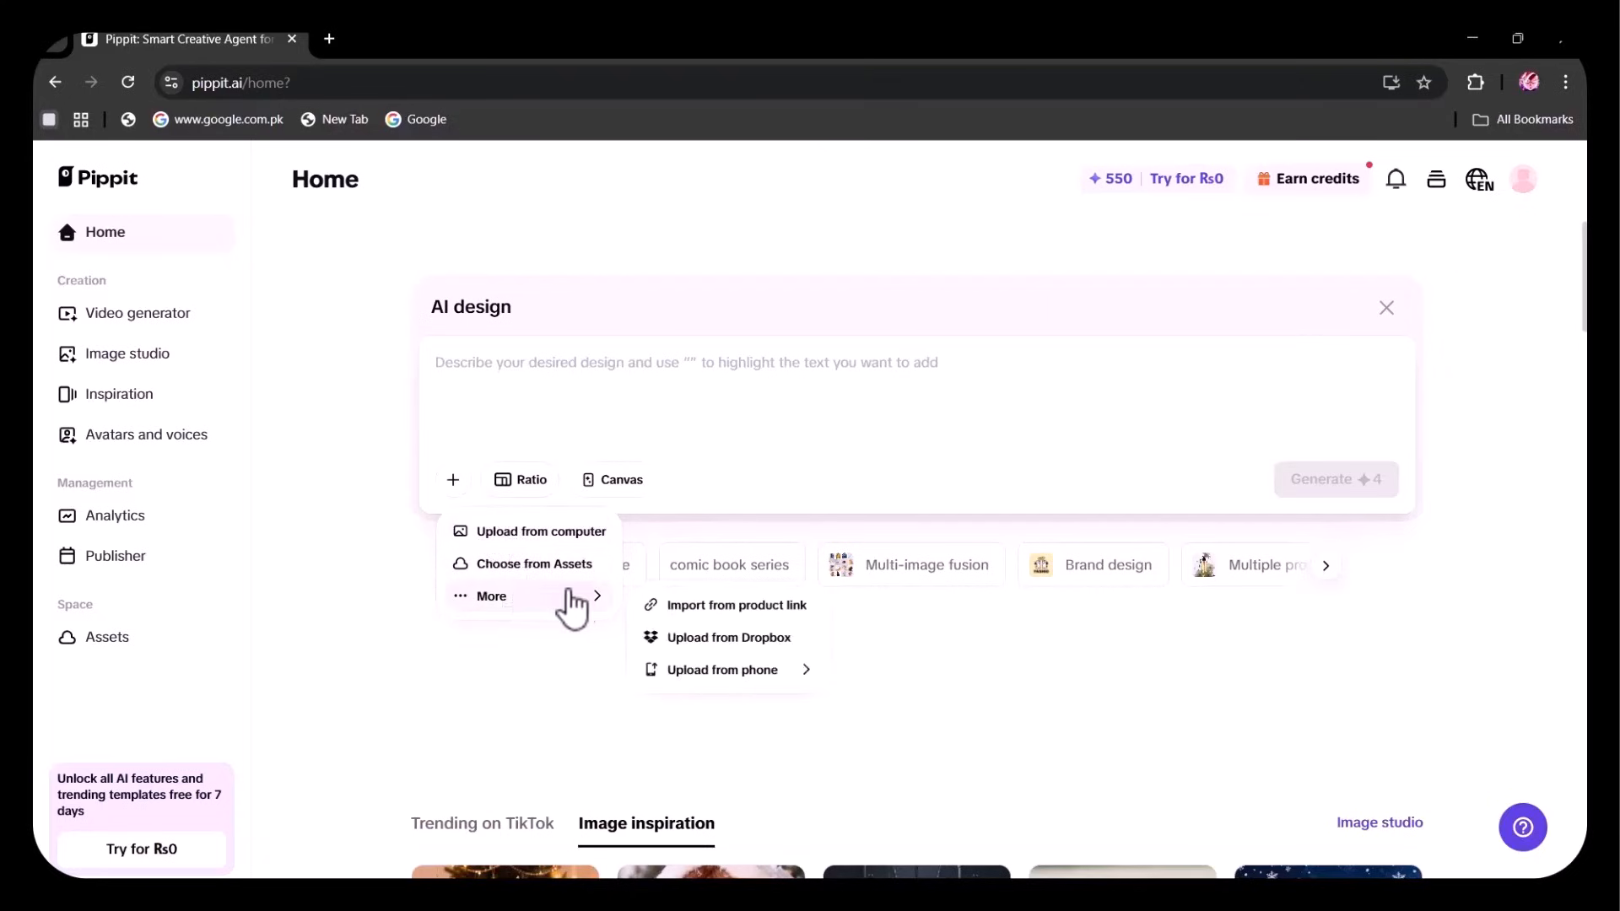
mouse_move(706, 644)
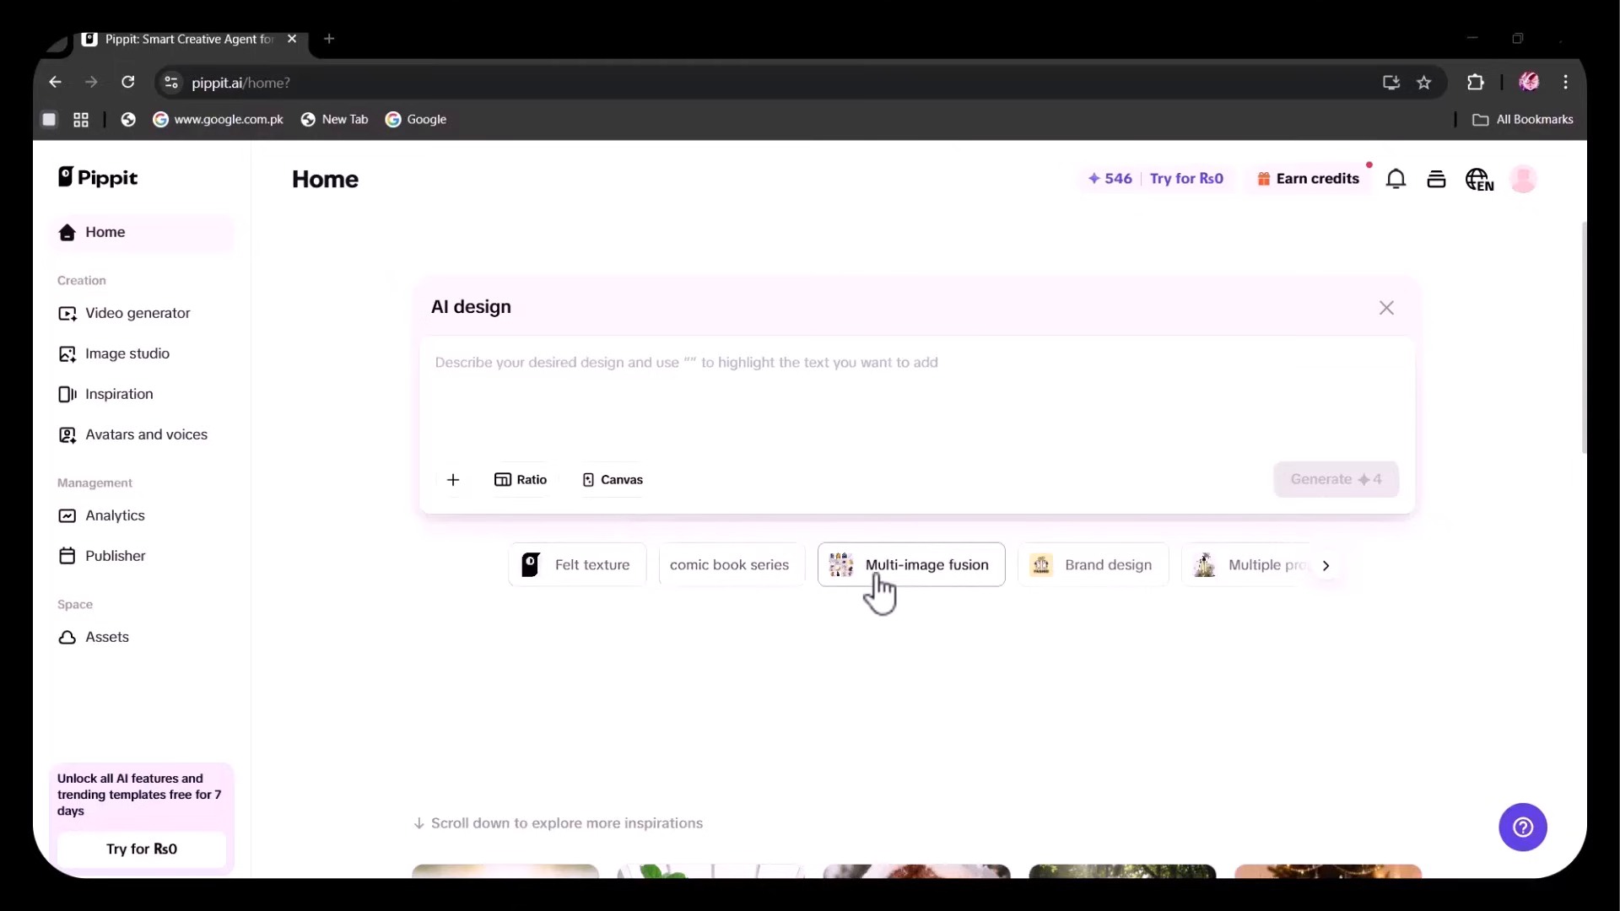
left_click(1326, 565)
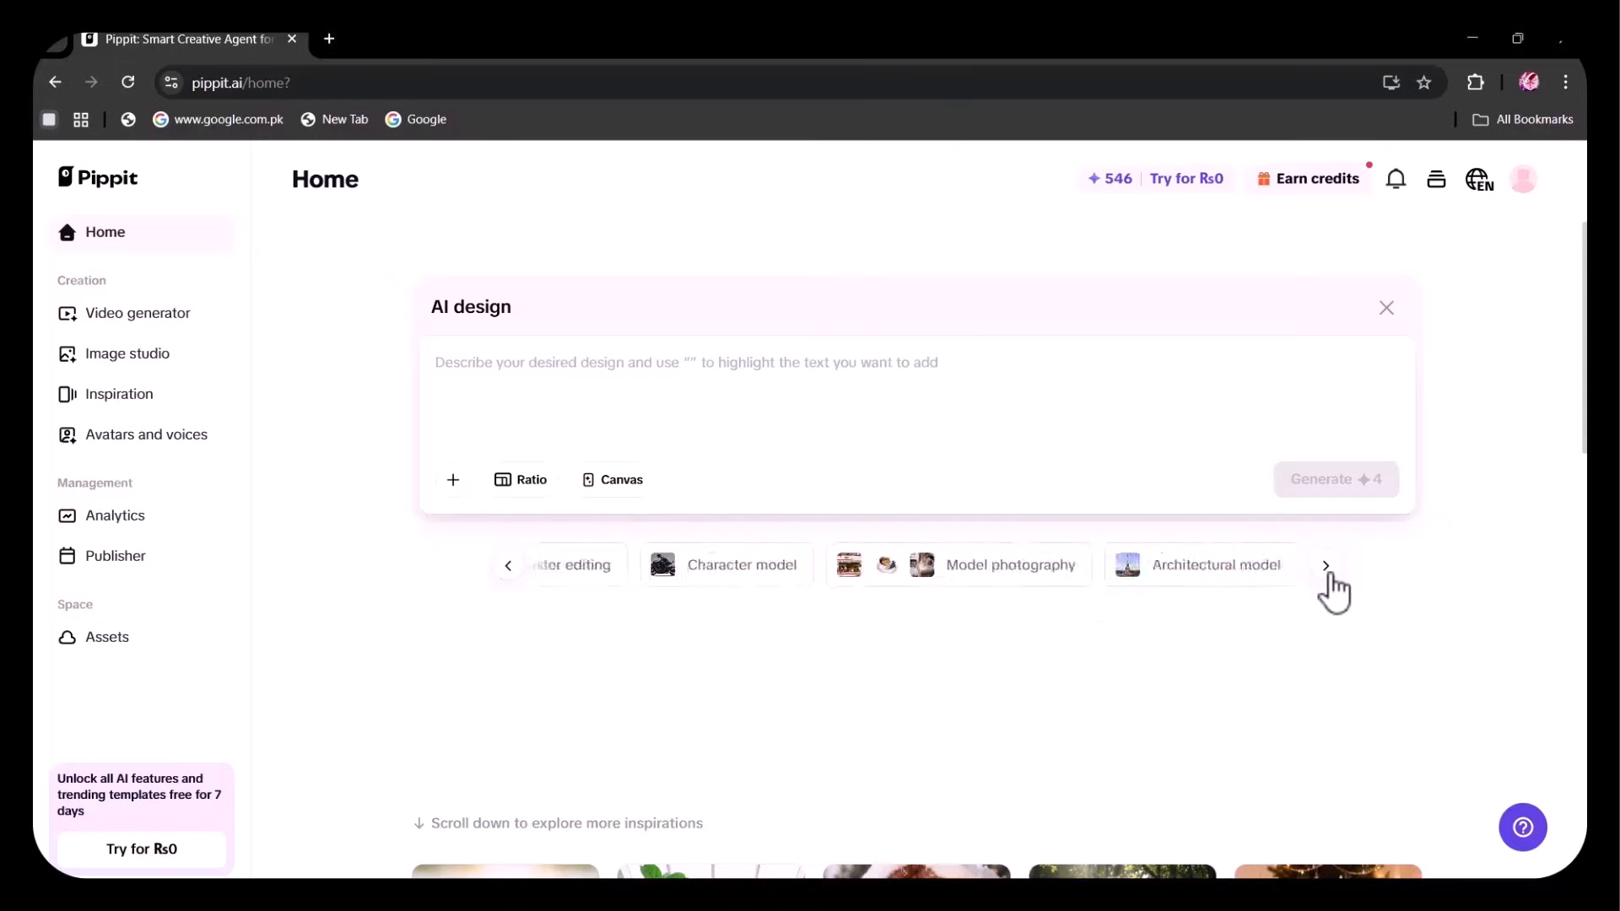
left_click(1325, 565)
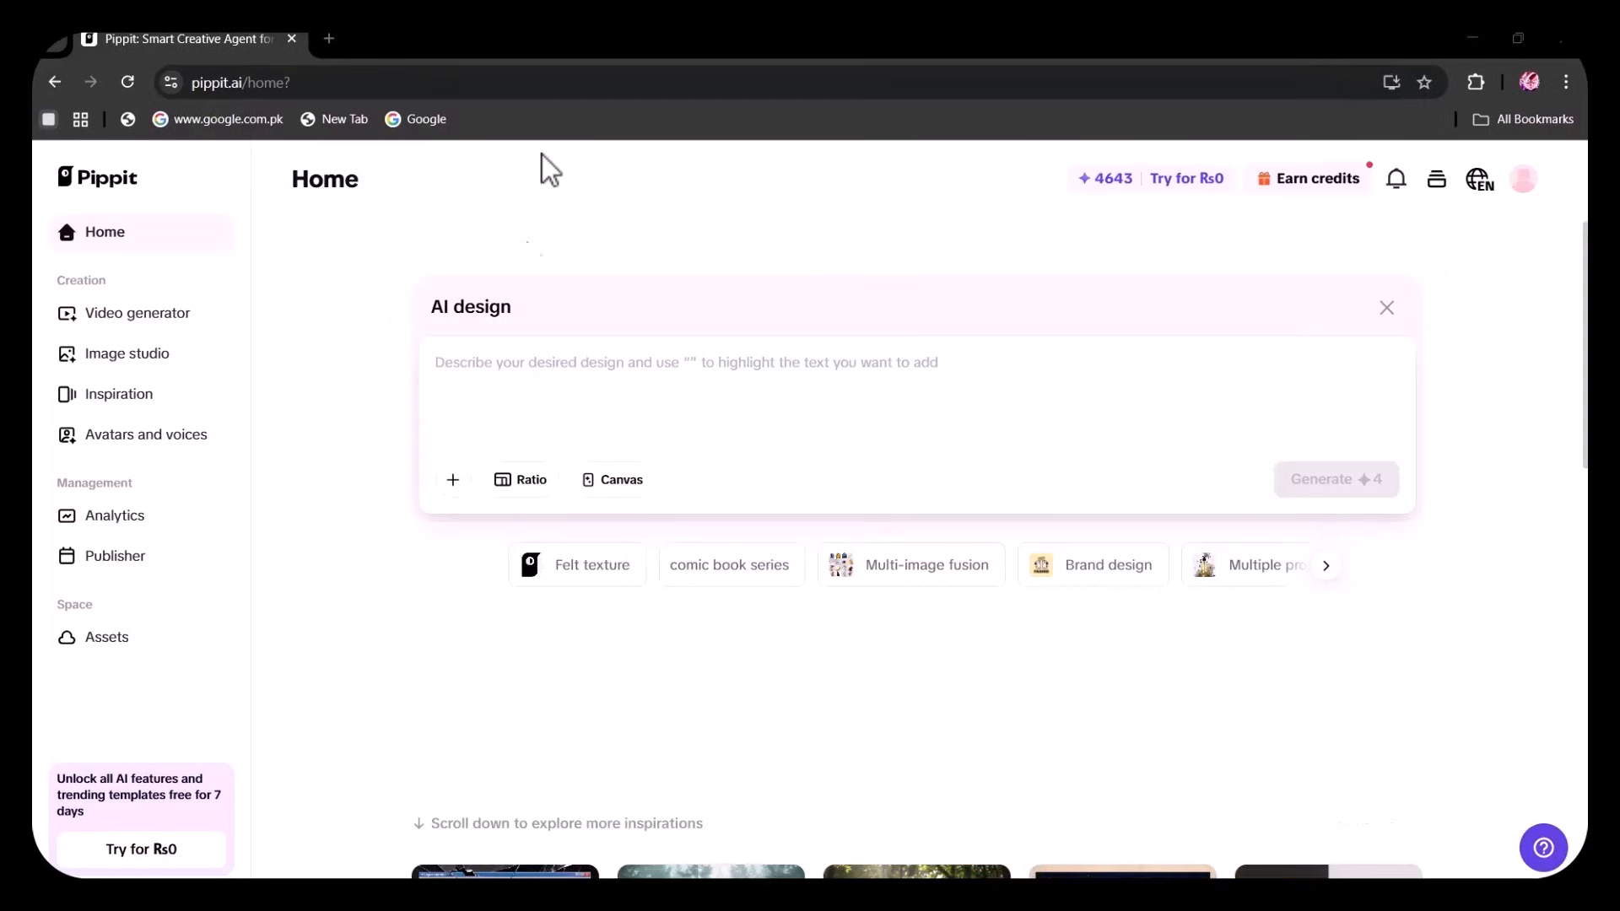
Generate from 'labeled image of smartphone' and enlarge the labeled teardown result
type("labeled")
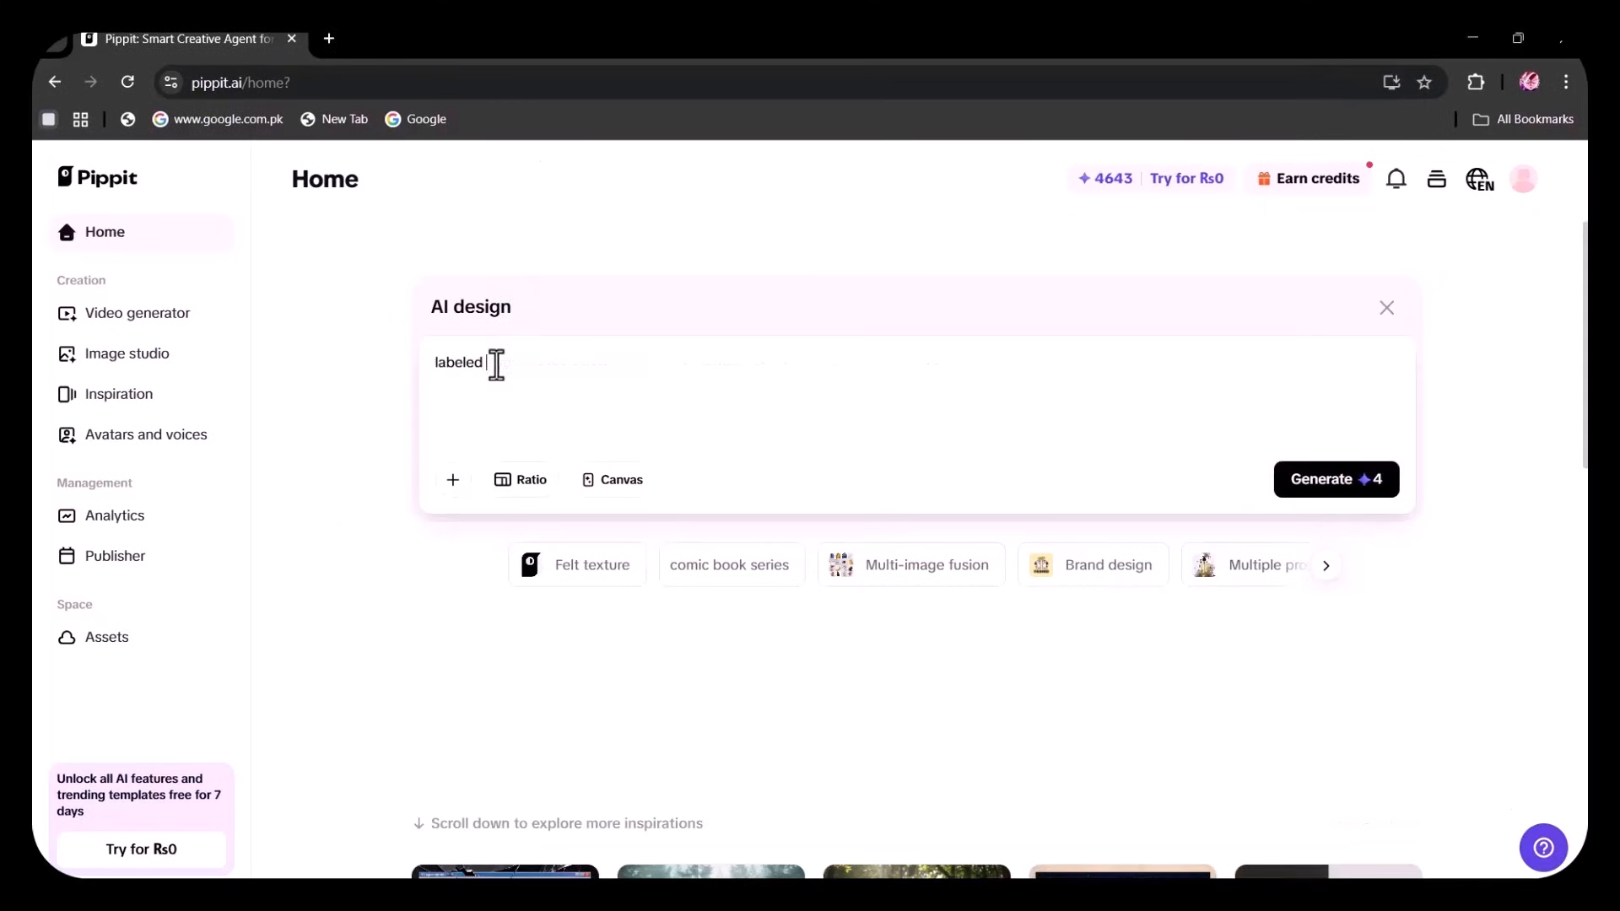
type("image of smartp")
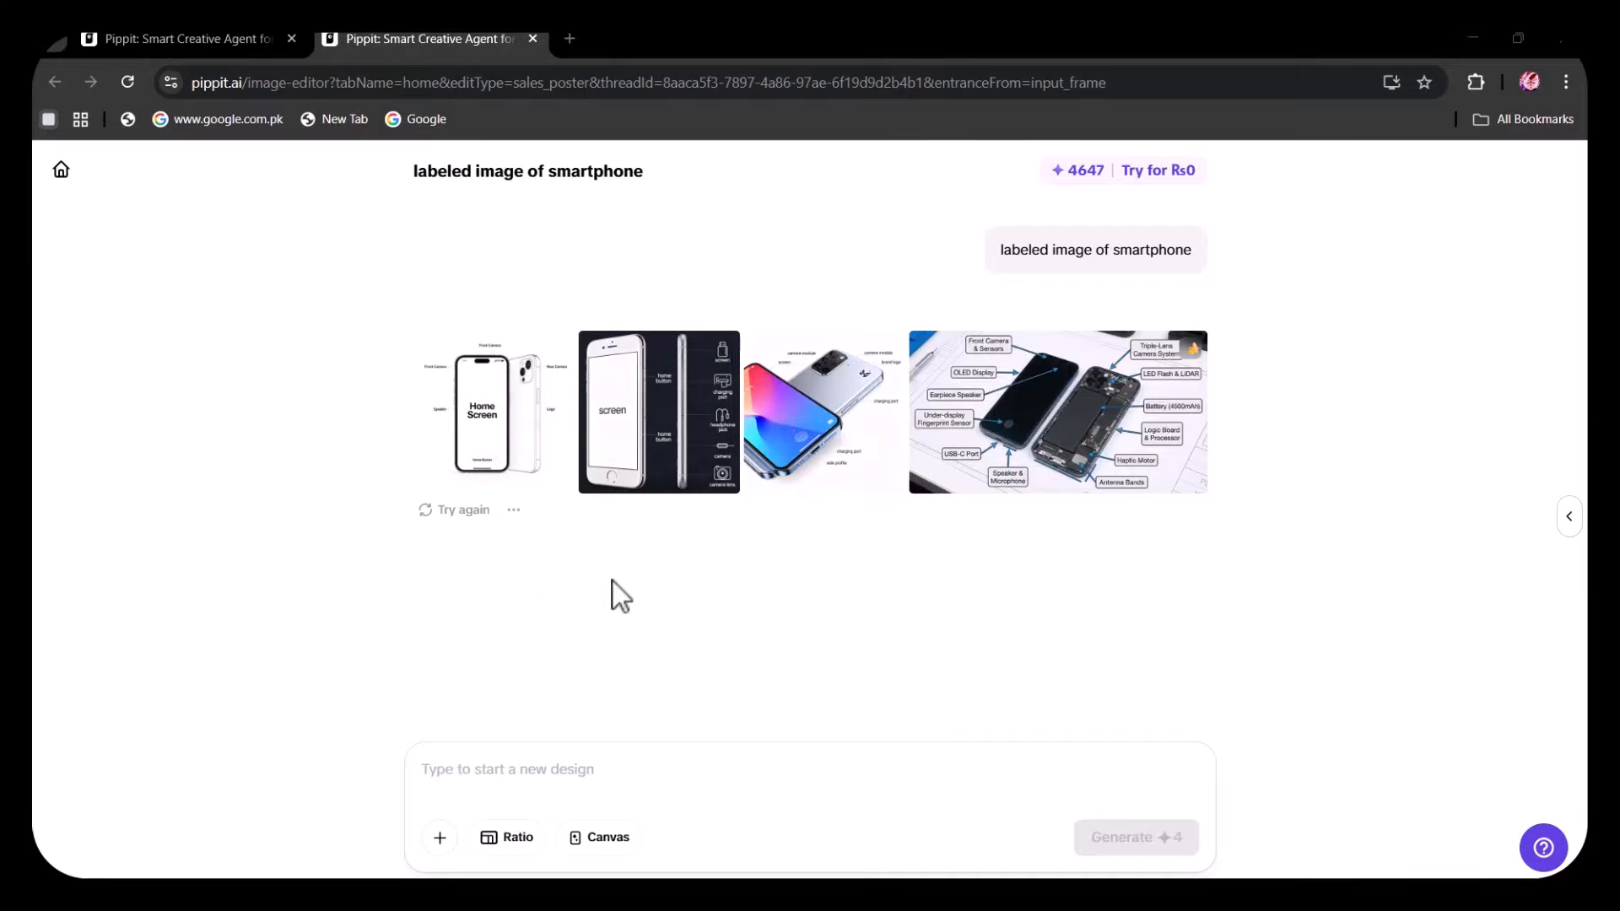
mouse_move(983, 515)
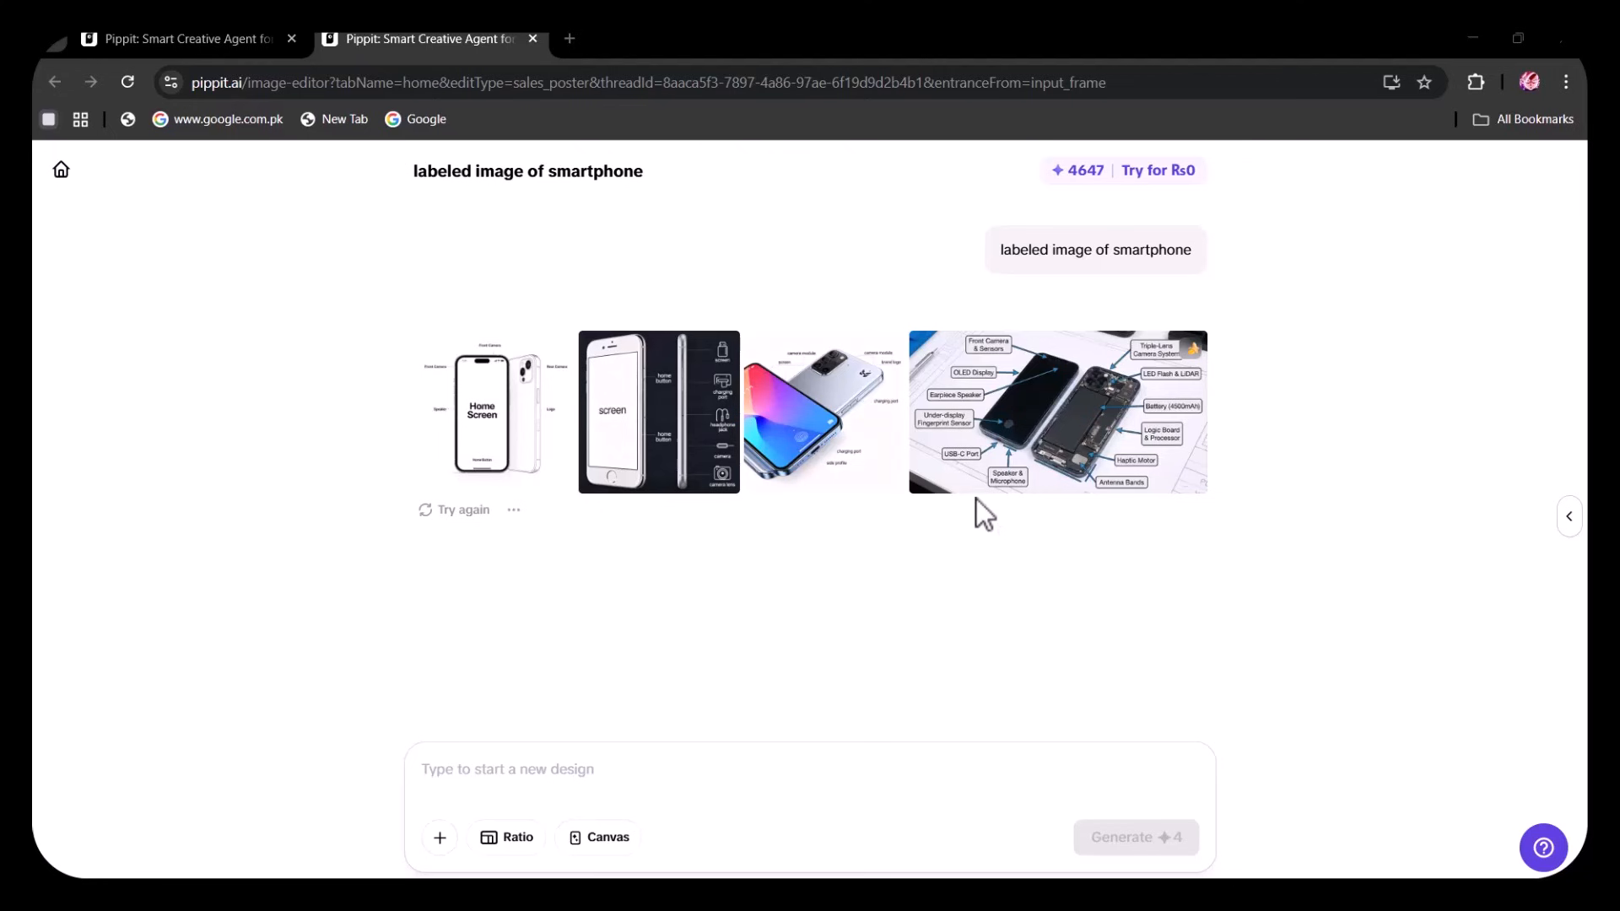
left_click(1057, 412)
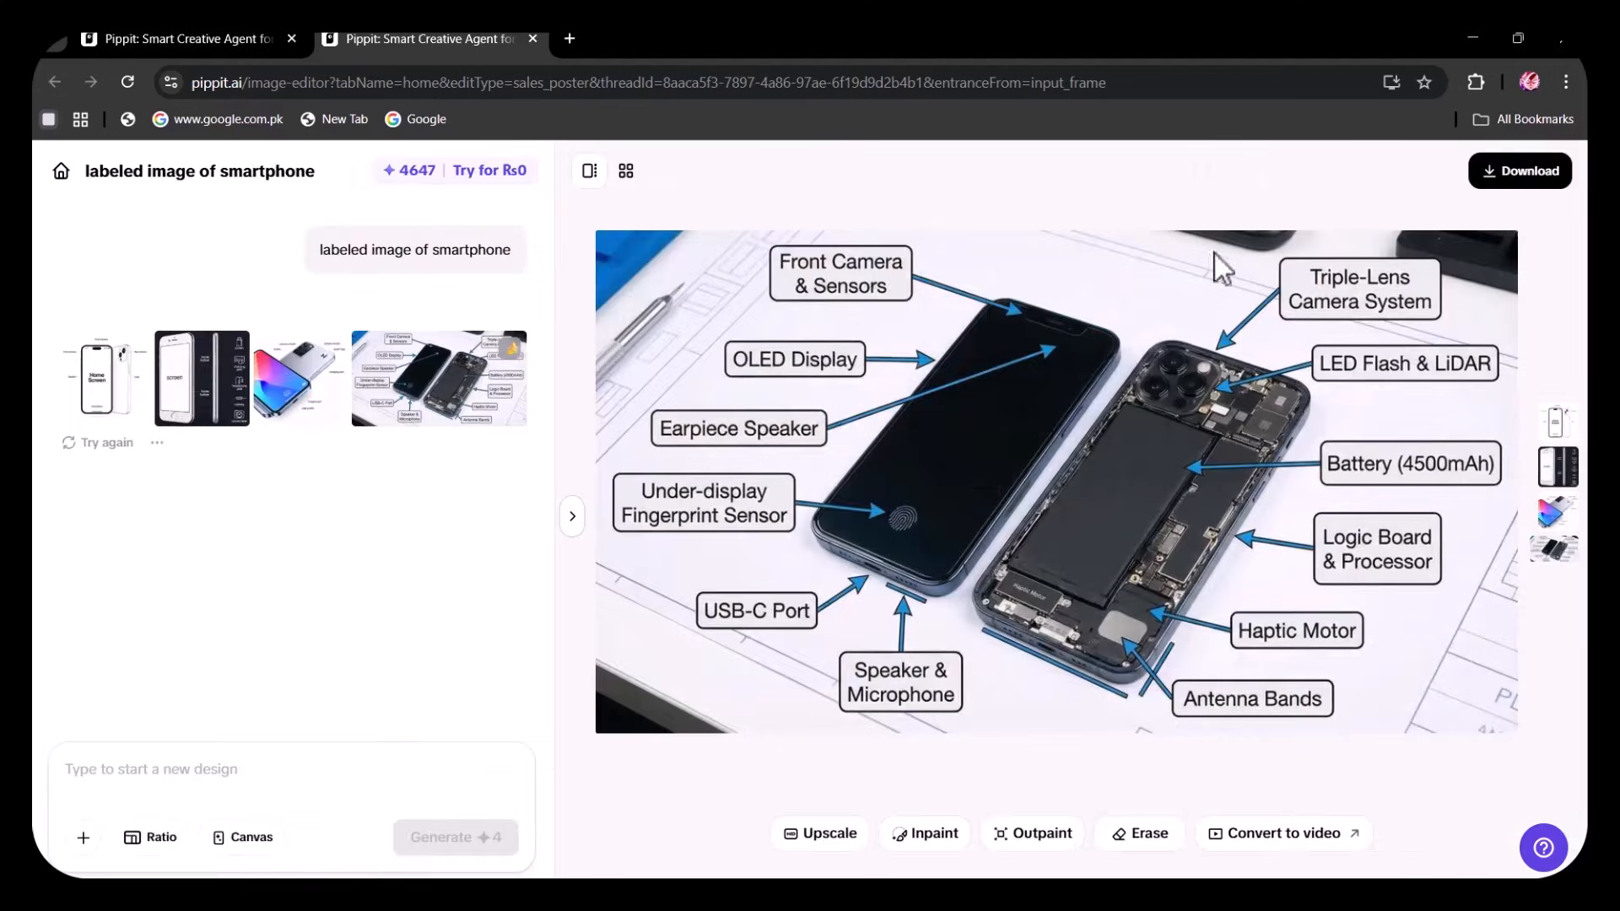
mouse_move(1004, 448)
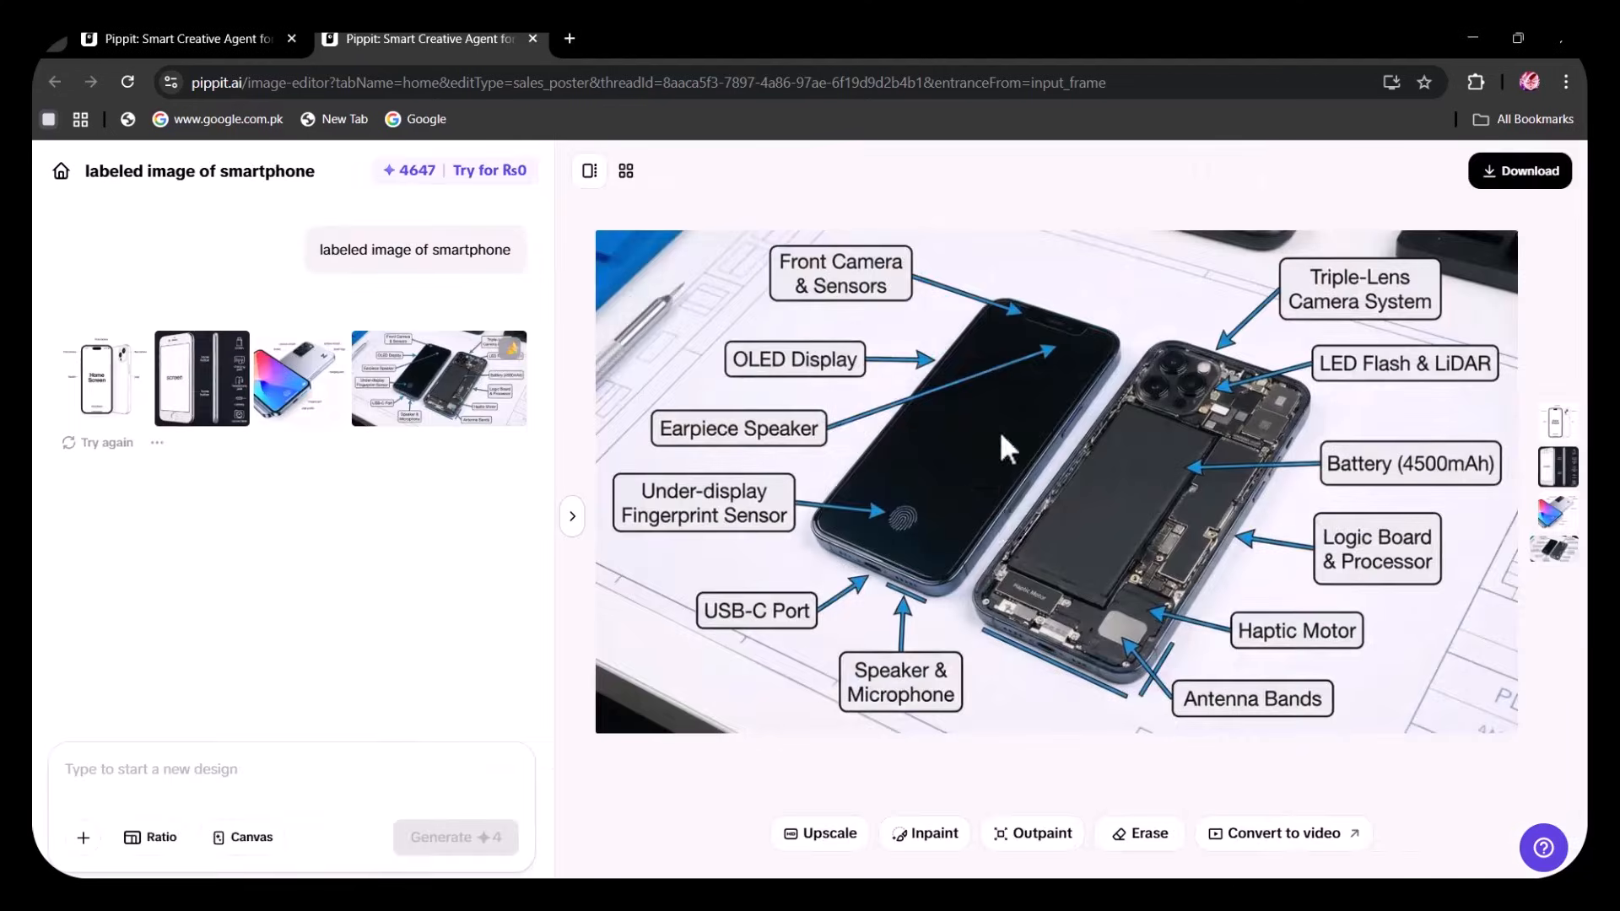
mouse_move(873, 432)
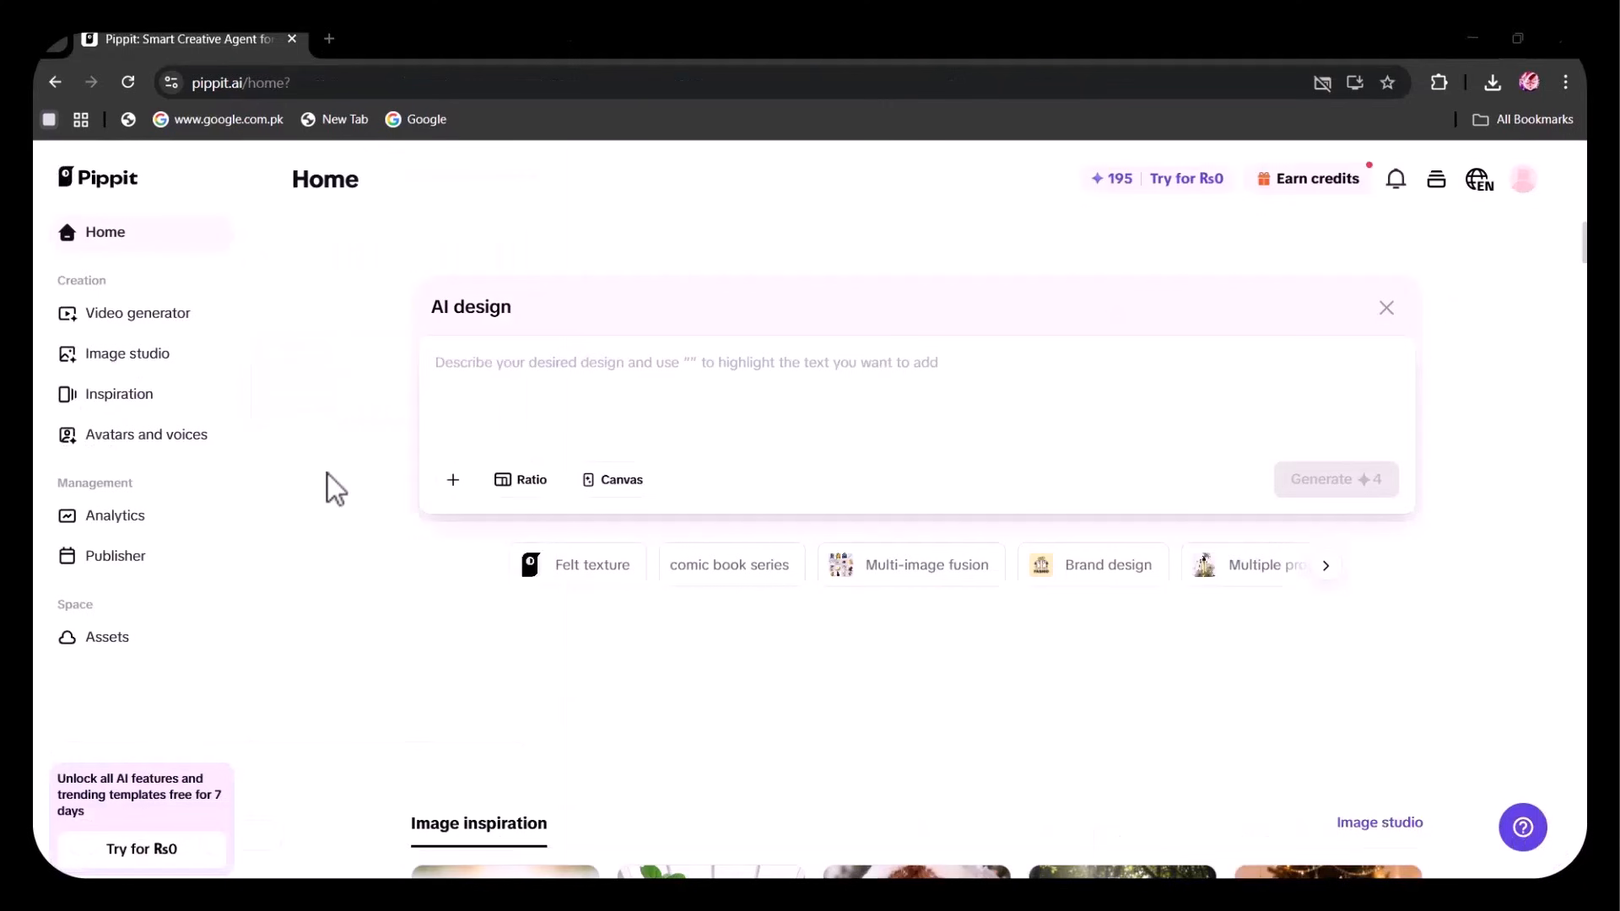
mouse_move(442, 448)
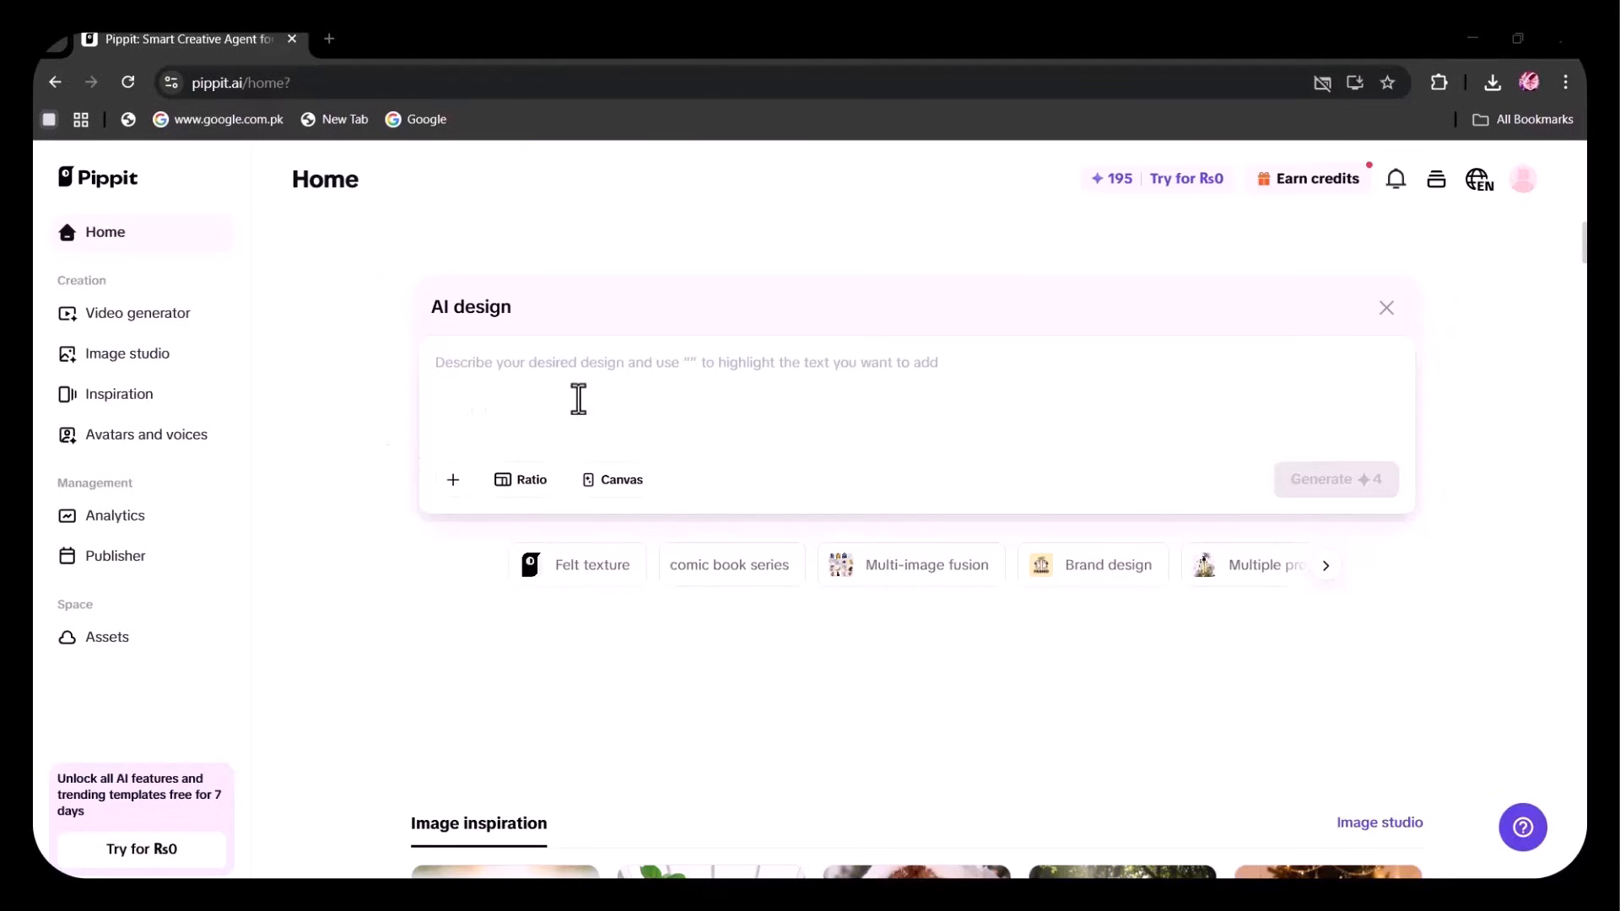
mouse_move(518, 388)
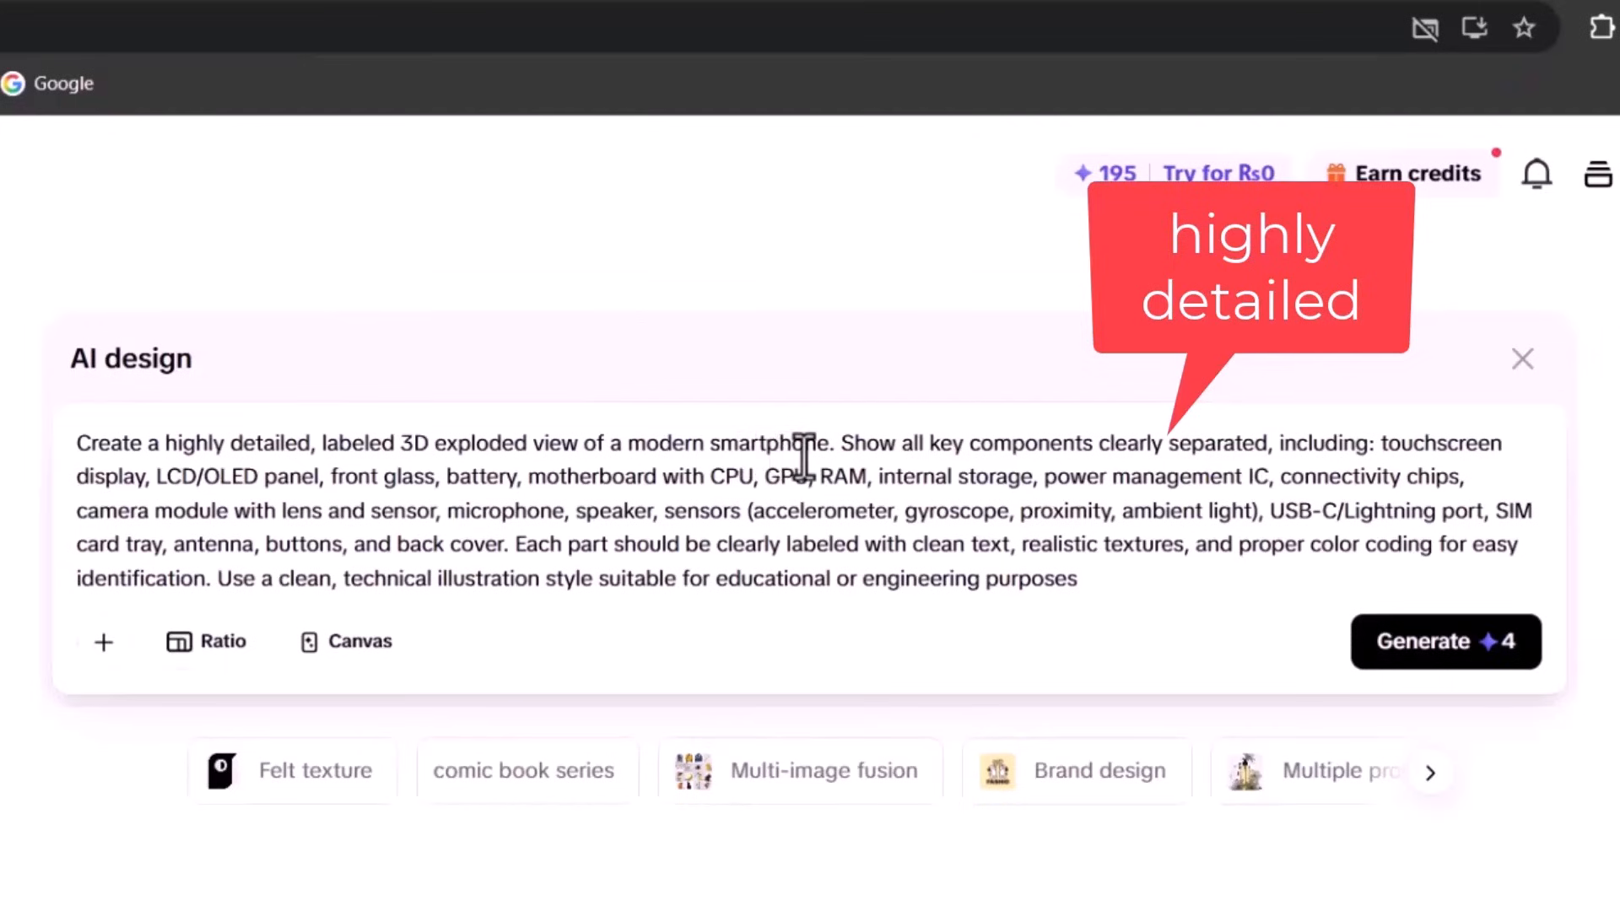
mouse_move(827, 443)
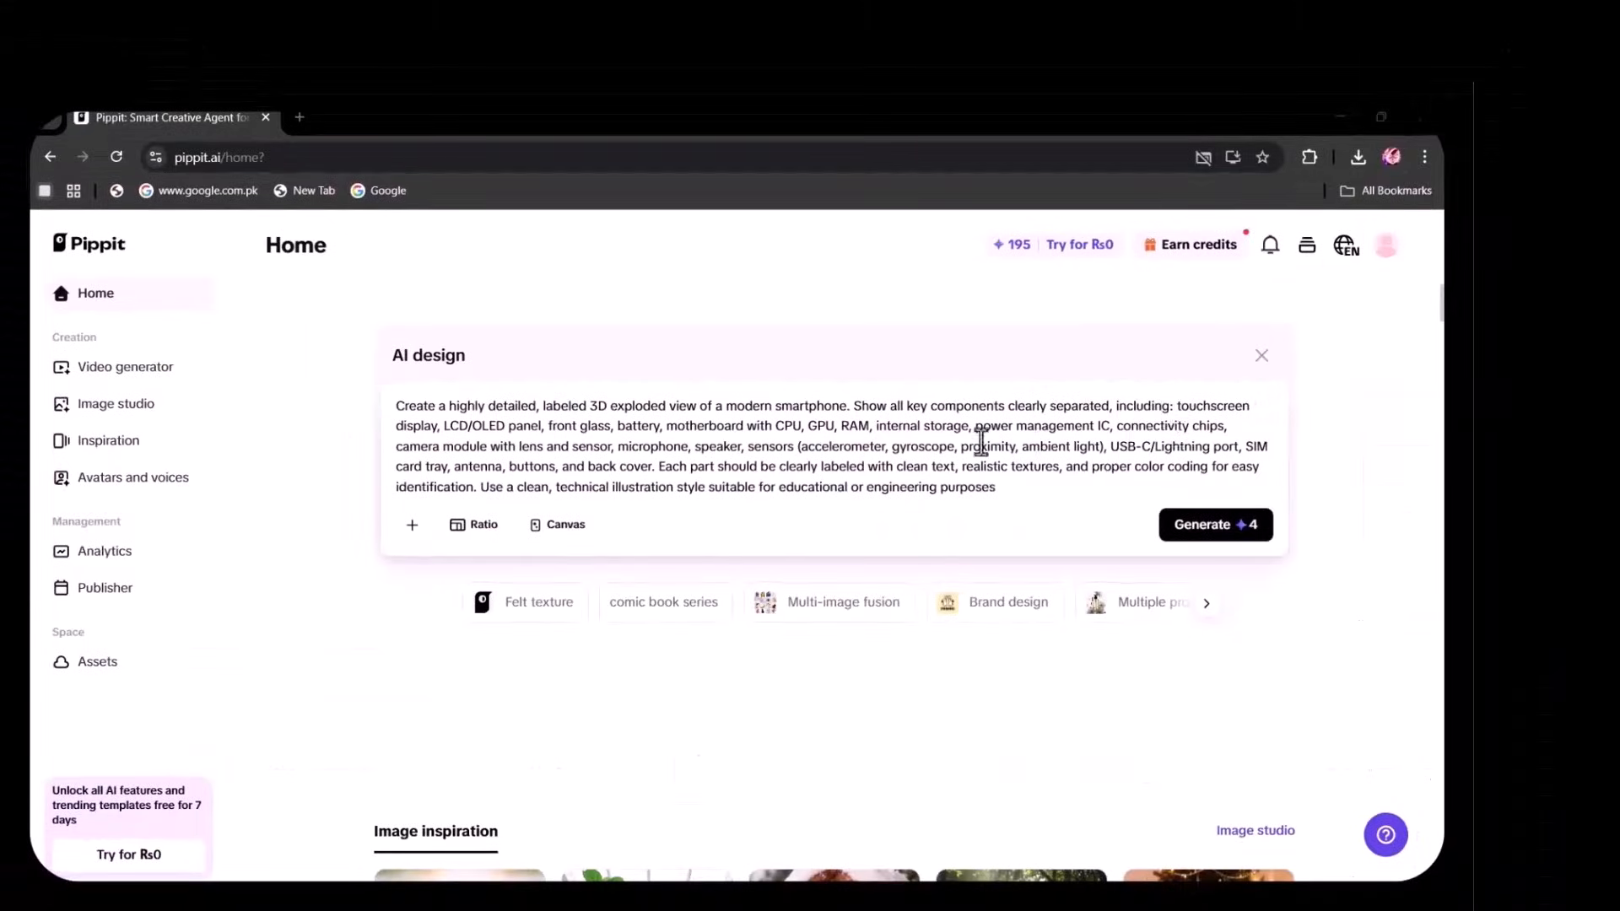
Keep the Auto aspect ratio and generate the detailed exploded-view smartphone prompt
left_click(474, 524)
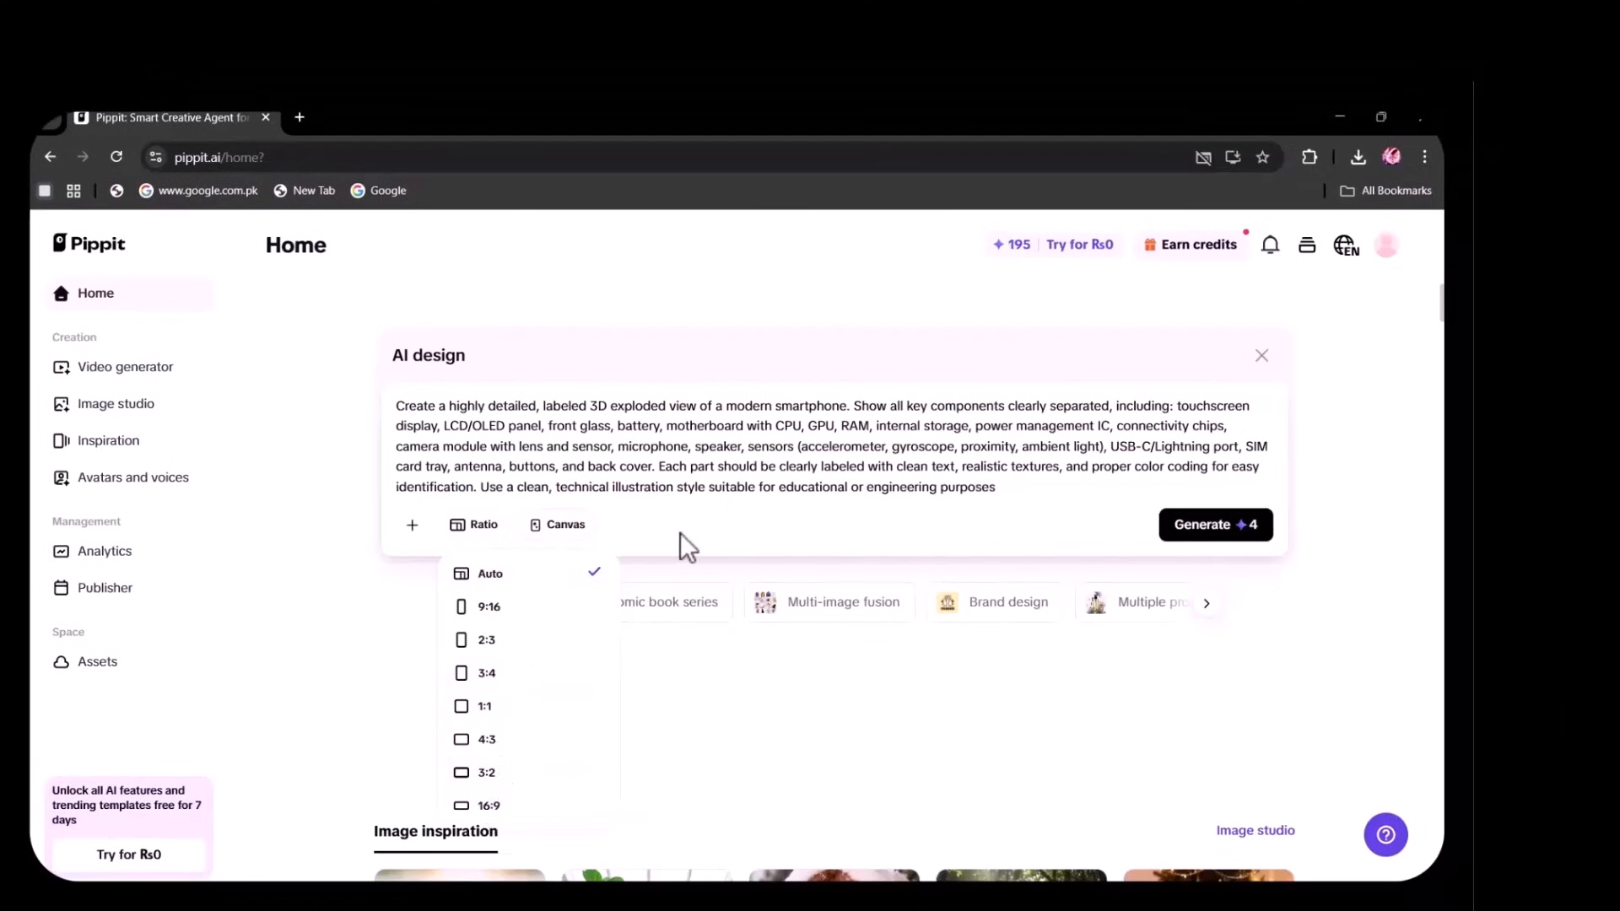
left_click(689, 547)
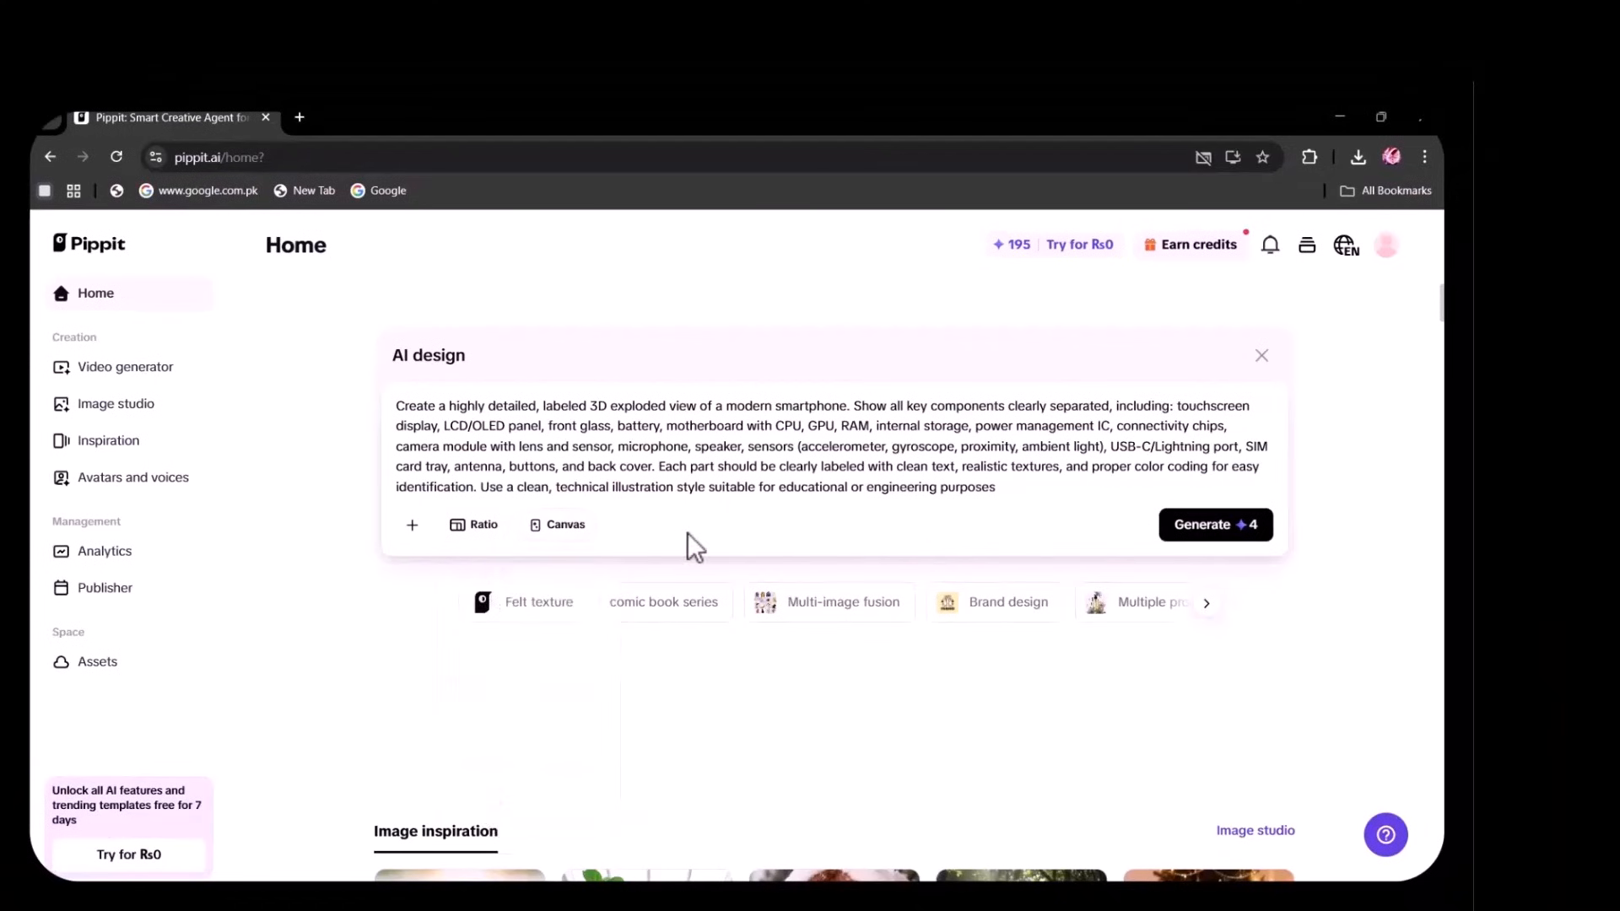
mouse_move(1215, 525)
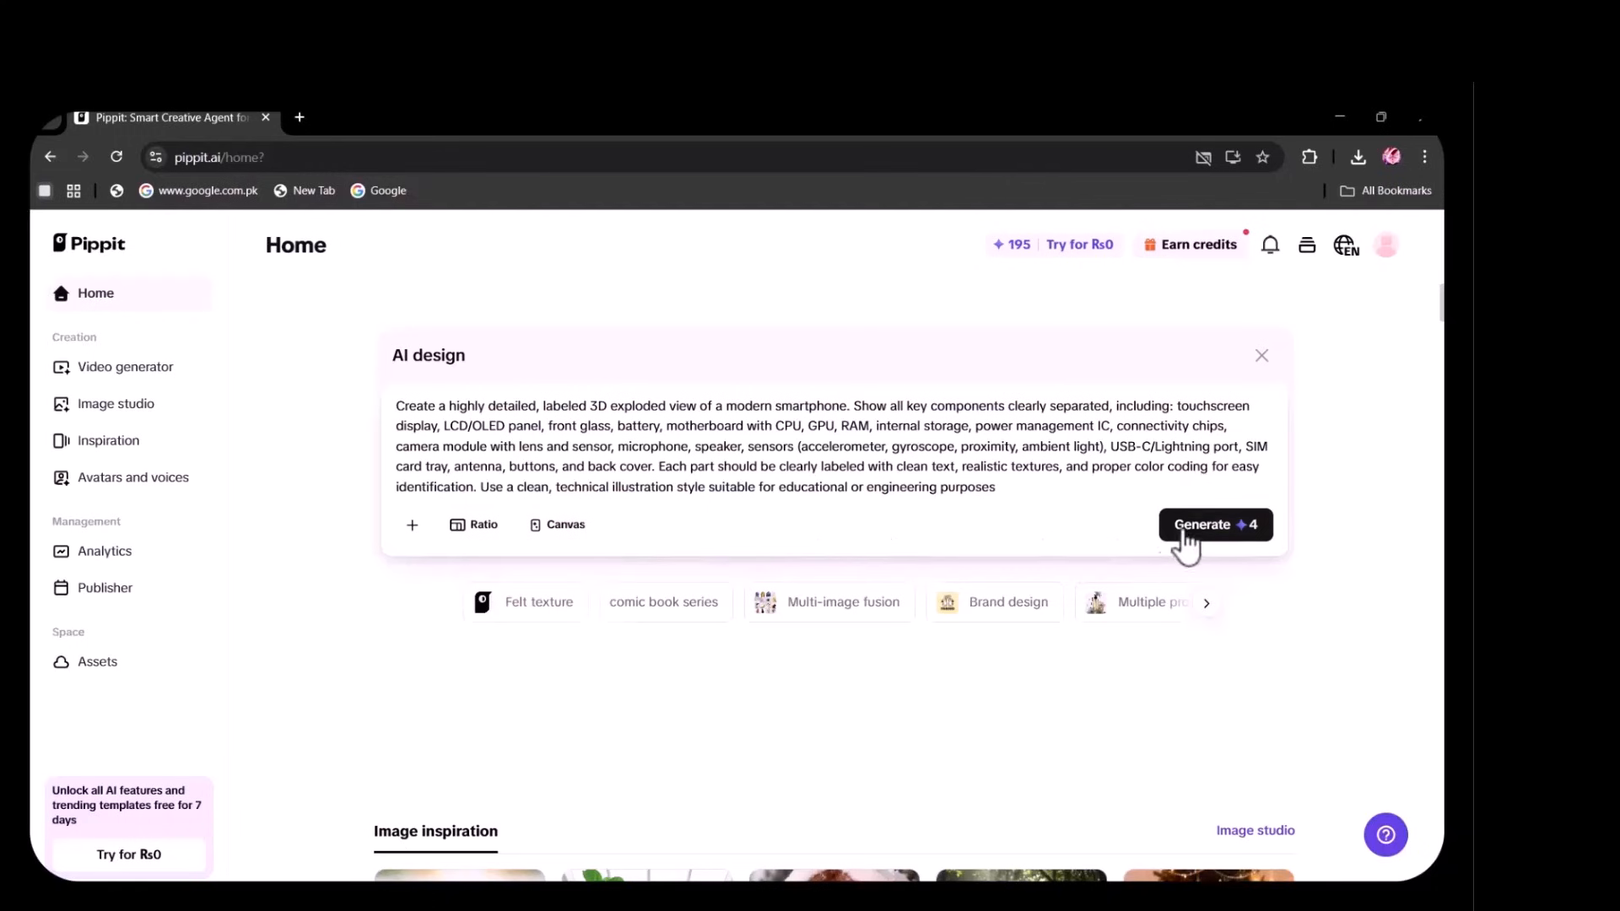
left_click(1214, 524)
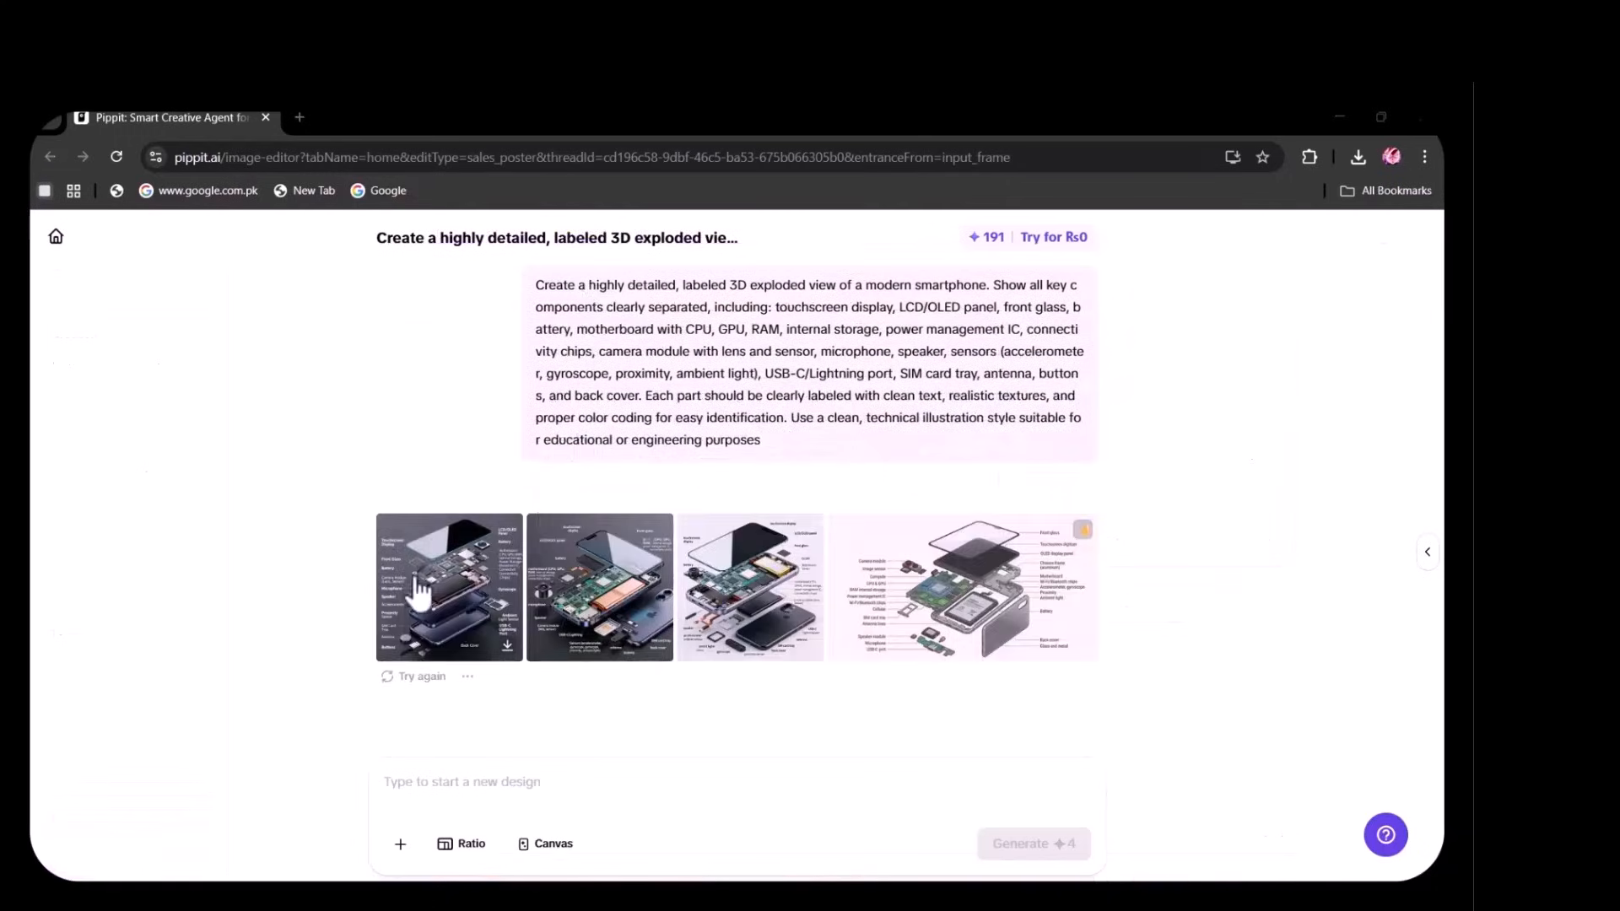
mouse_move(573, 661)
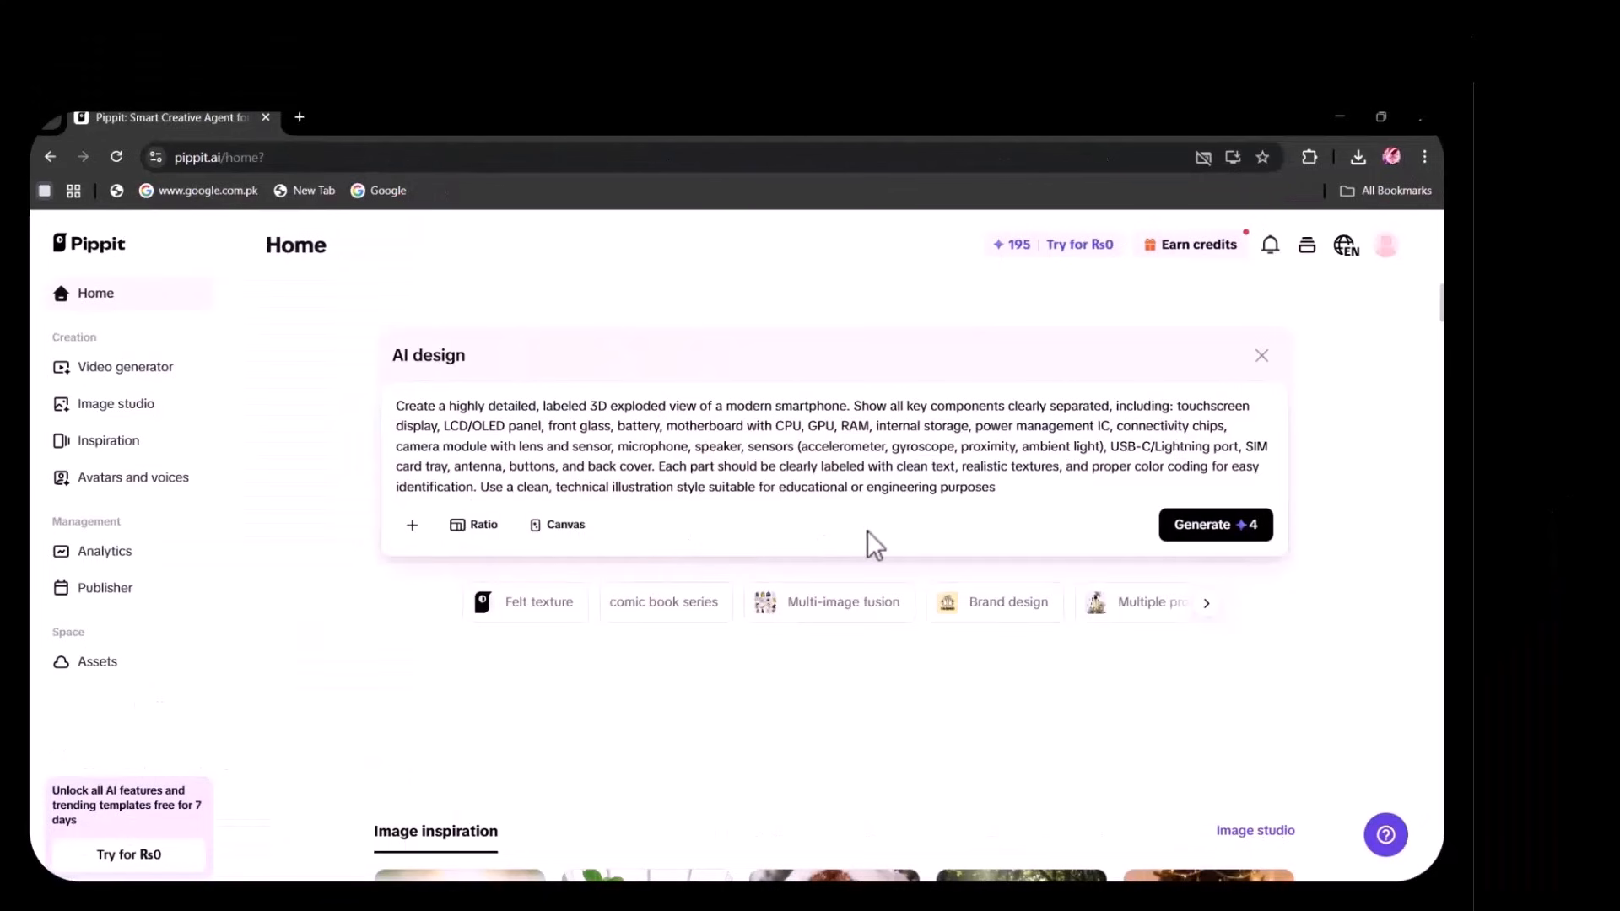
Switch between detailed and vague smartphone result tabs, then go back Home
left_click(1215, 525)
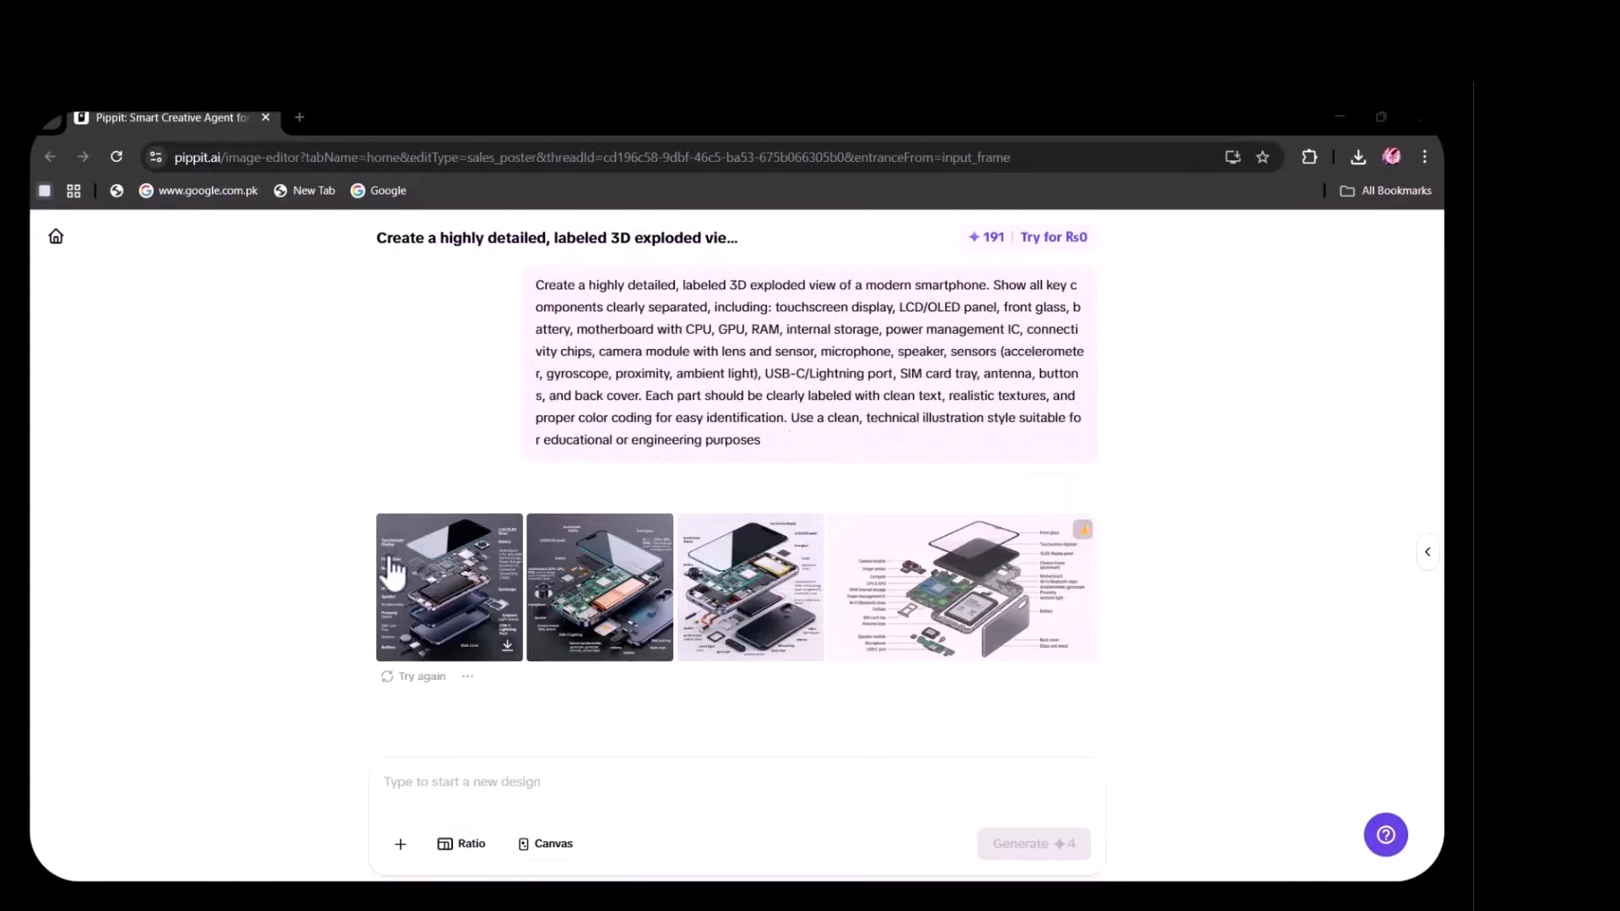
left_click(964, 586)
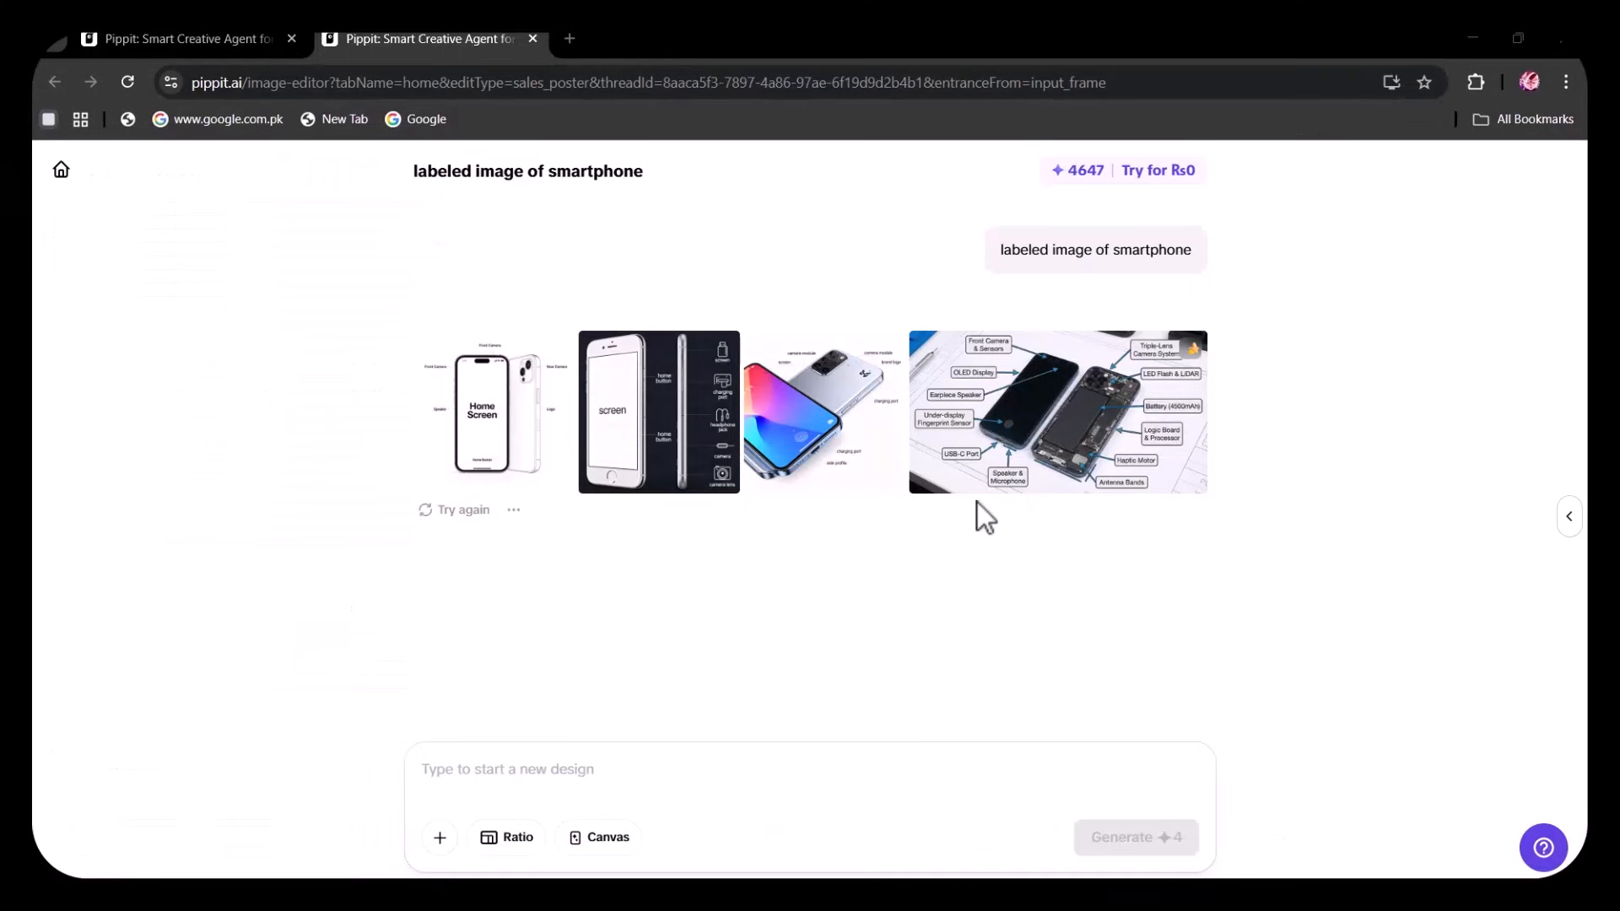
left_click(1055, 413)
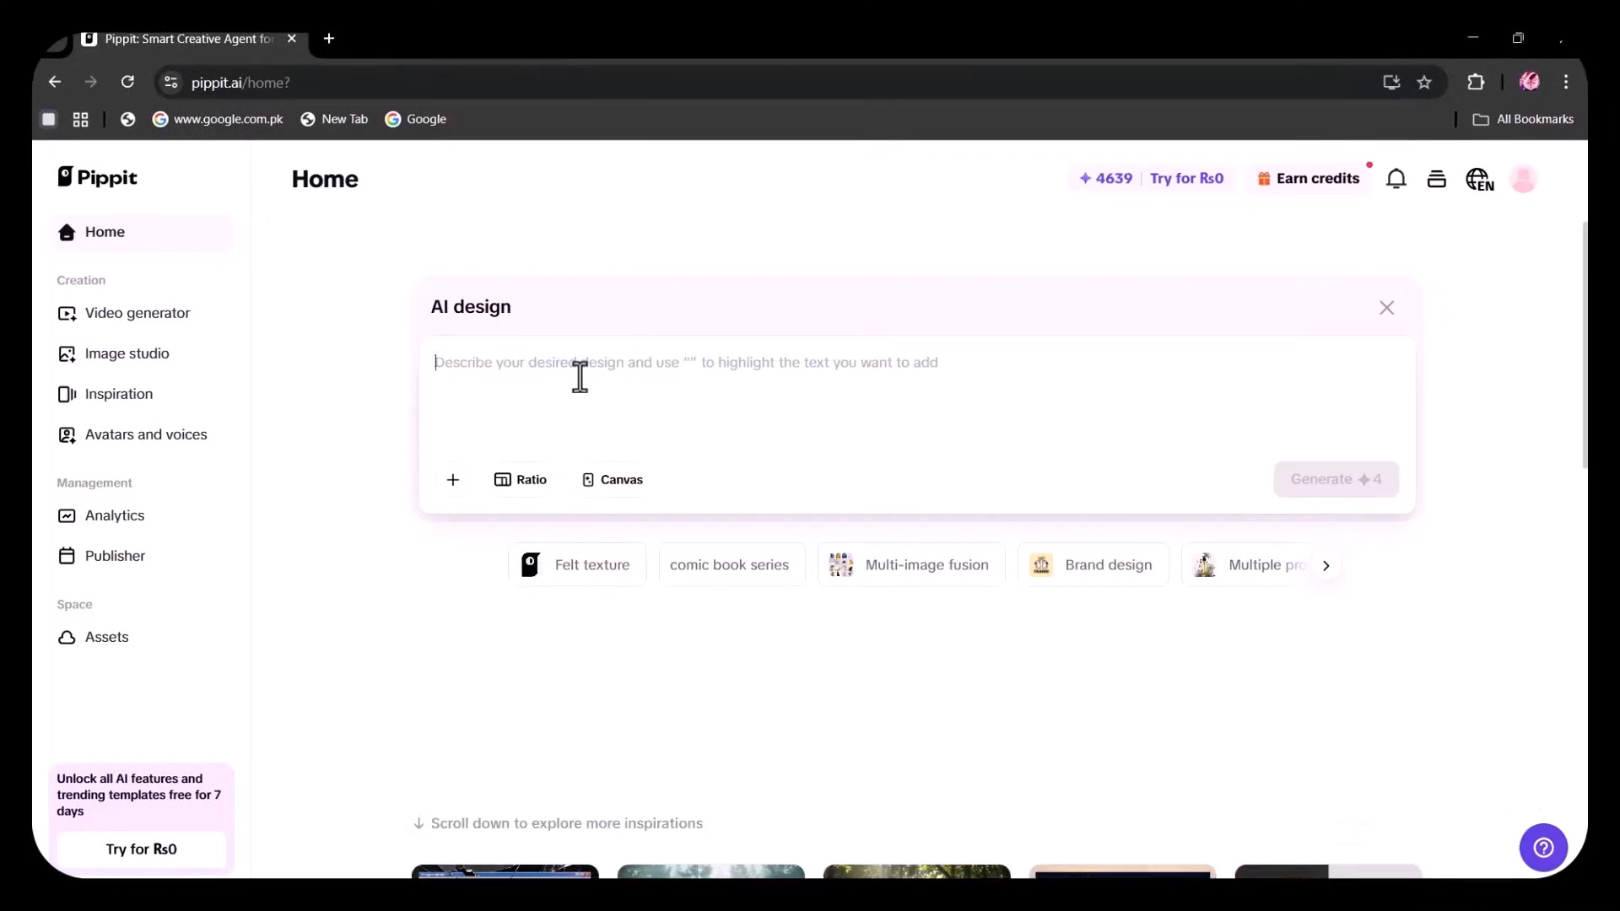
Generate designs from the prompt 'illustrate newtons third law'
type("illustrate newtons th")
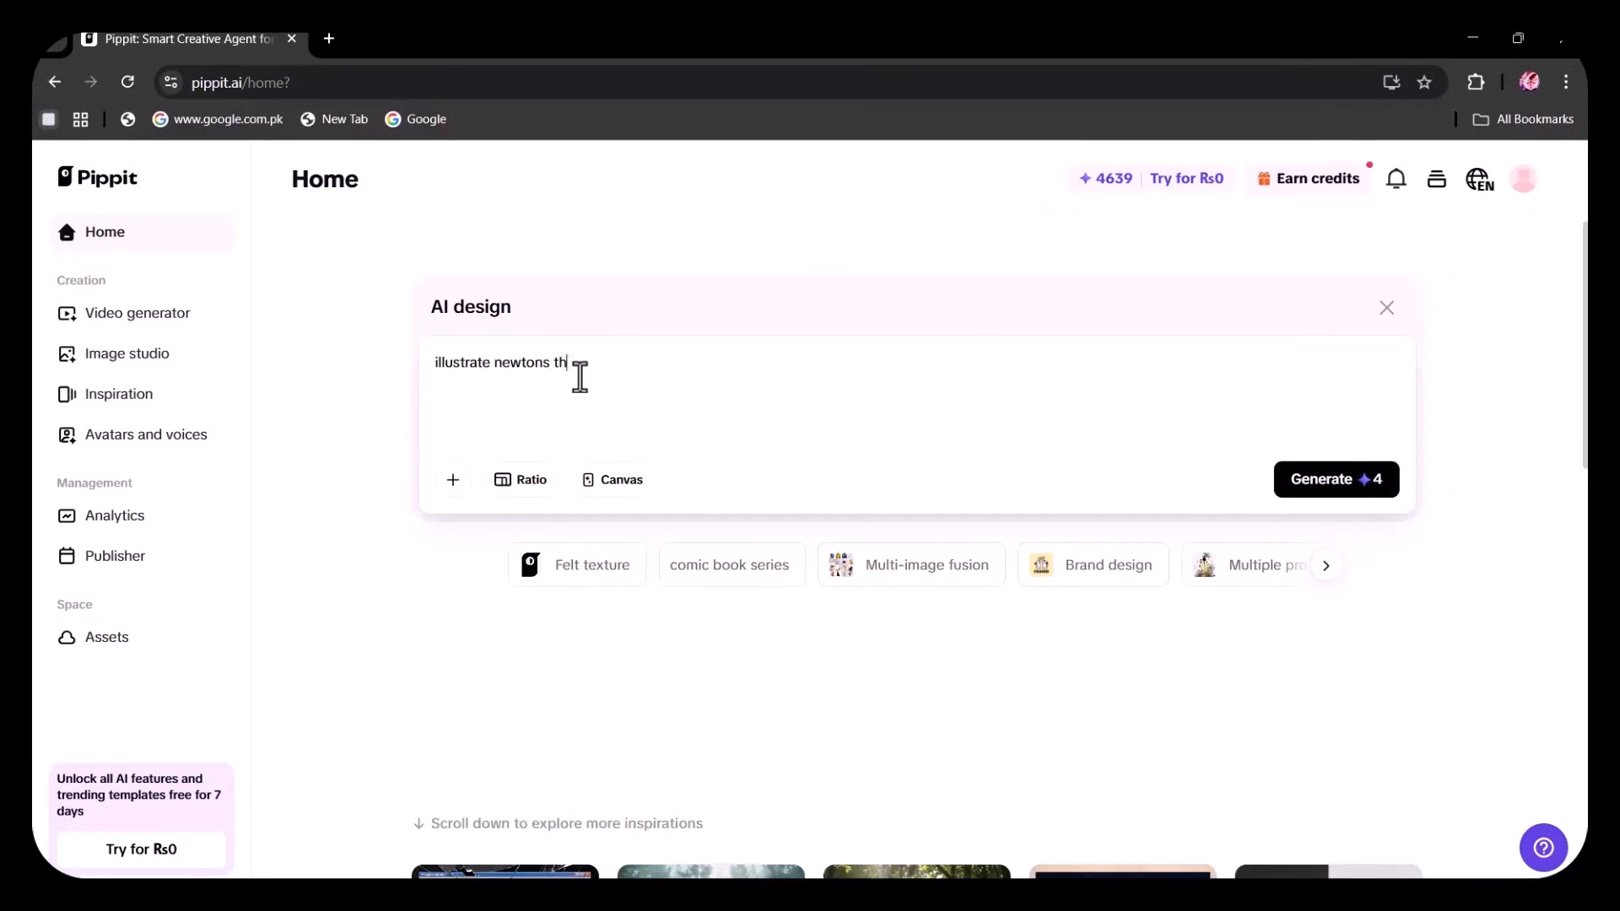
left_click(1335, 480)
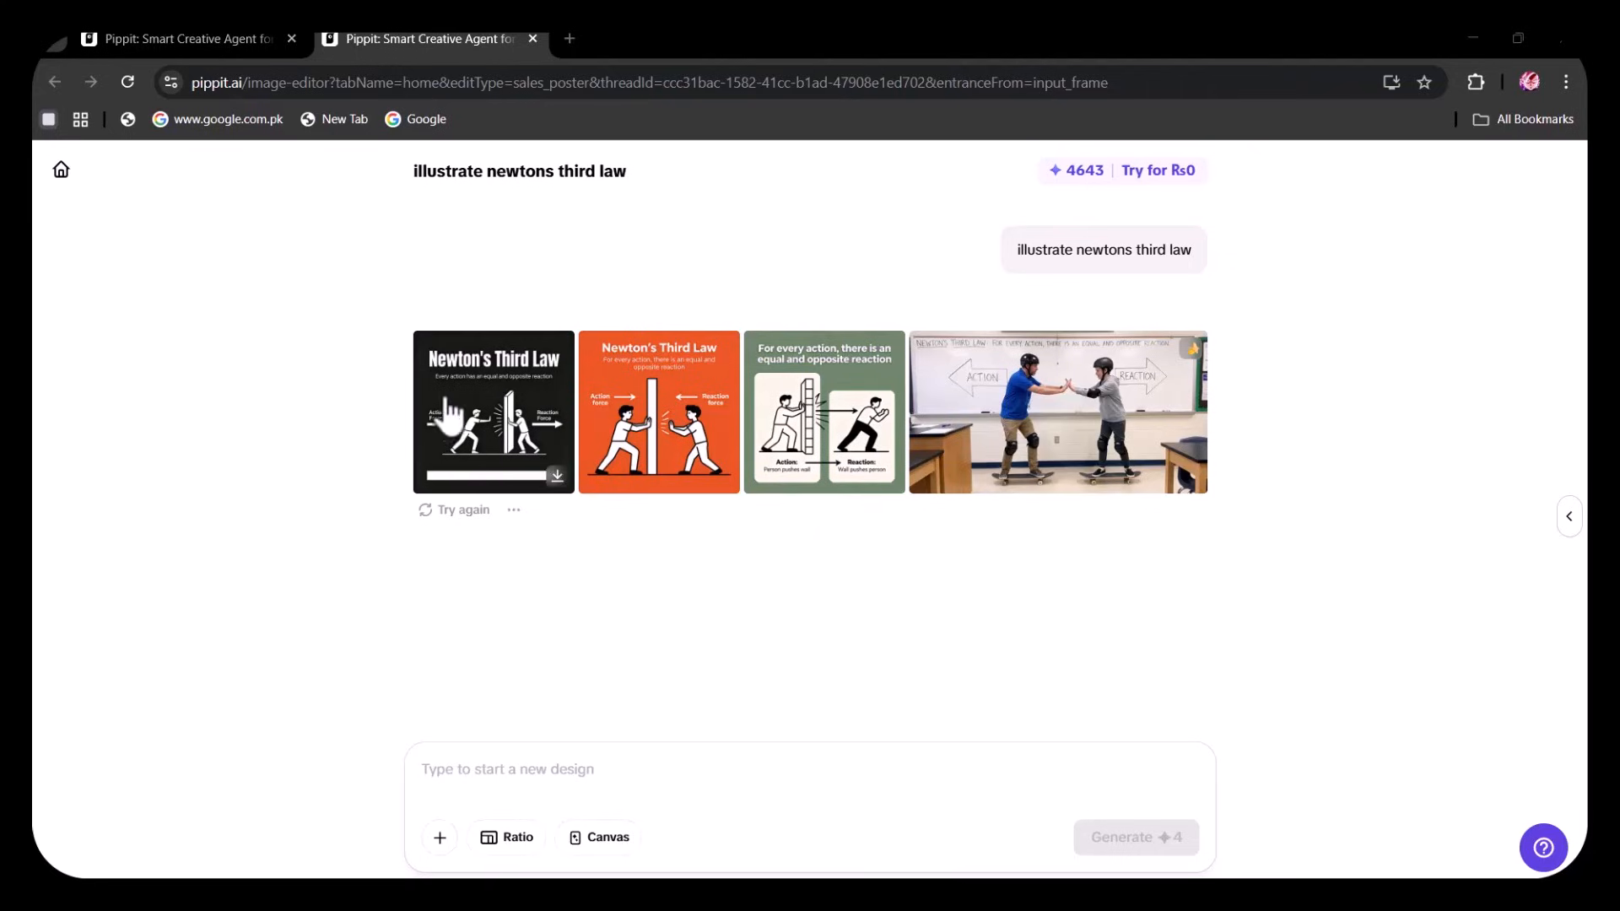
mouse_move(806, 534)
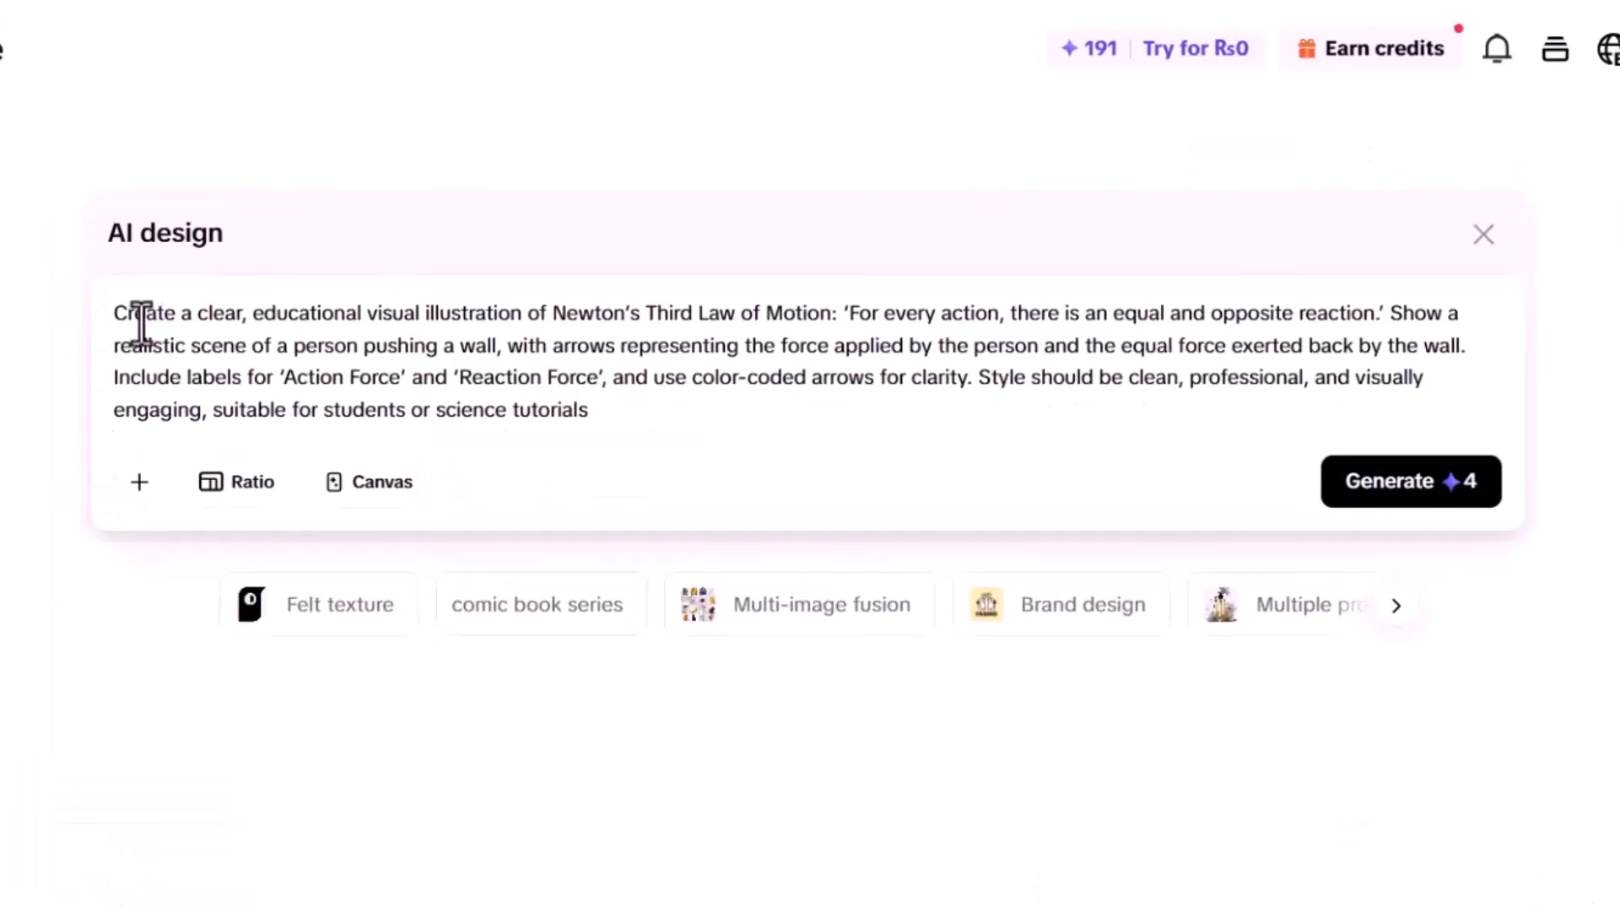
Recheck short-prompt results, generate the wall-pushing Newton prompt, and enlarge variations
left_click_drag(250, 313, 525, 313)
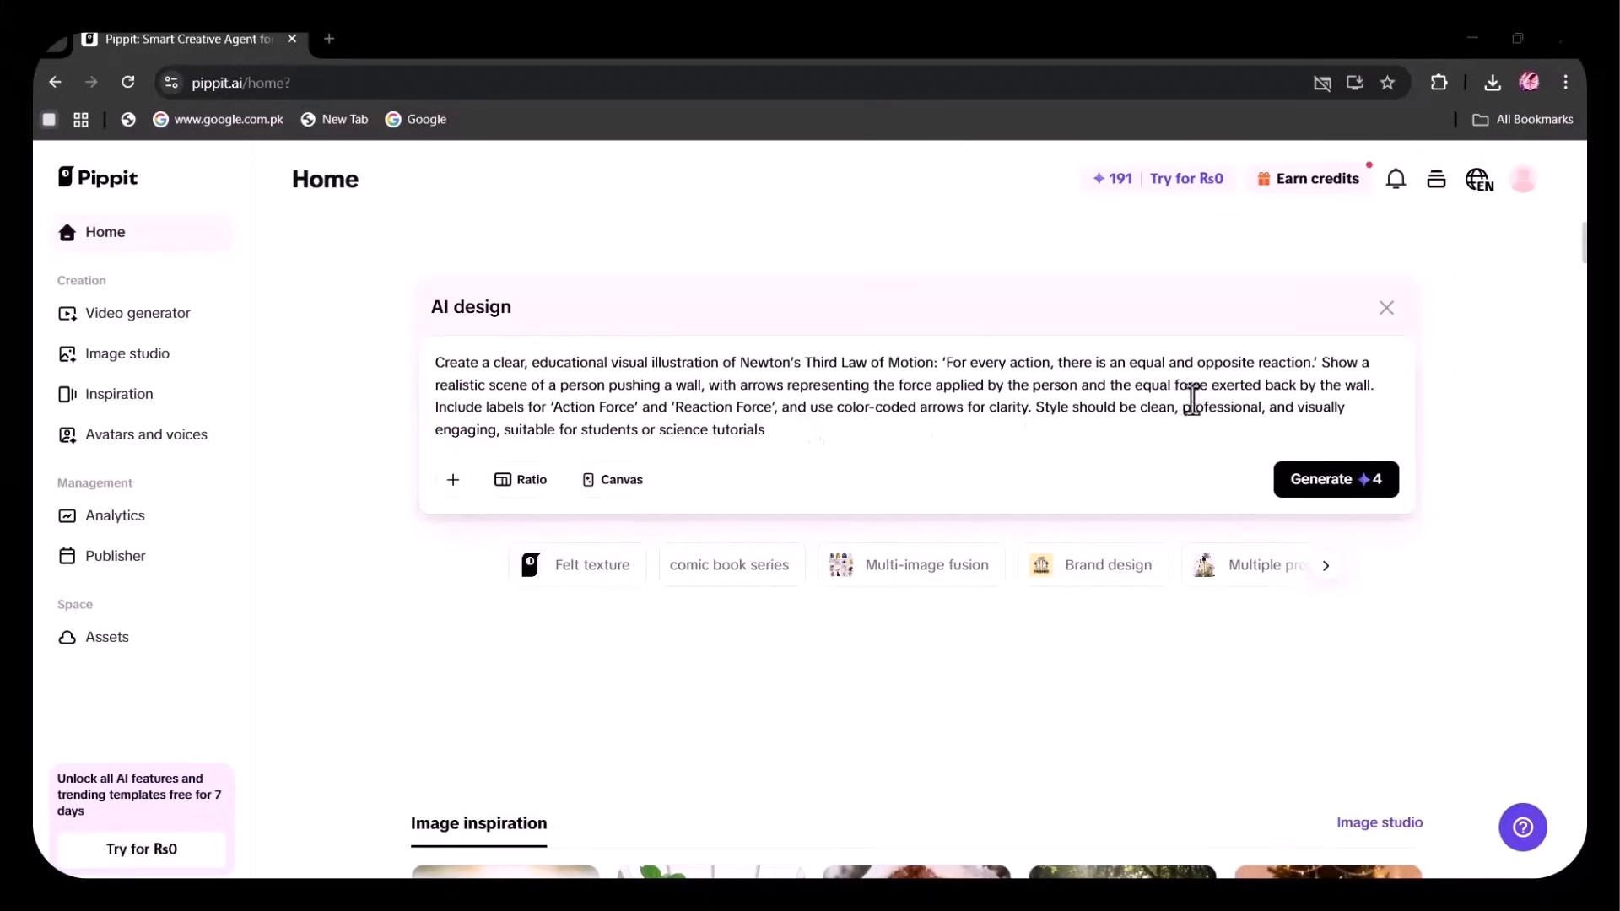
left_click(1336, 479)
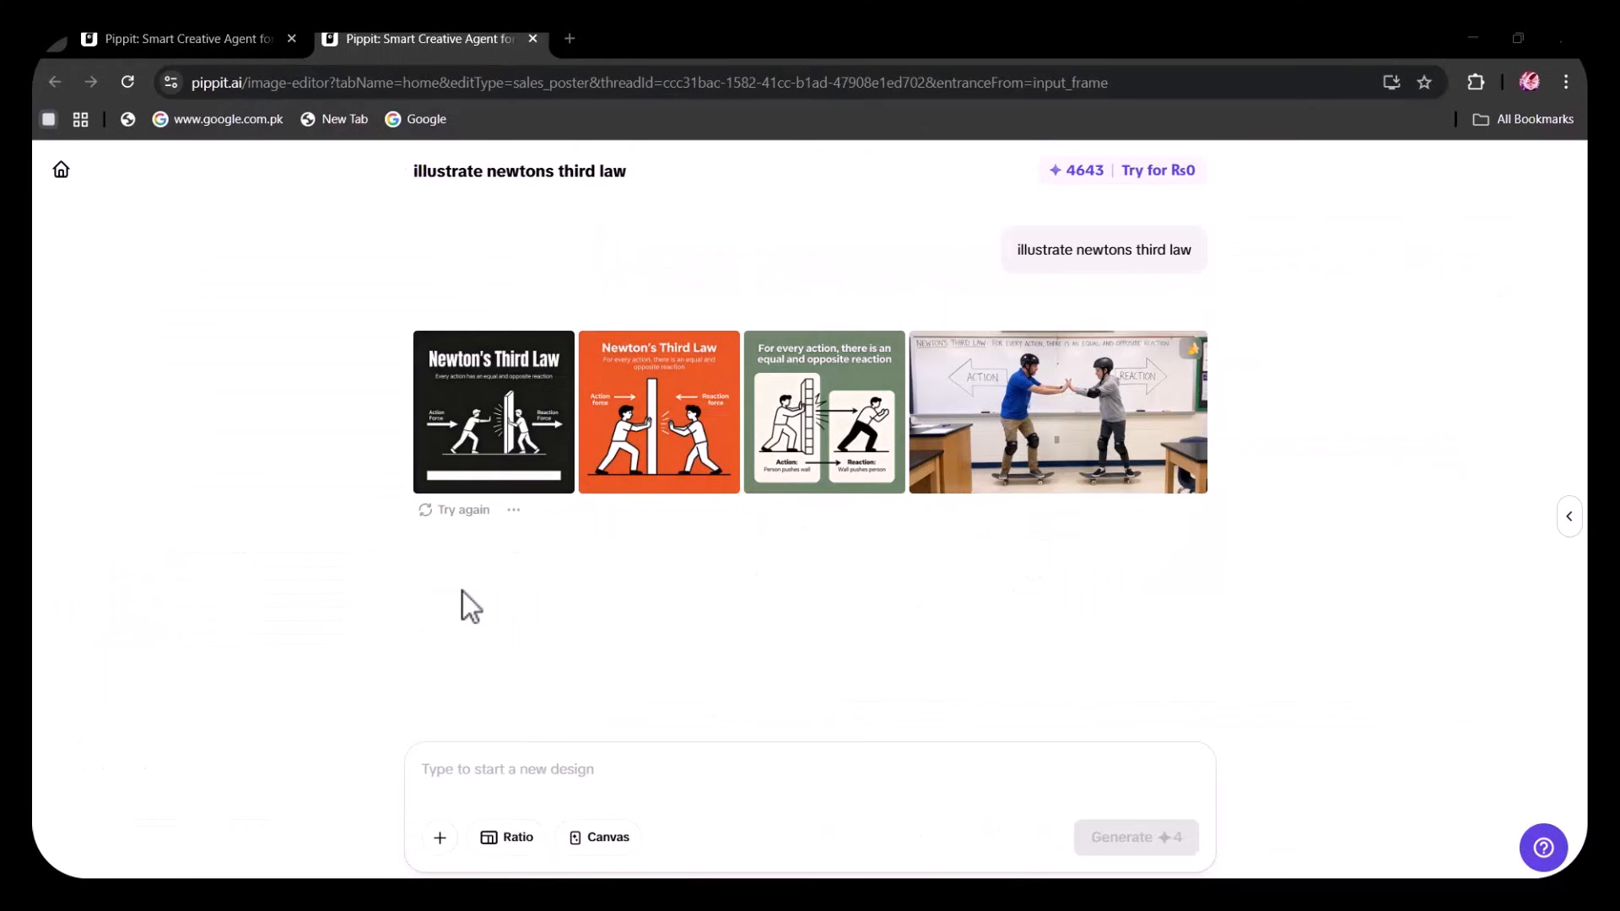
mouse_move(850, 548)
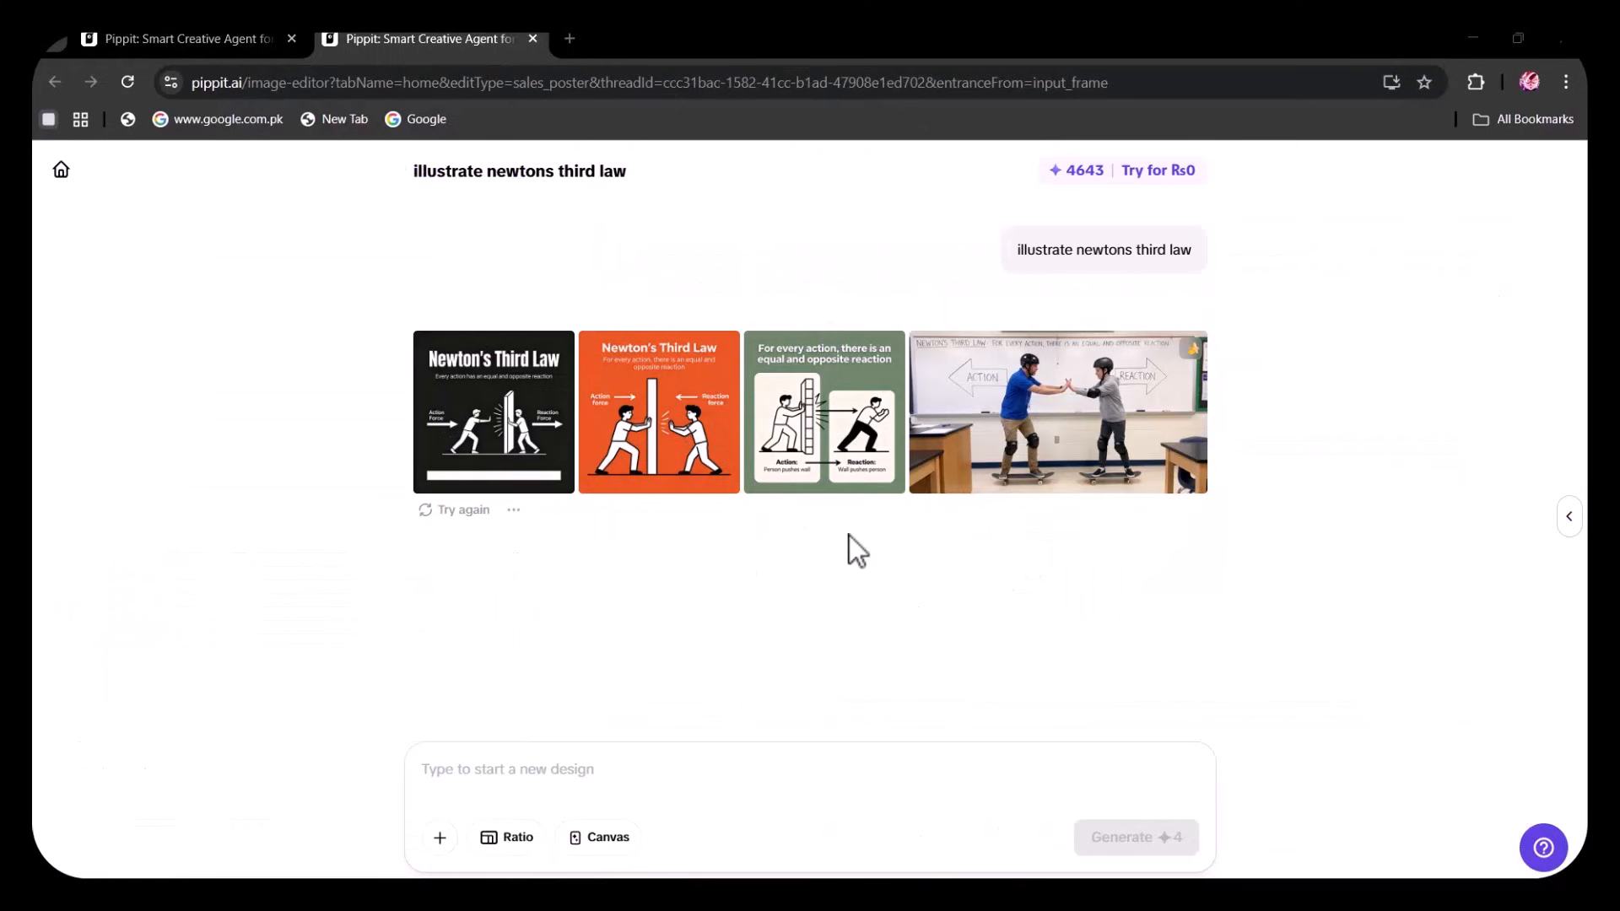
mouse_move(1028, 442)
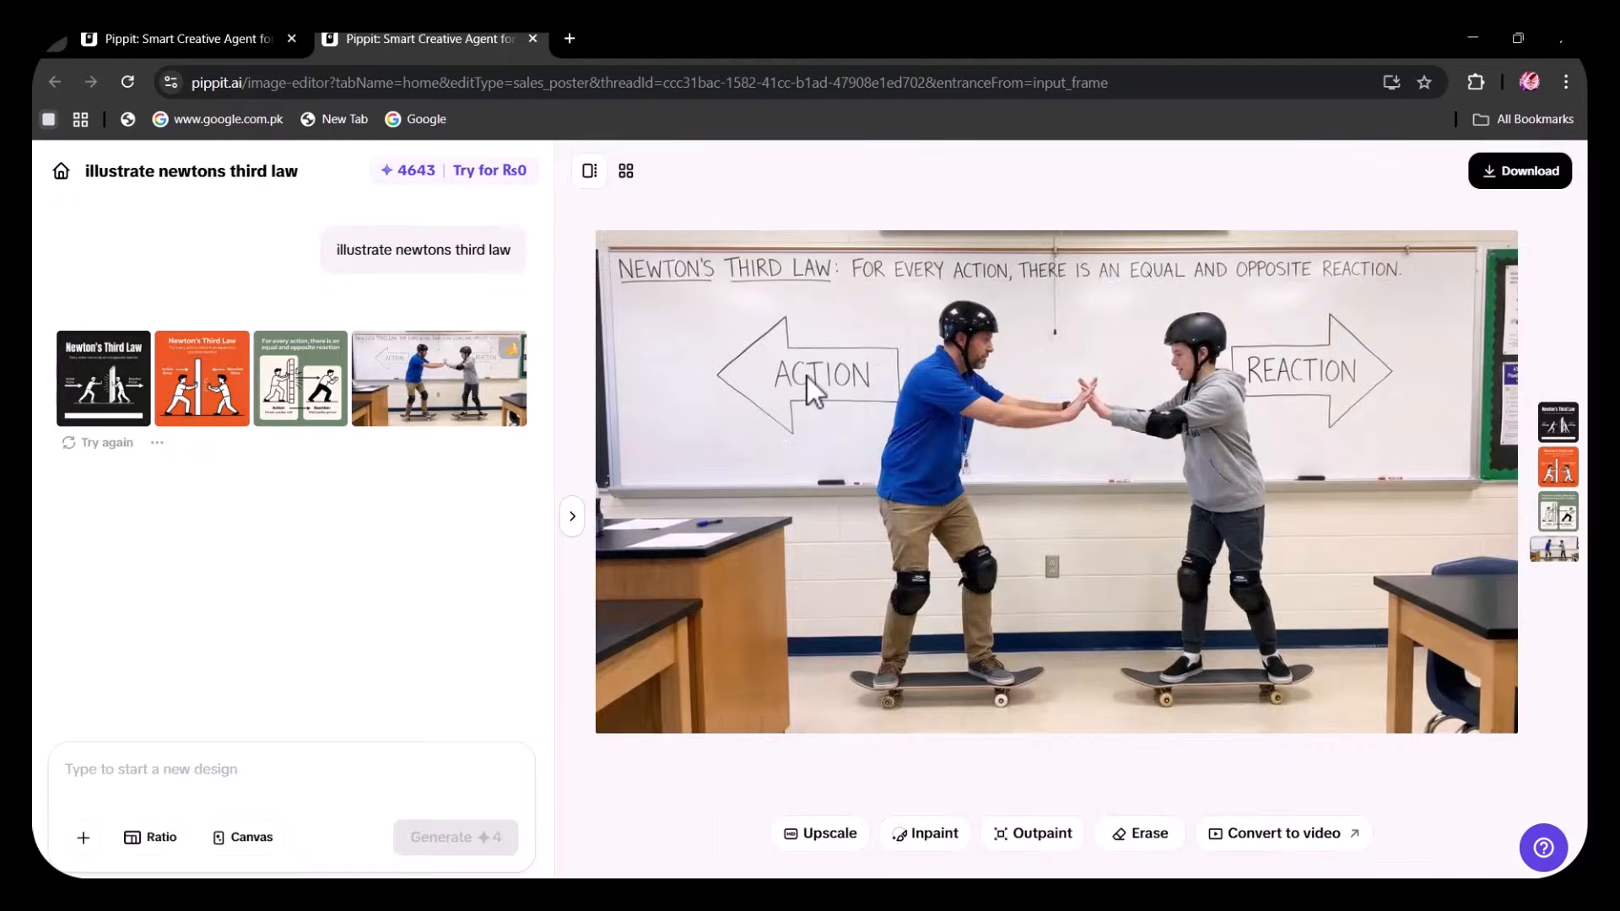
mouse_move(659, 260)
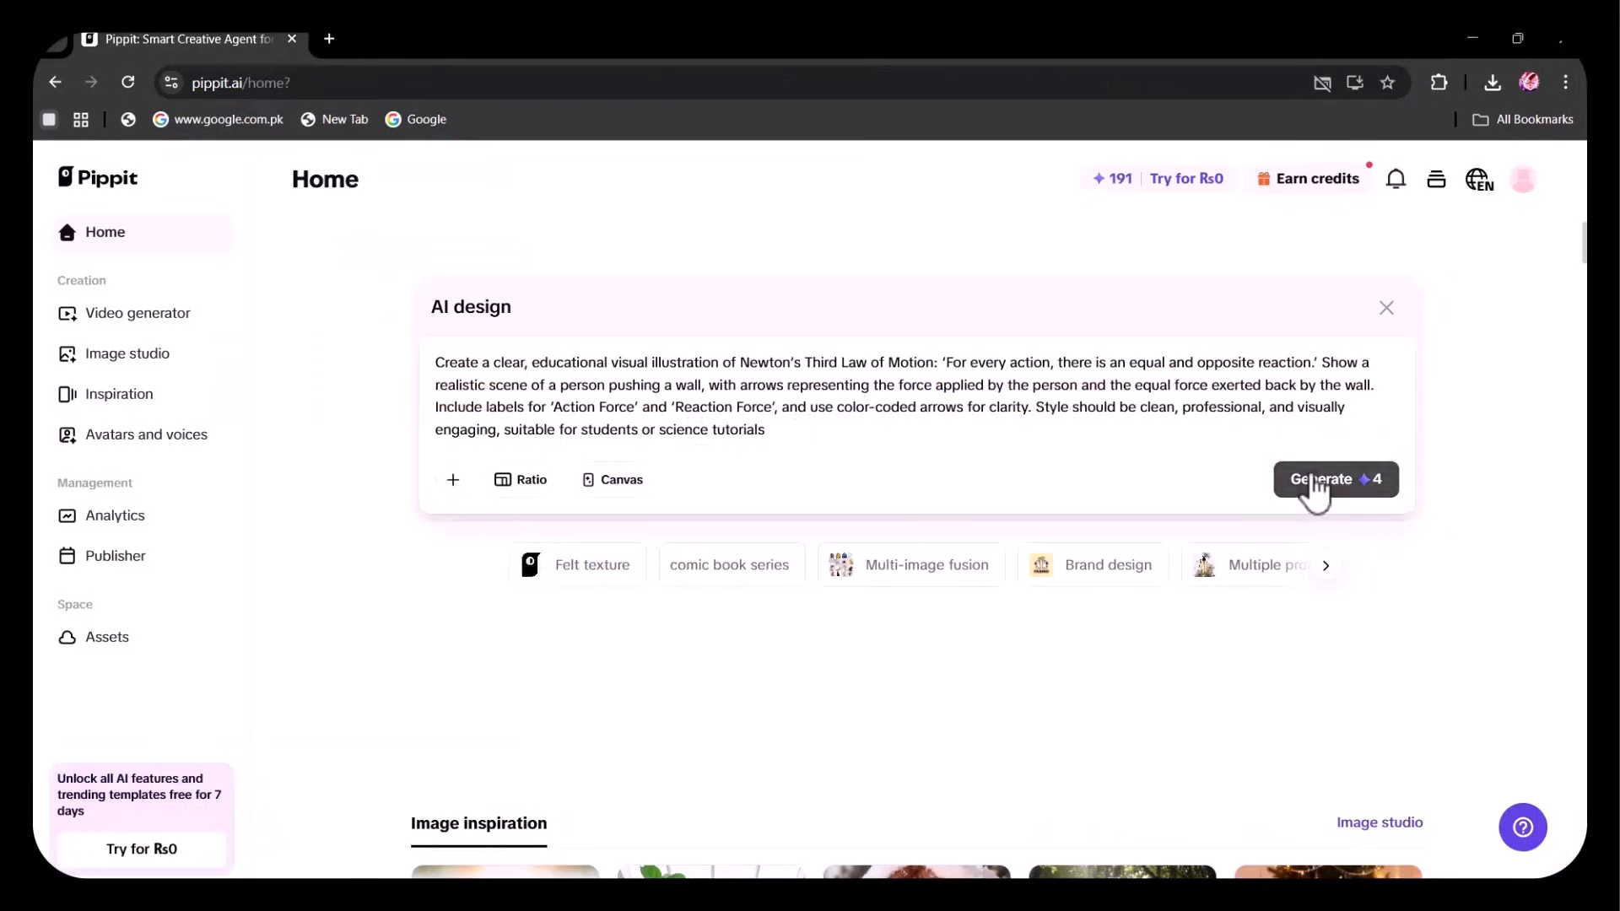
left_click(1335, 479)
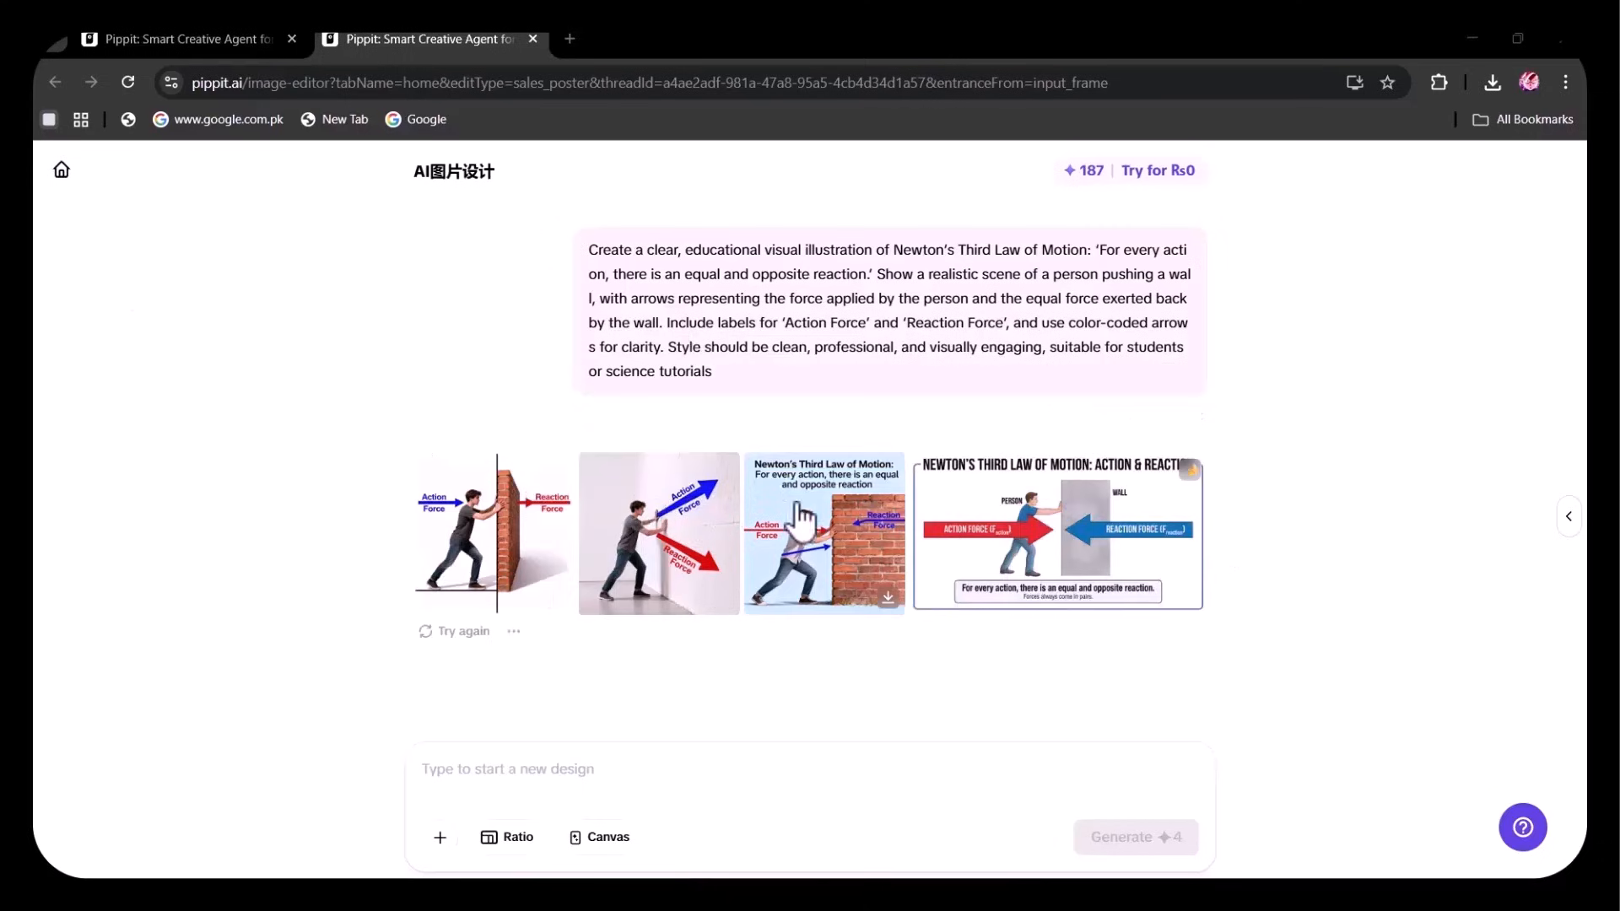
left_click(1056, 531)
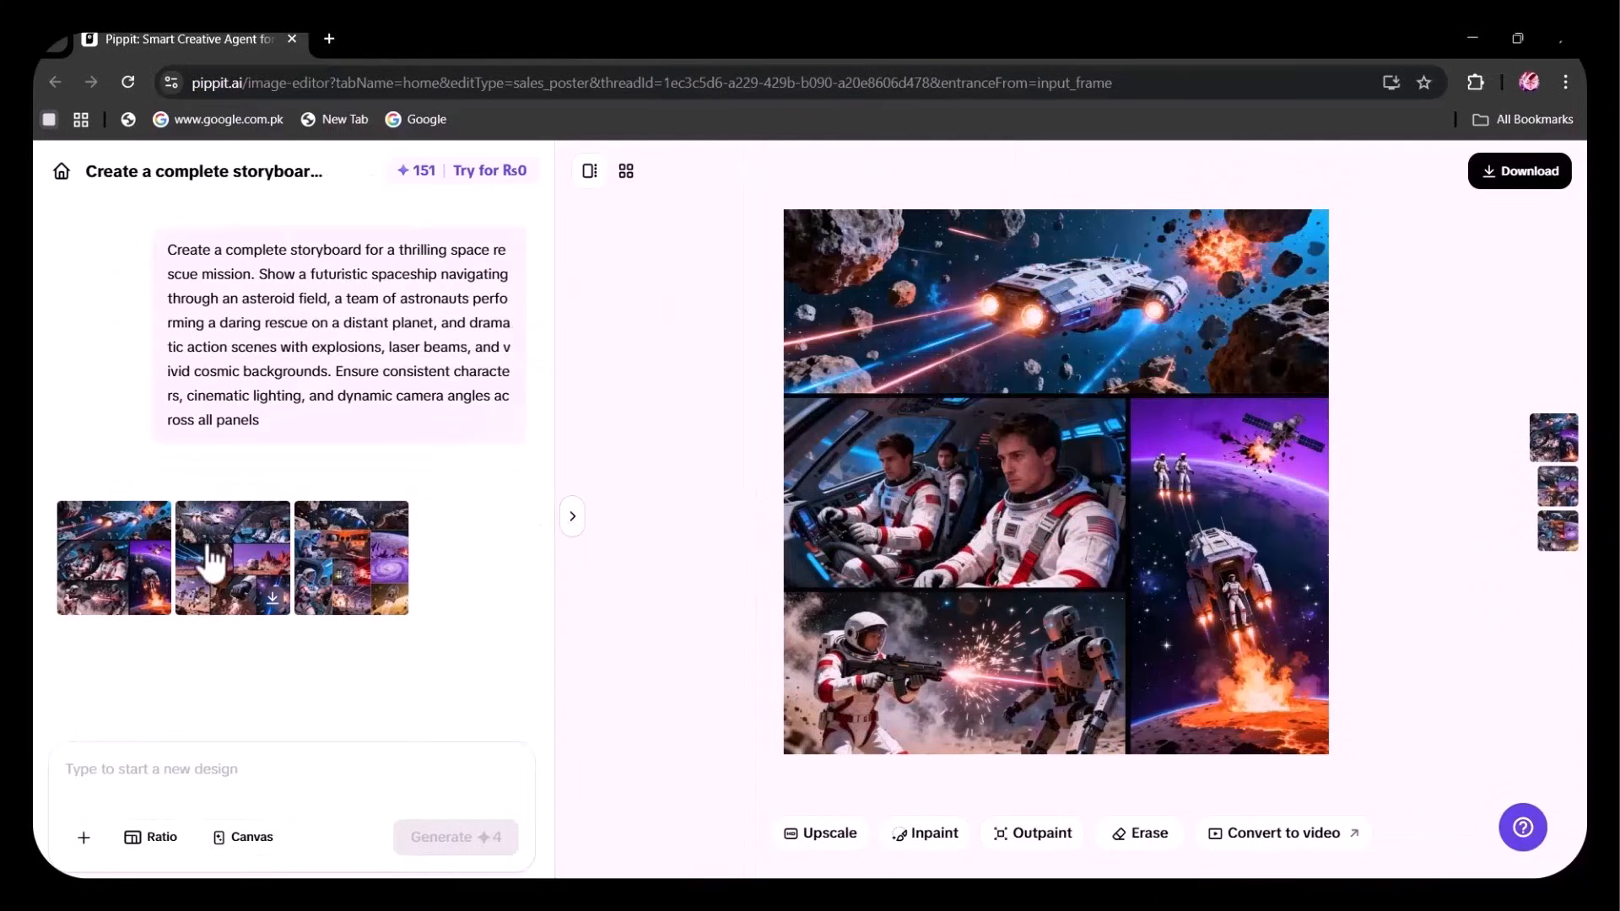
left_click(233, 558)
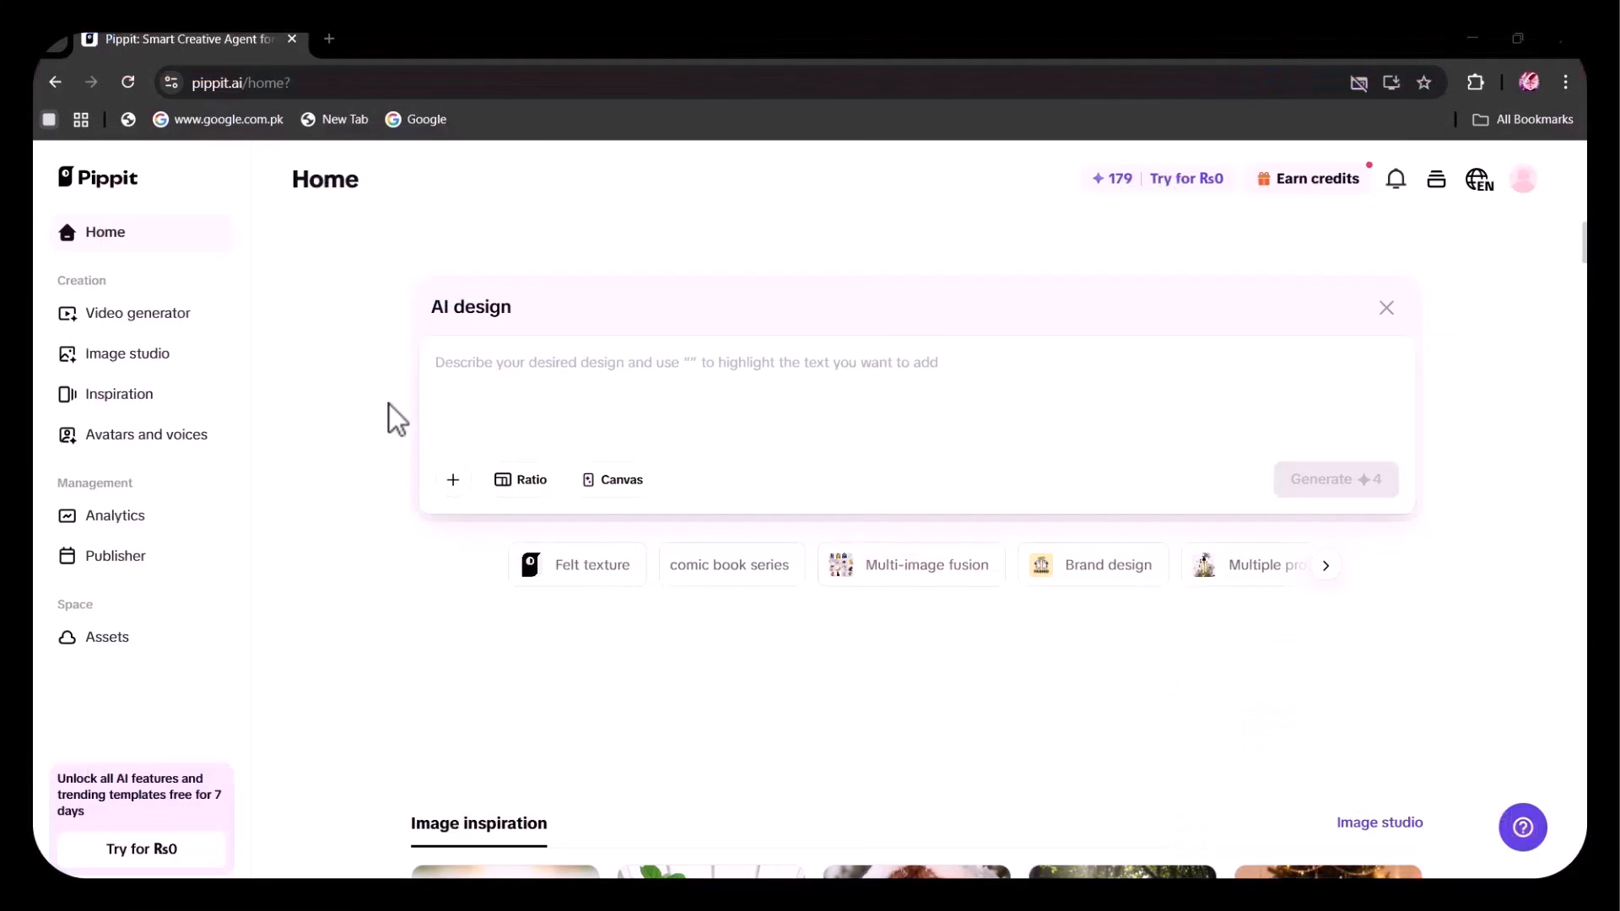
Enter the jungle temple explorer storyboard prompt and generate it
left_click(483, 364)
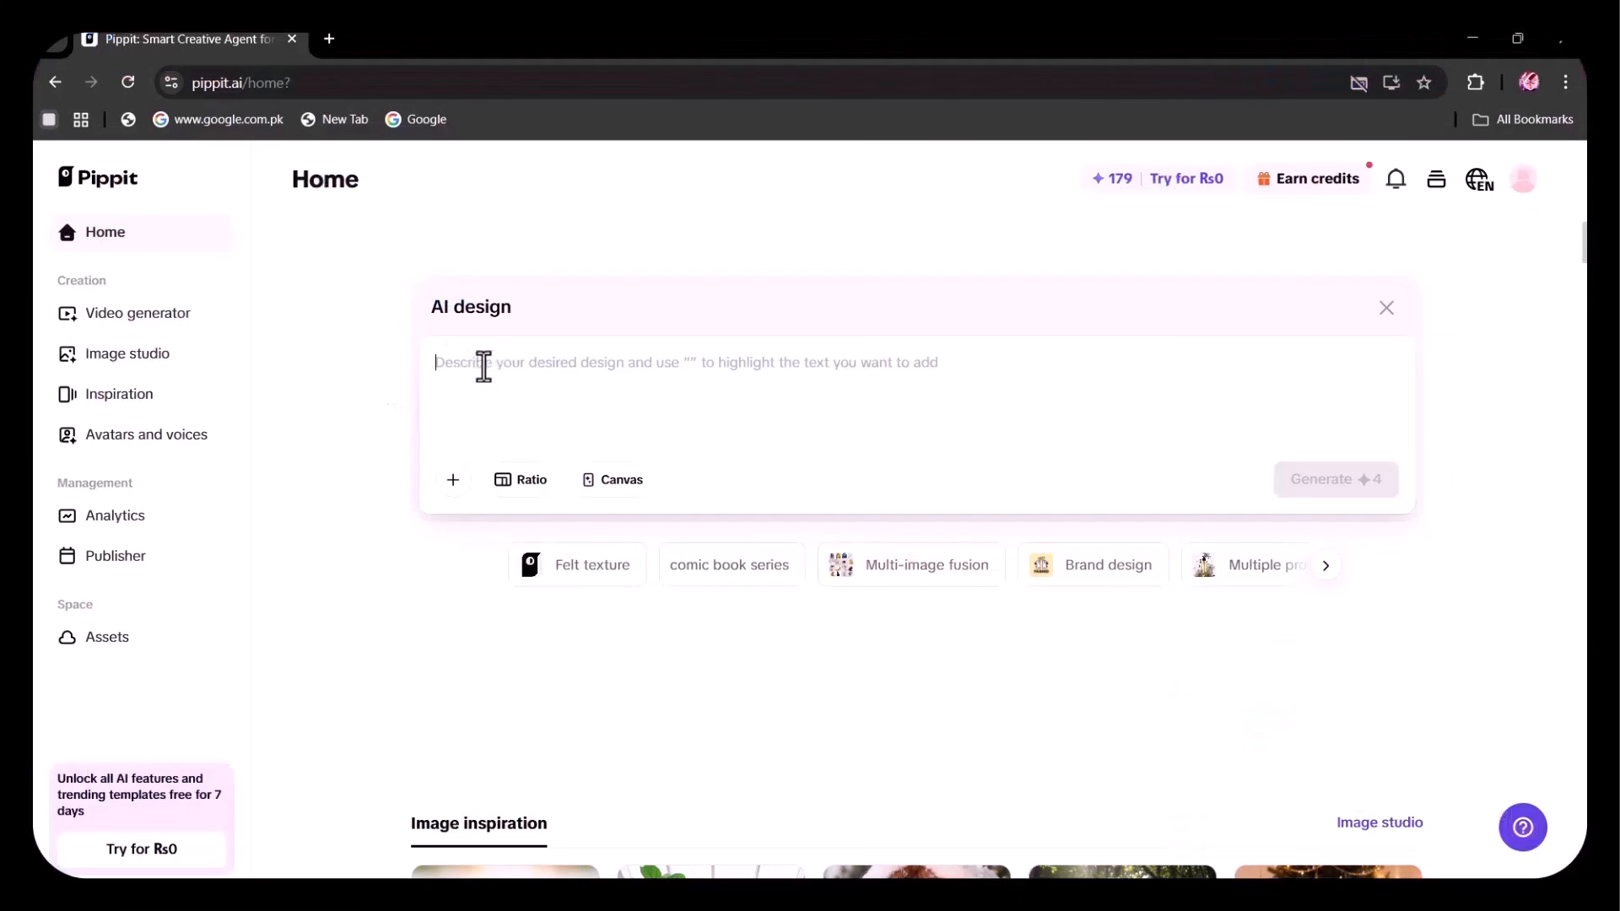
mouse_move(573, 363)
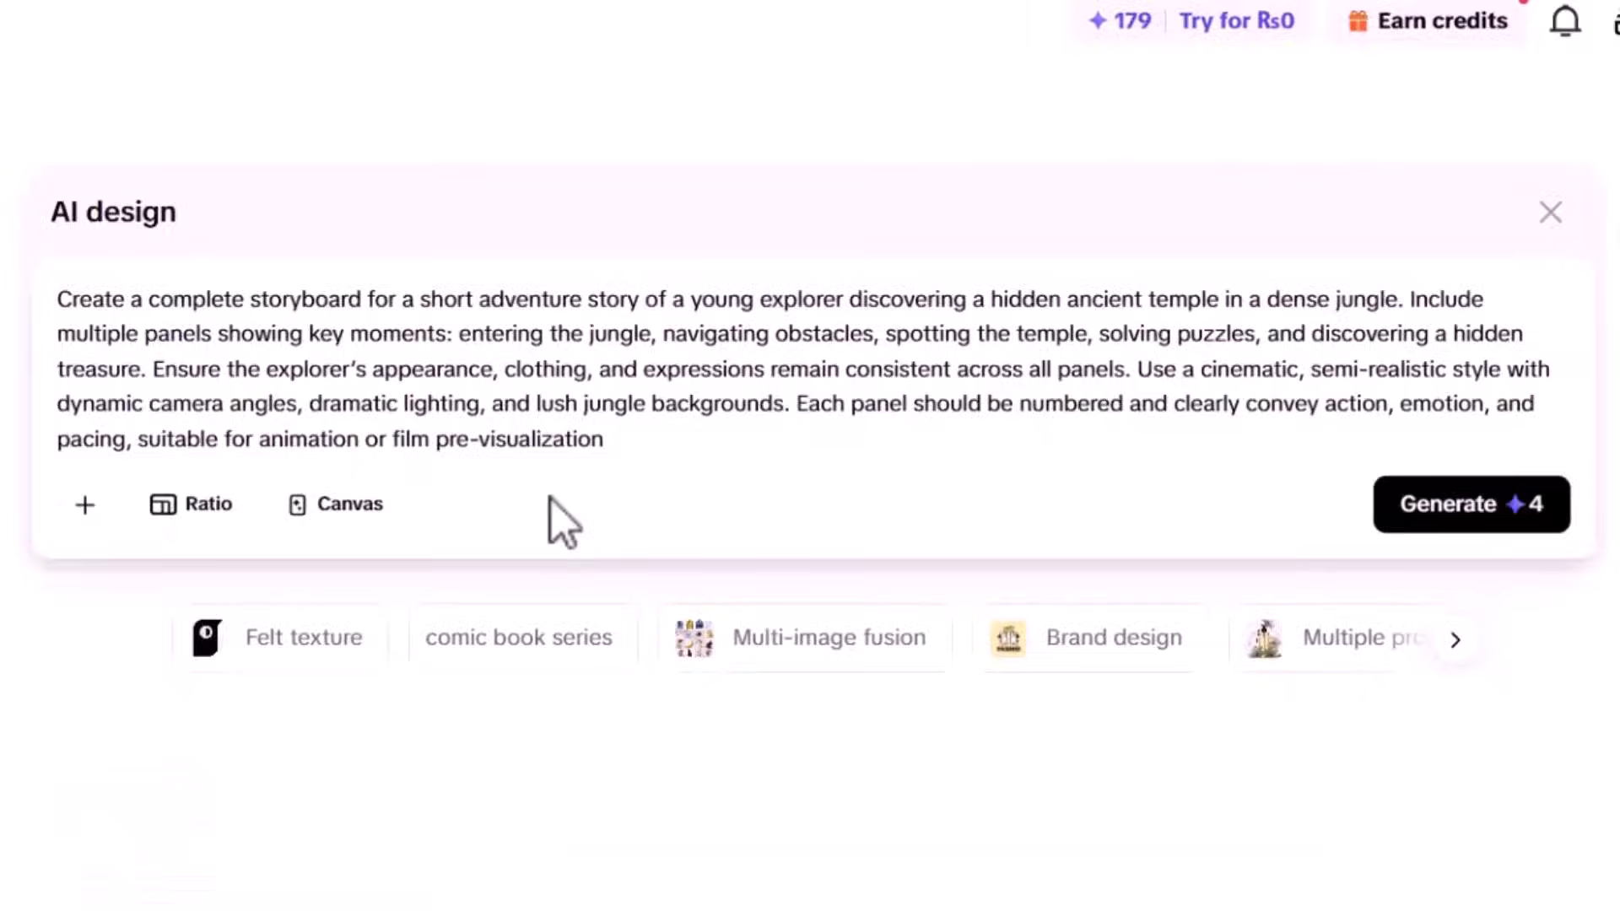
left_click(1471, 504)
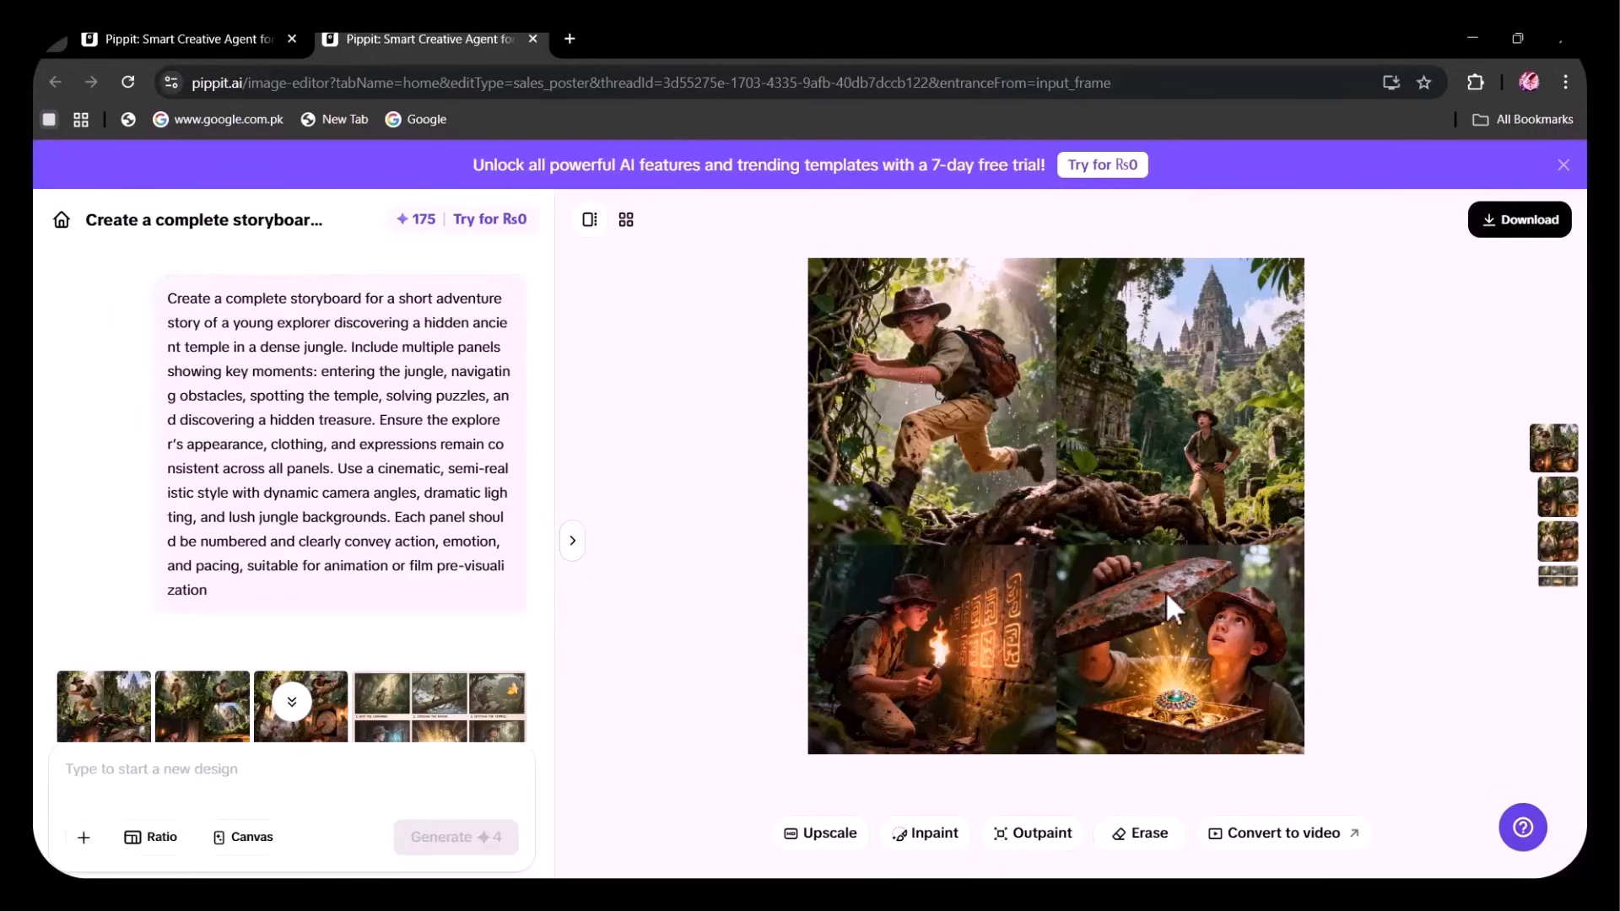
Preview the second and third jungle storyboard variations
left_click(203, 706)
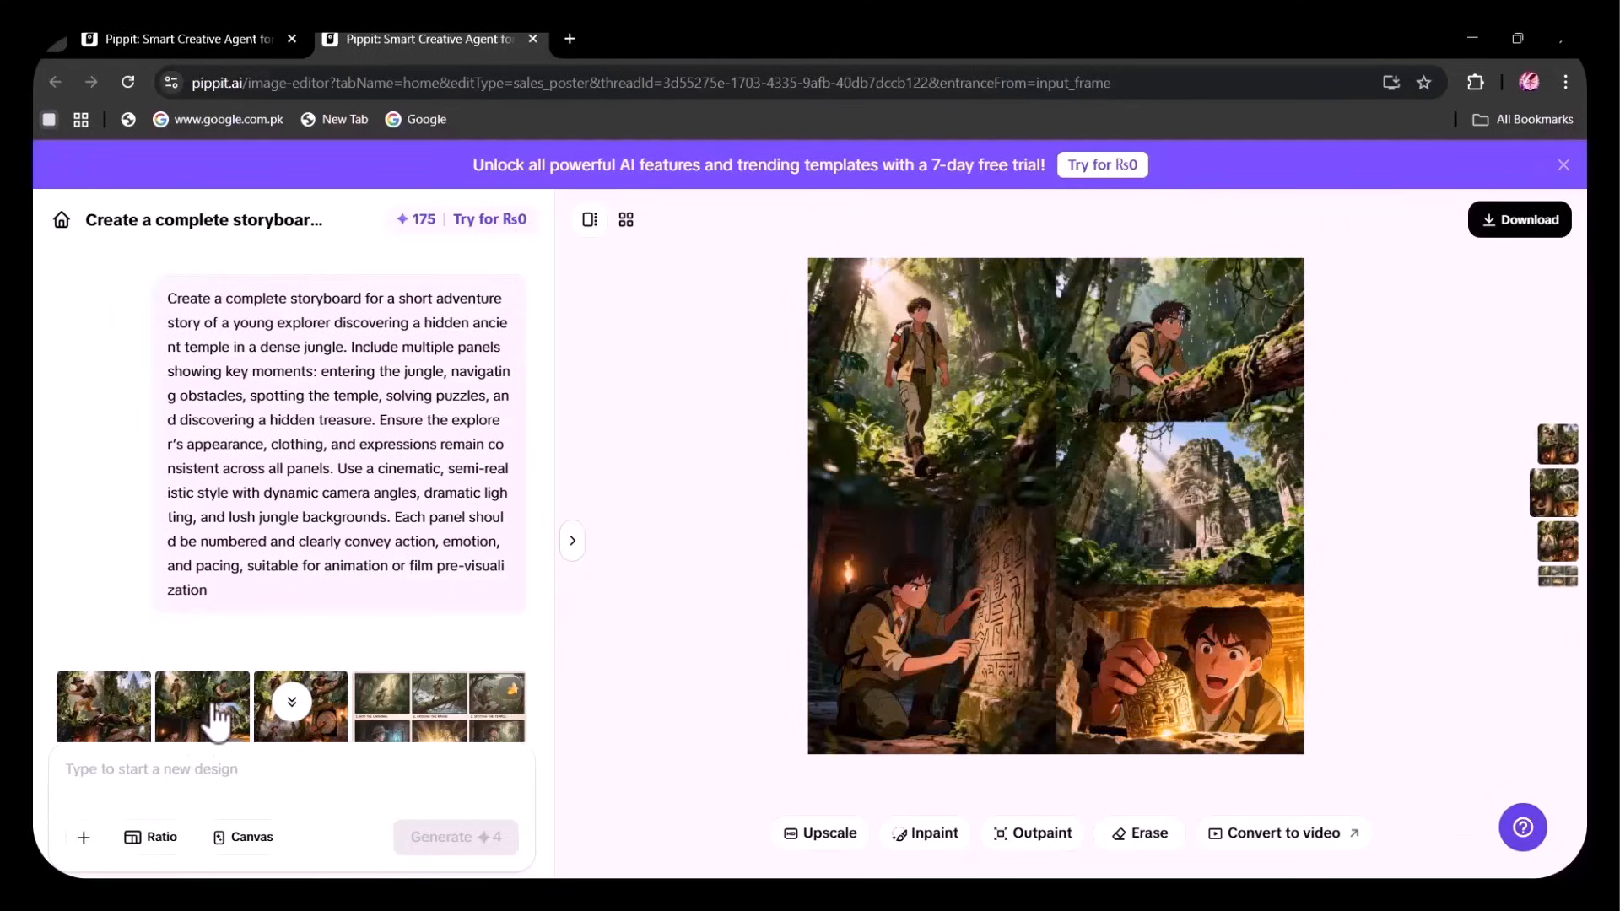
left_click(299, 706)
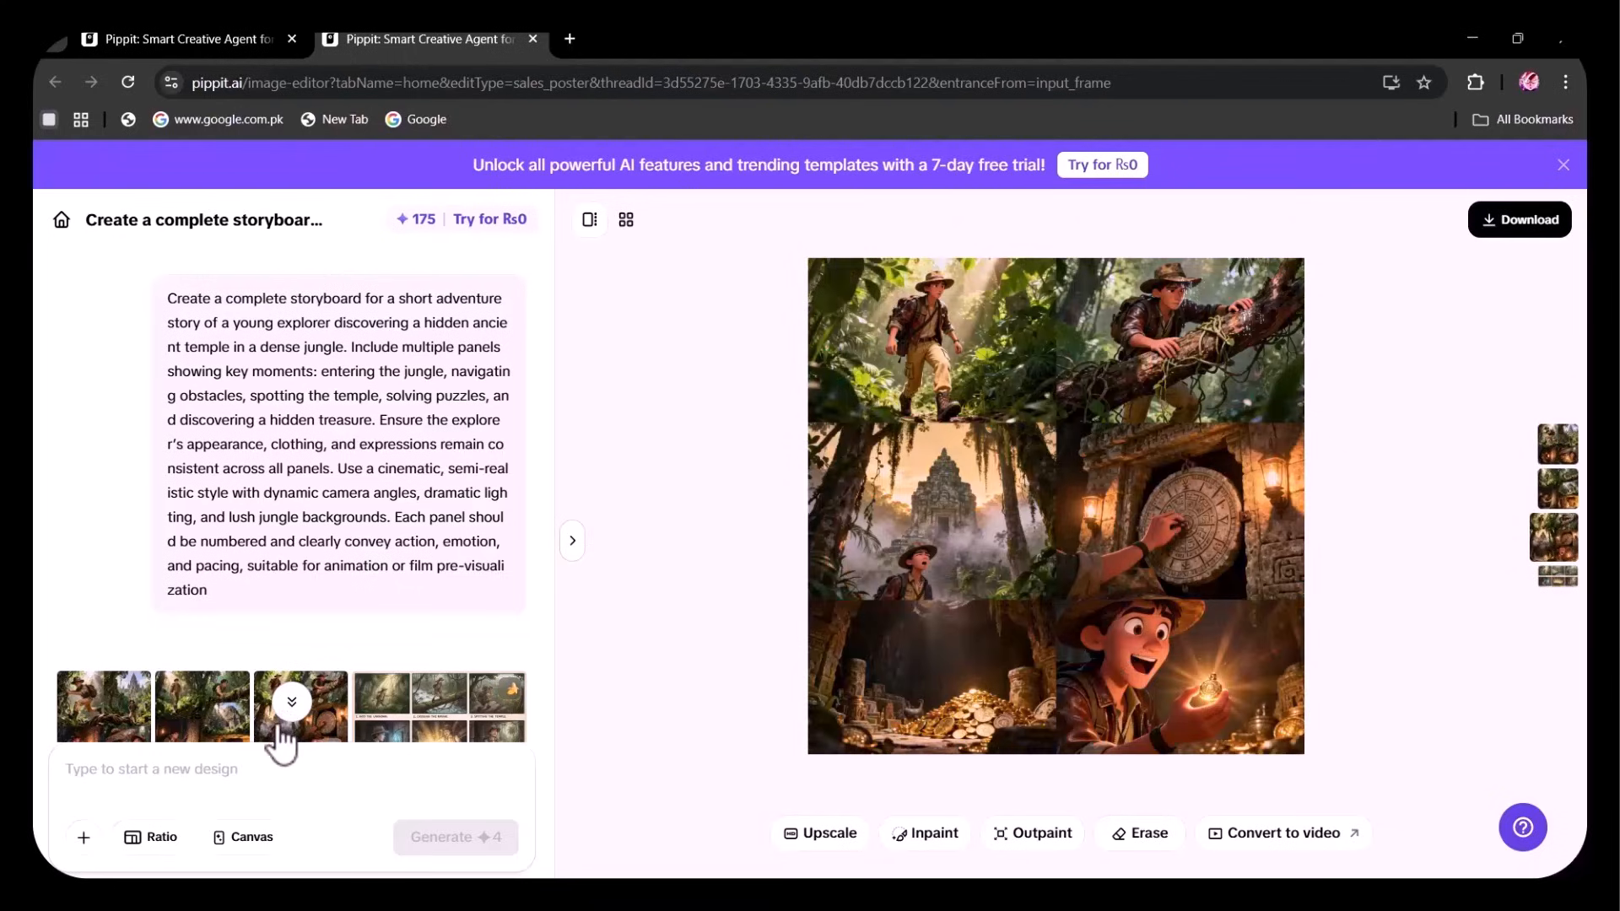
mouse_move(397, 752)
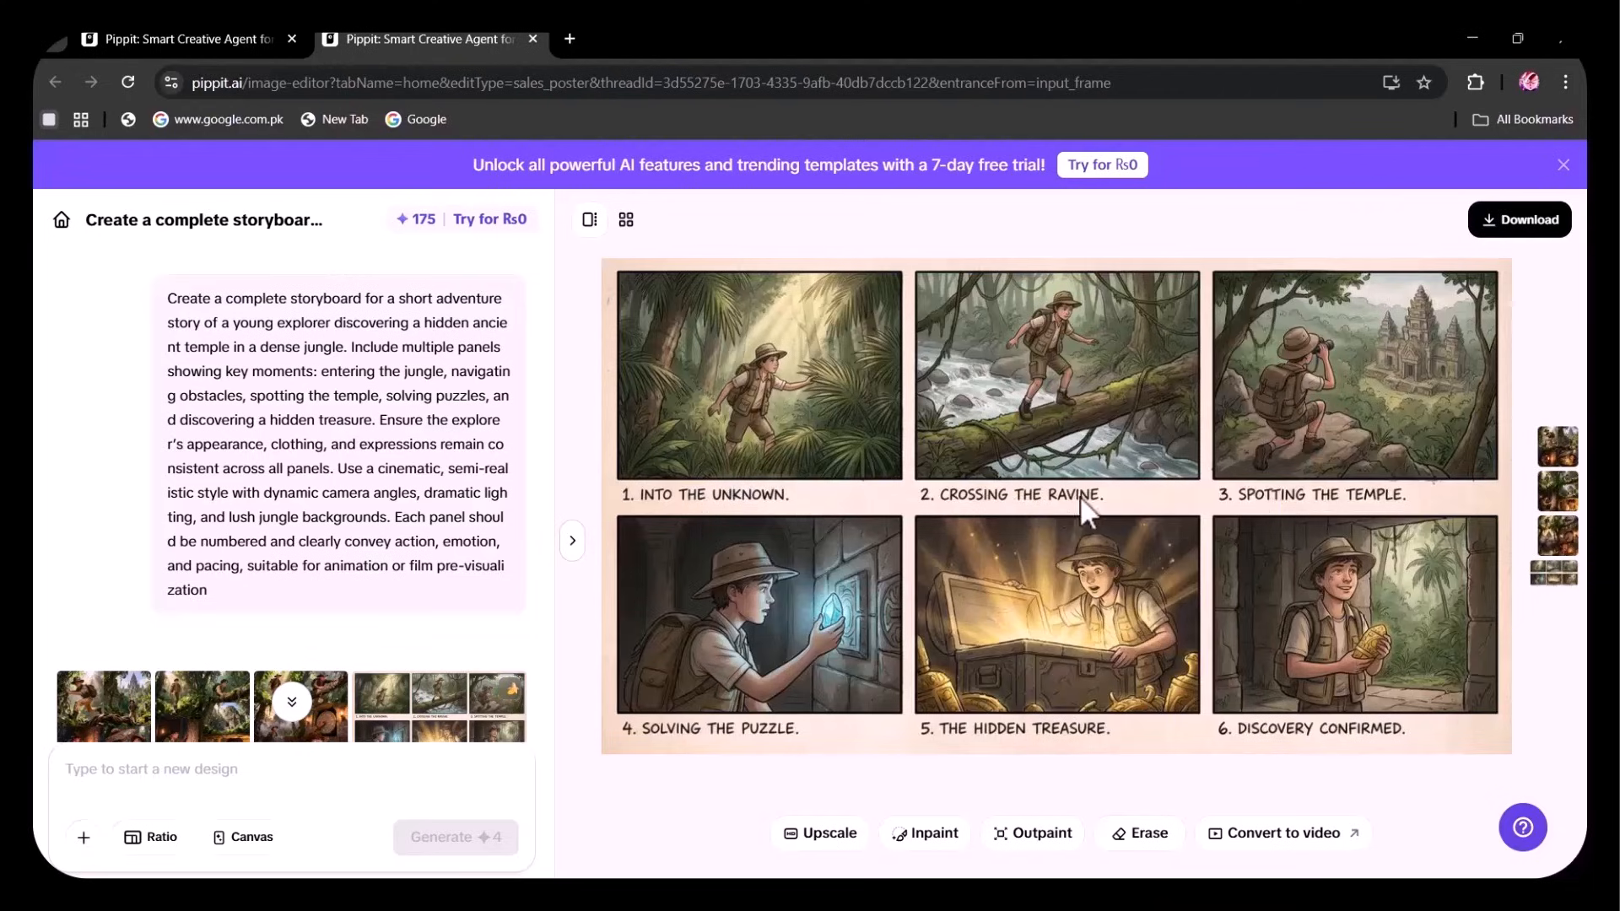
mouse_move(1005, 767)
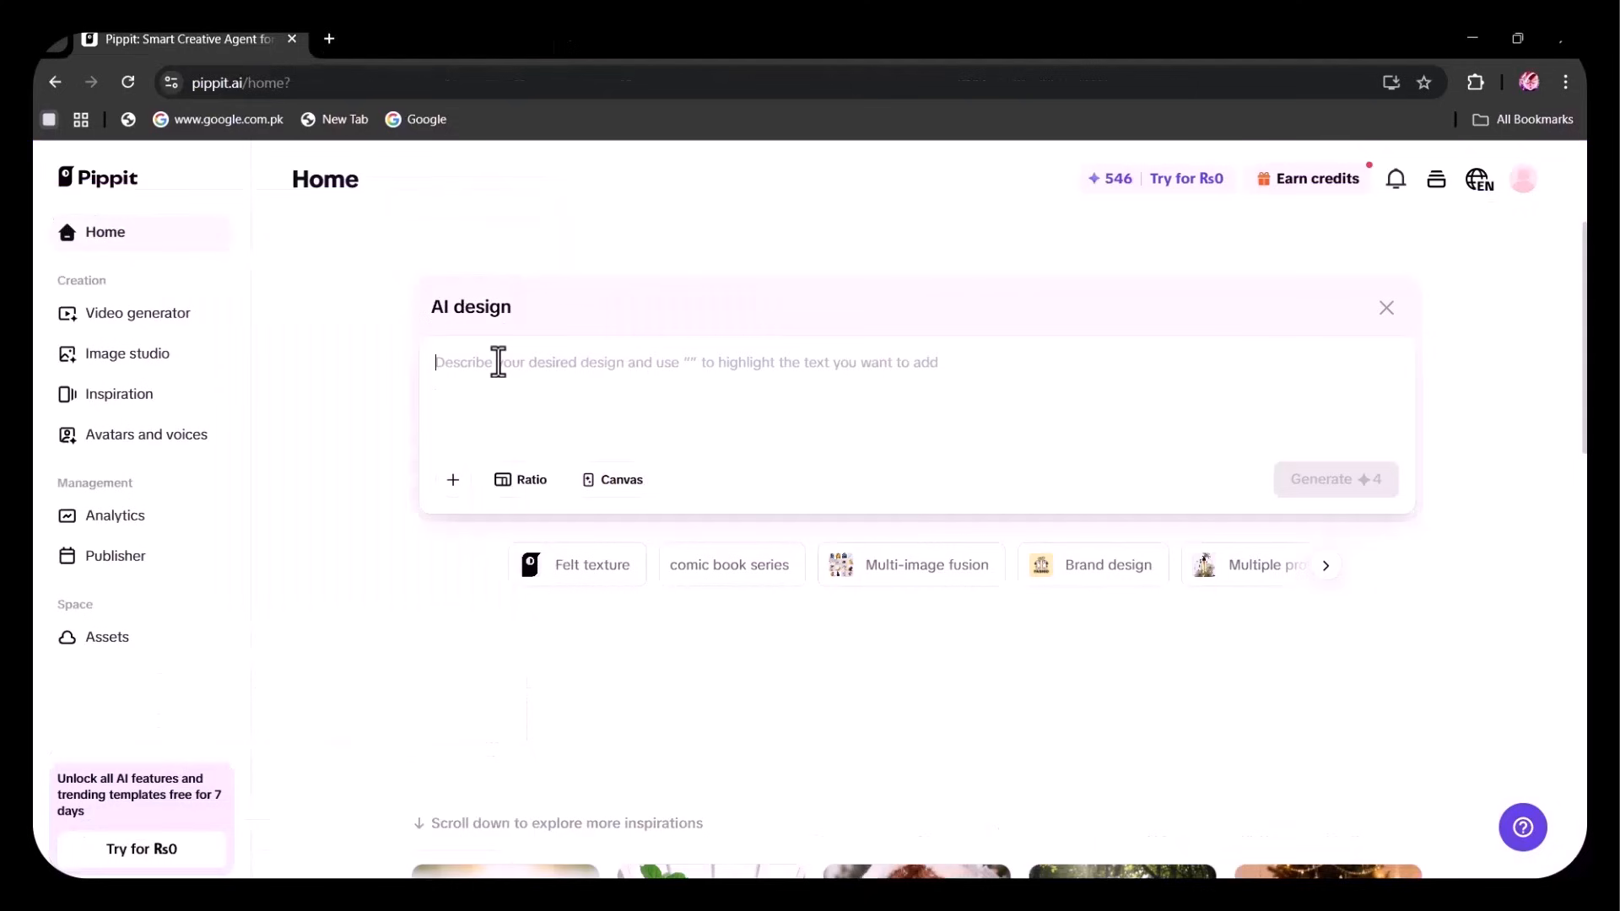
mouse_move(663, 351)
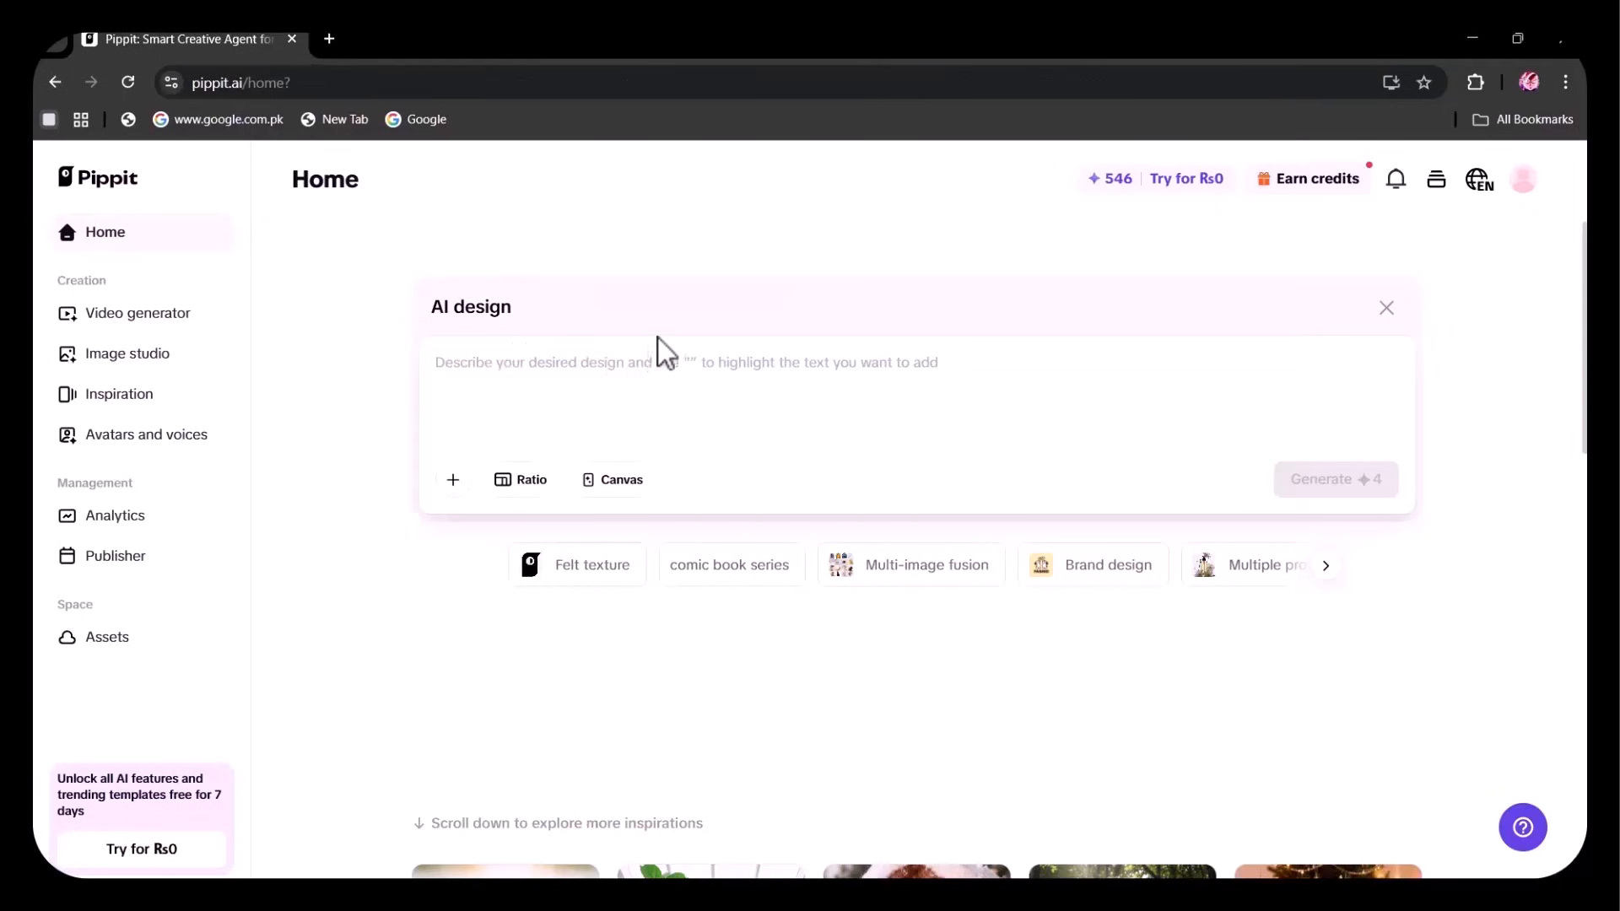
mouse_move(640, 266)
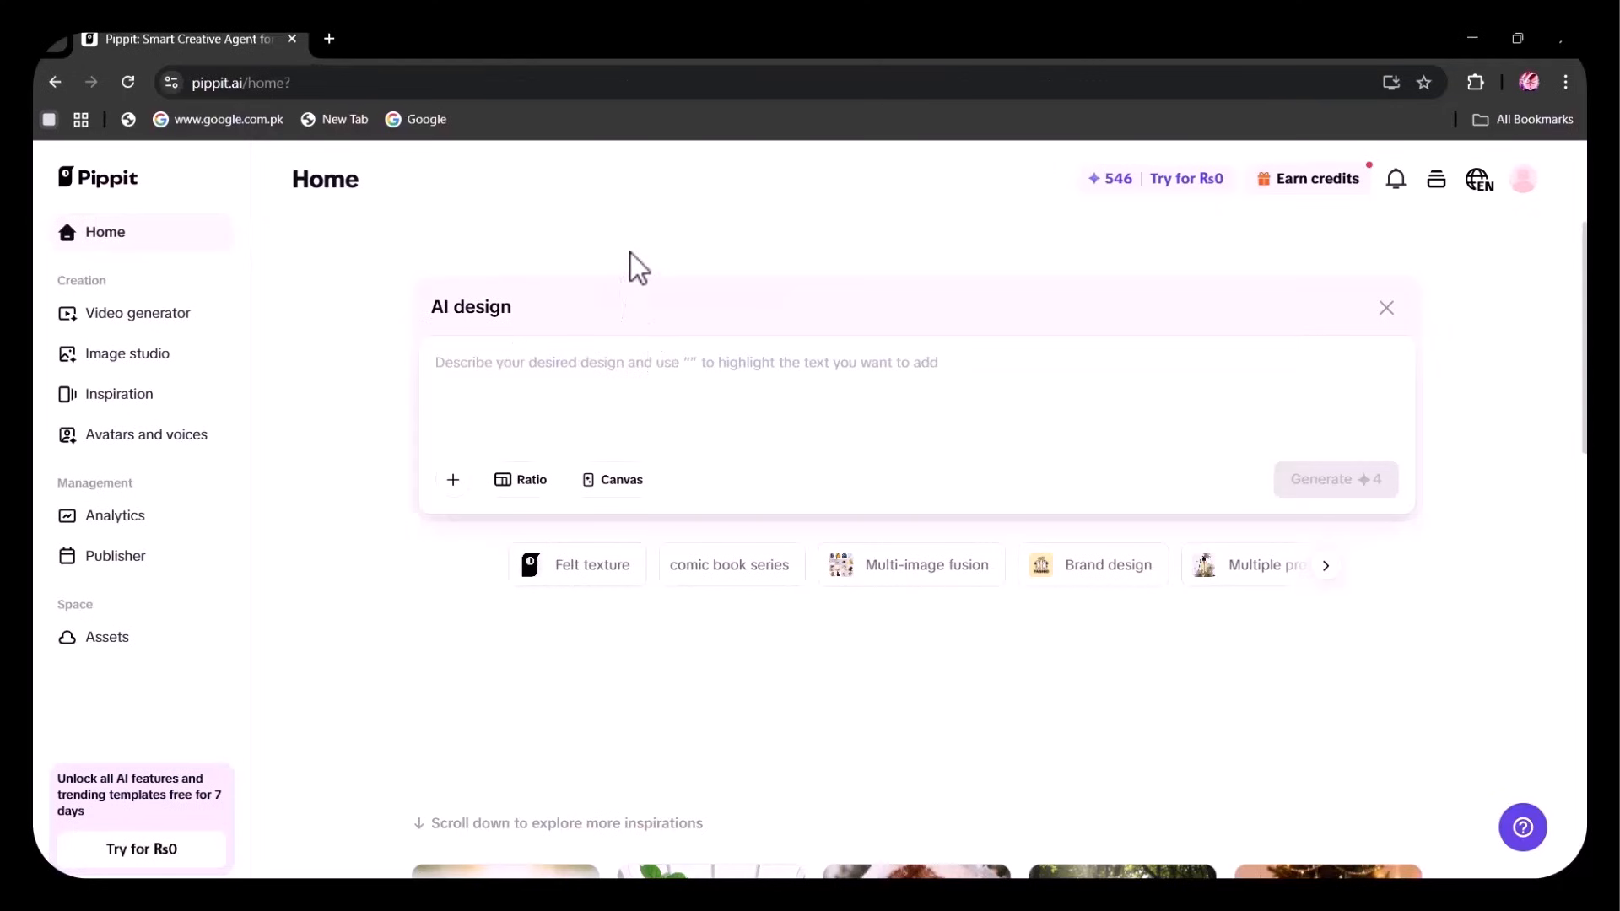
Generate designs from the short prompt '1940s cafe street'
type("1940s")
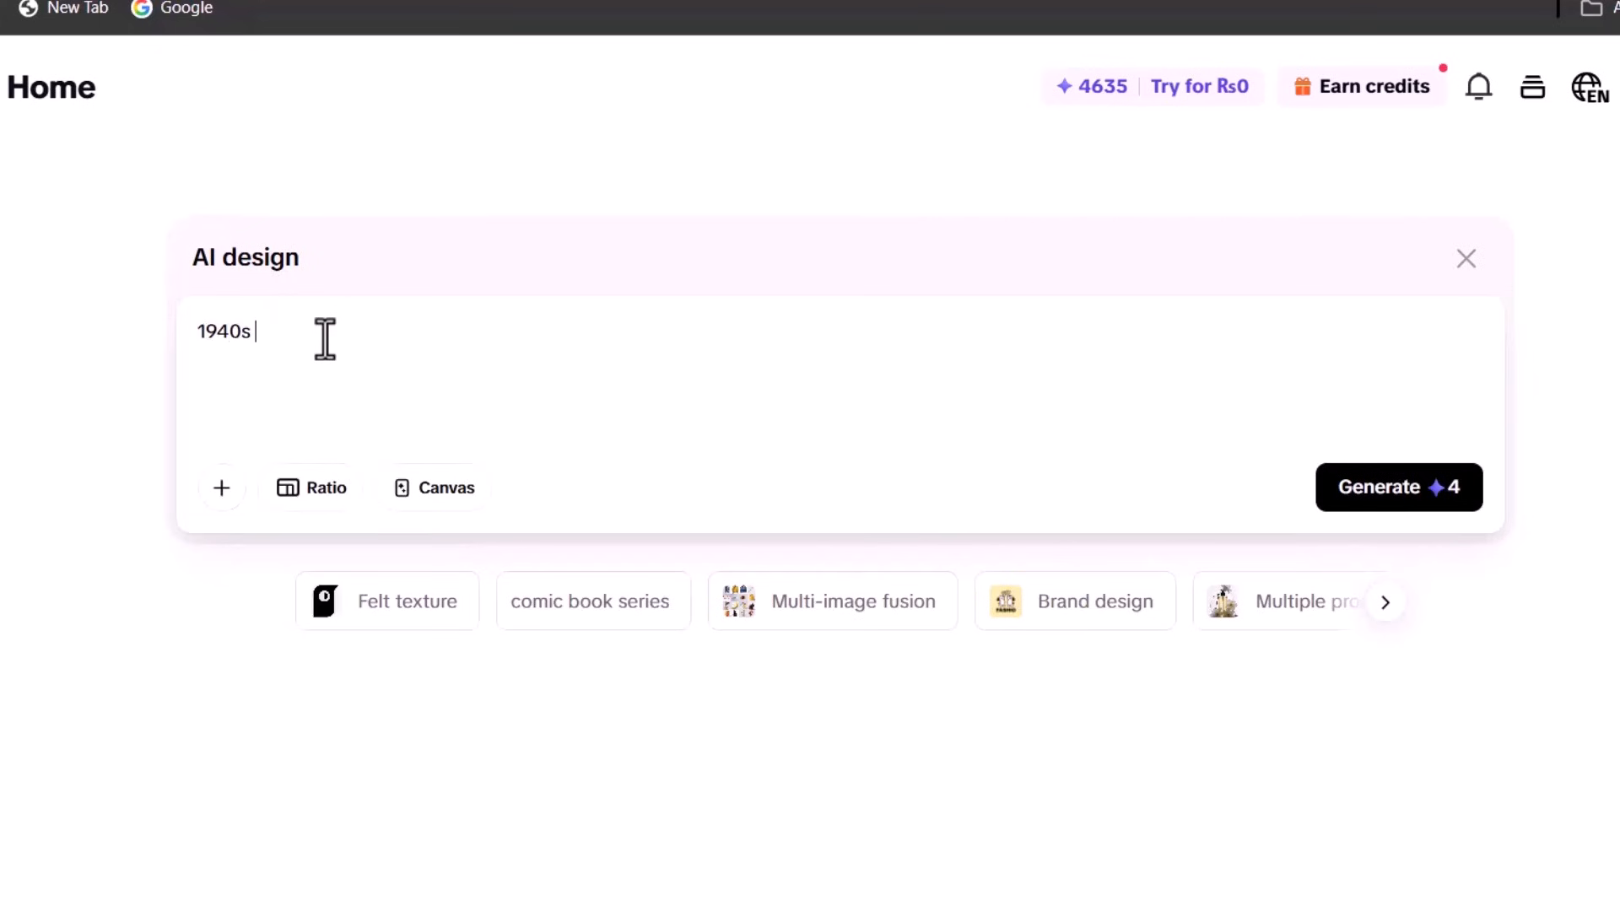
type("cafe street")
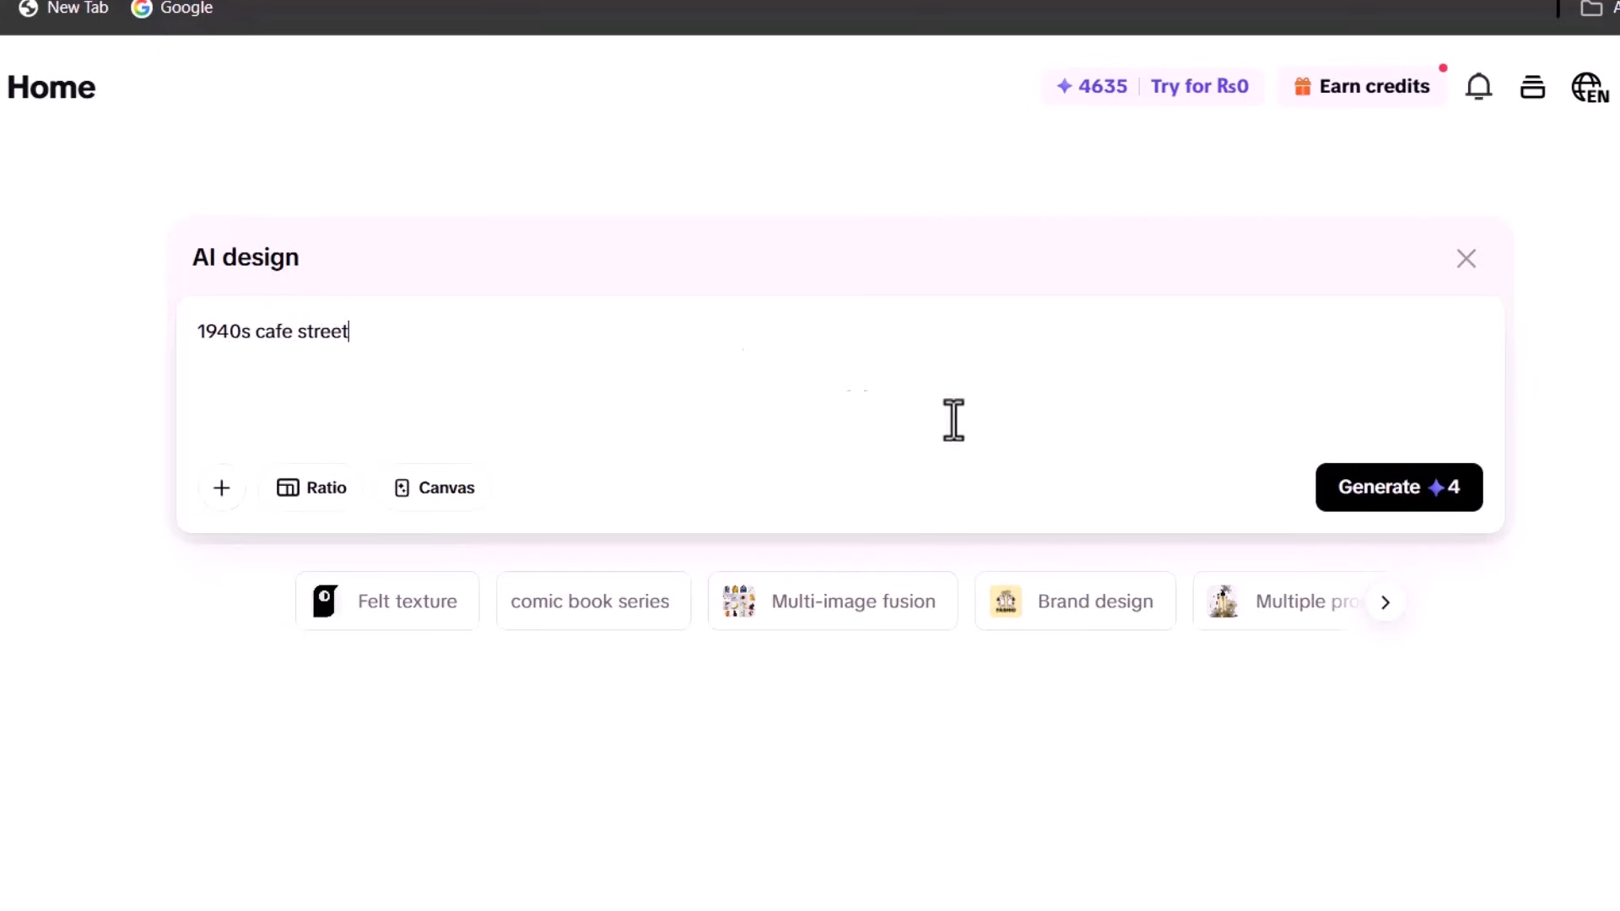
left_click(1398, 487)
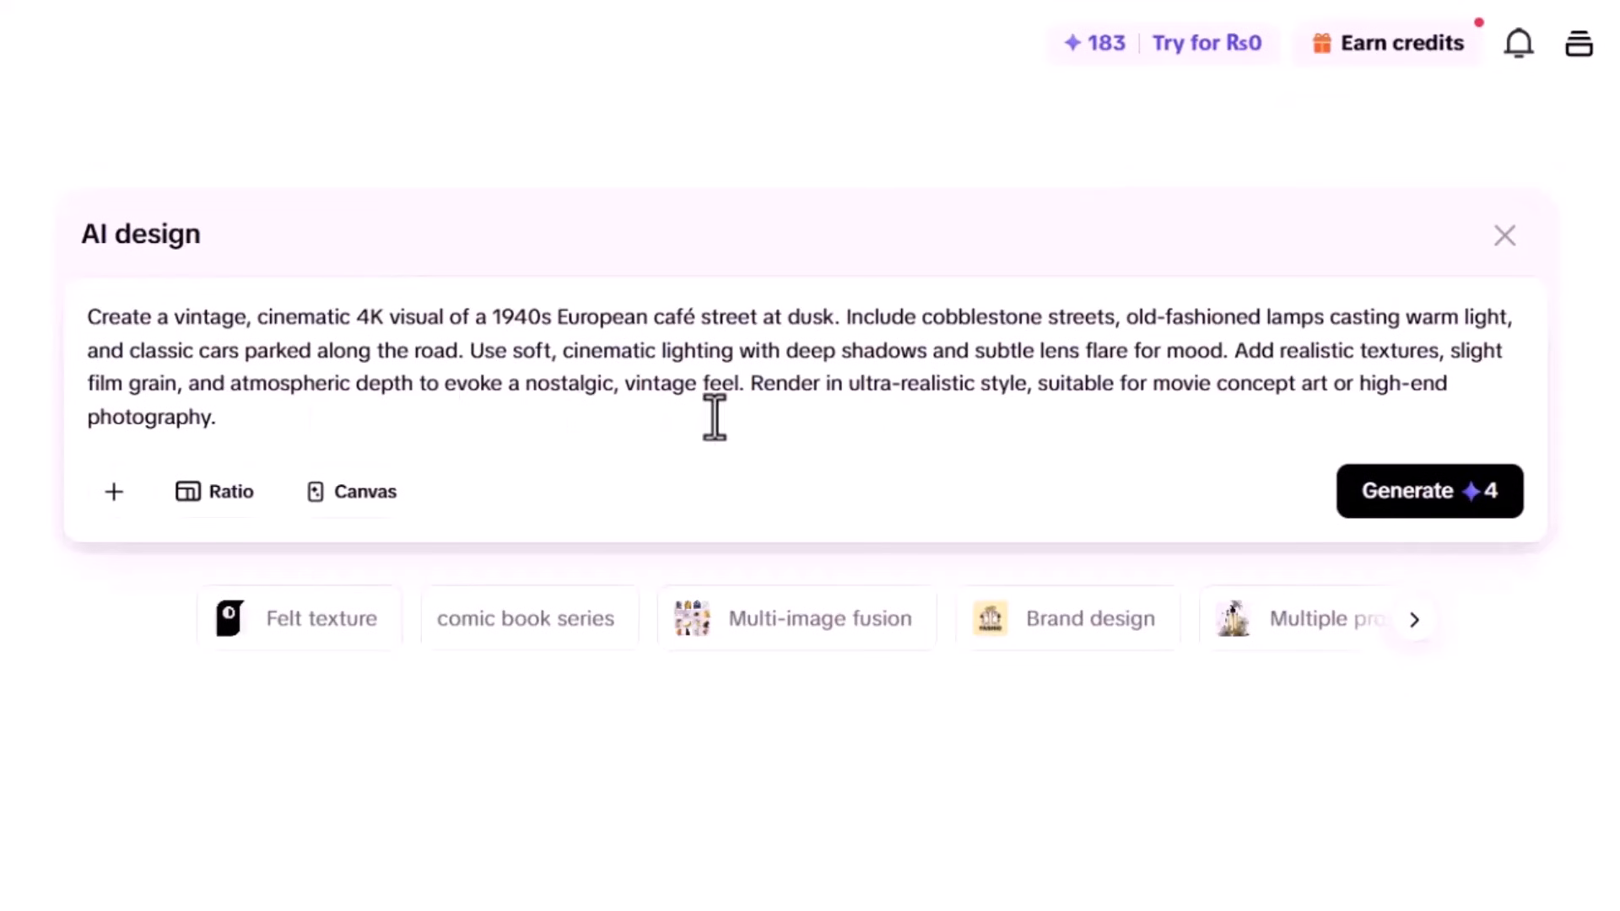
mouse_move(1138, 394)
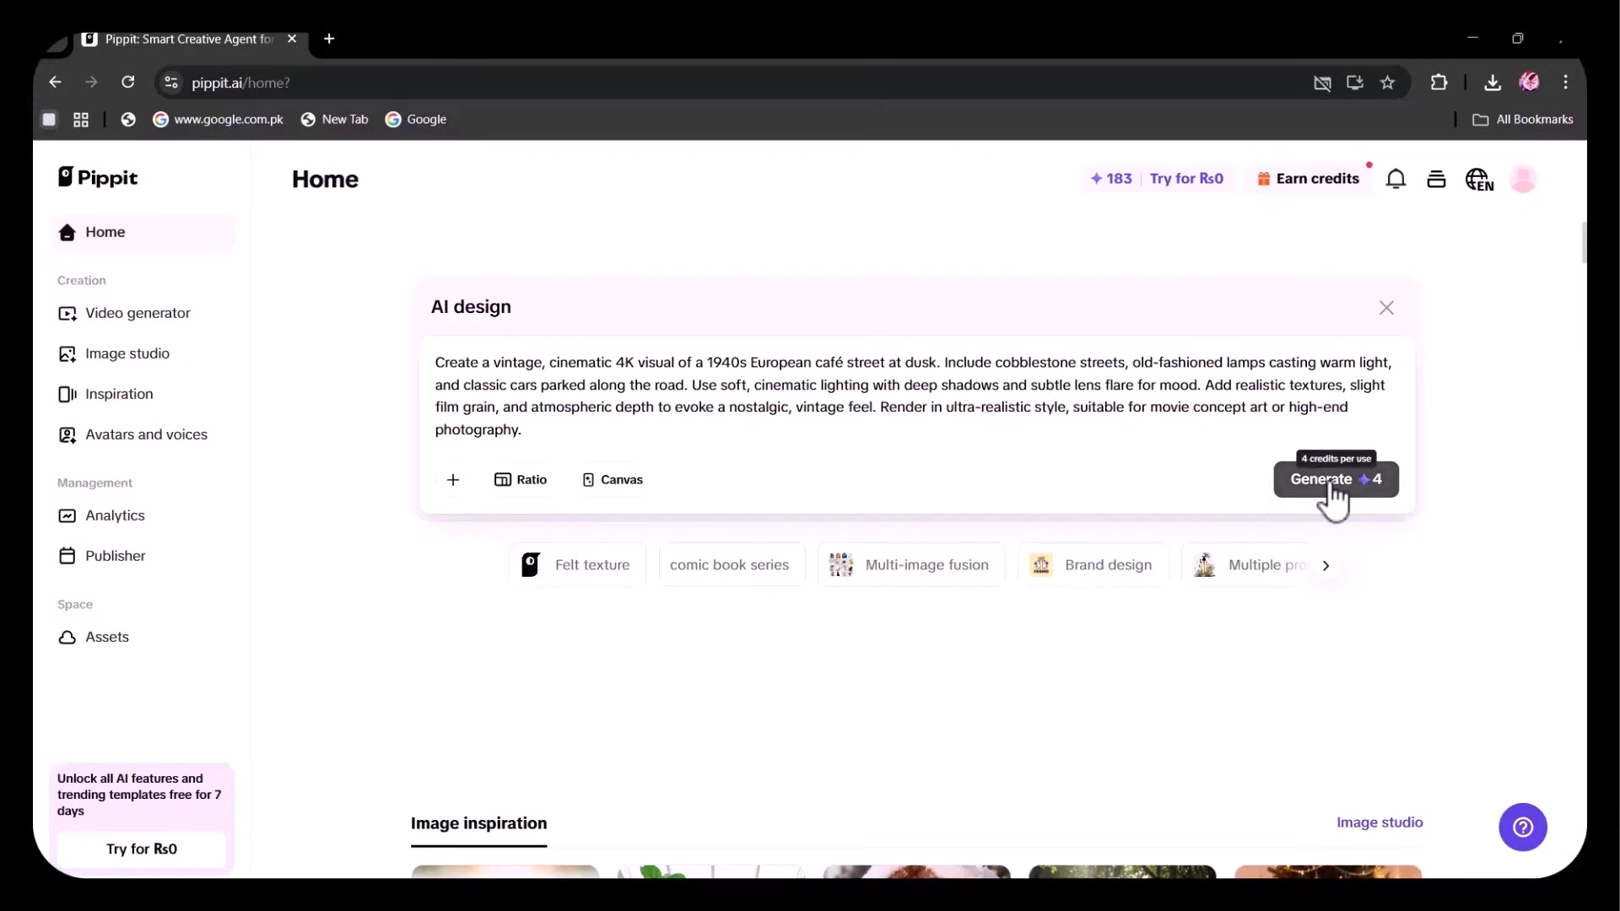
Enlarge the fourth wide café street image with old cars, a tram and passers-by
left_click(1335, 479)
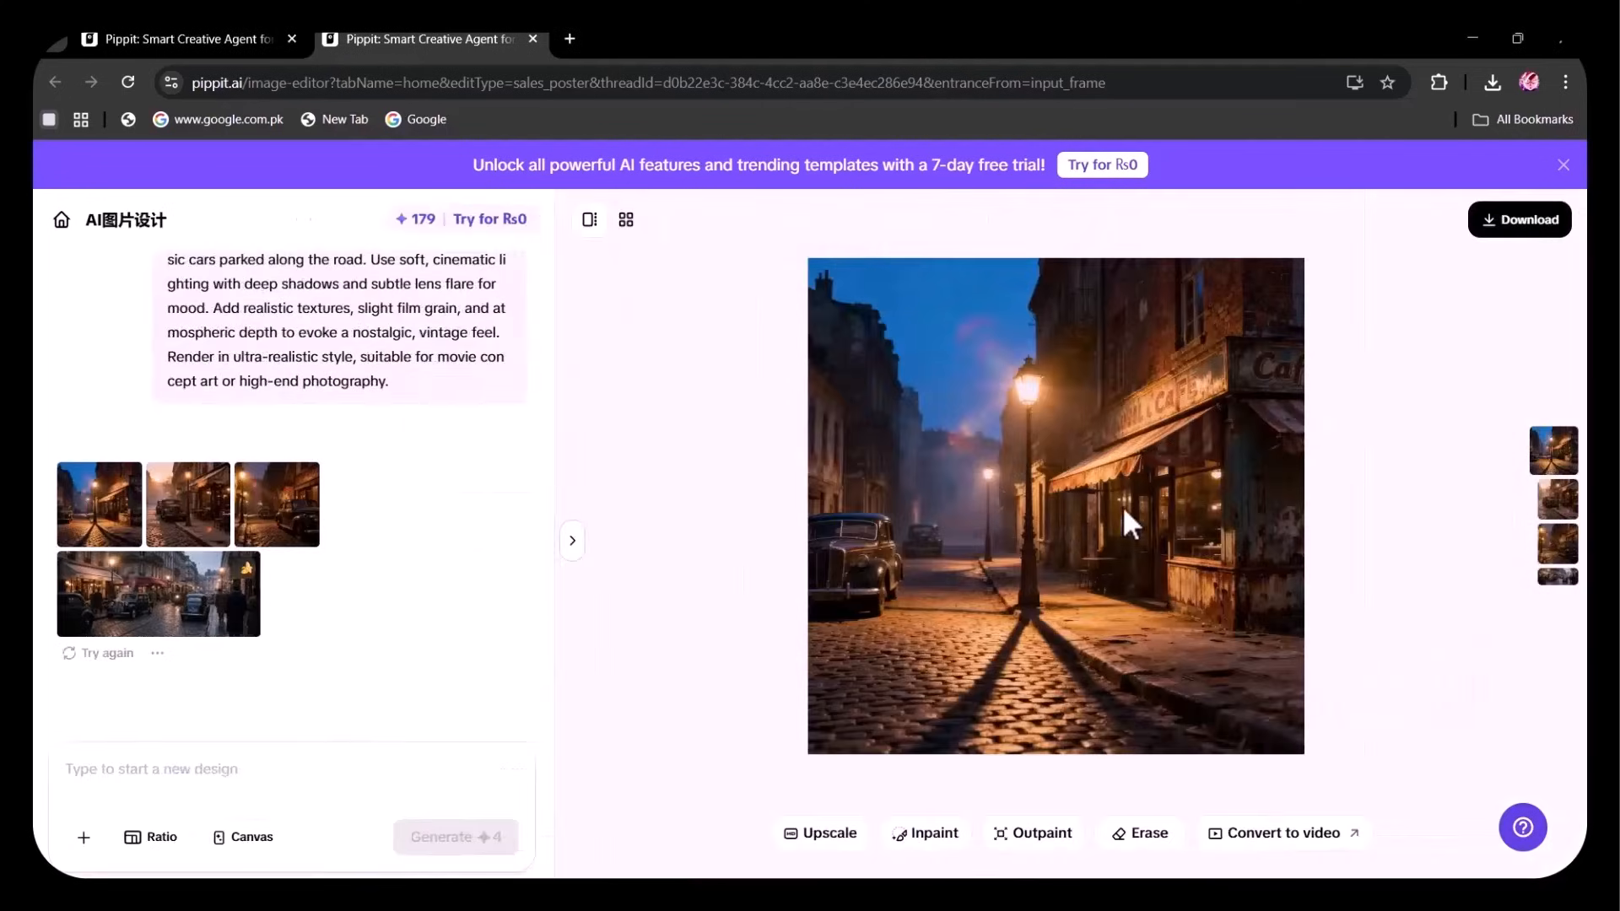
mouse_move(194, 517)
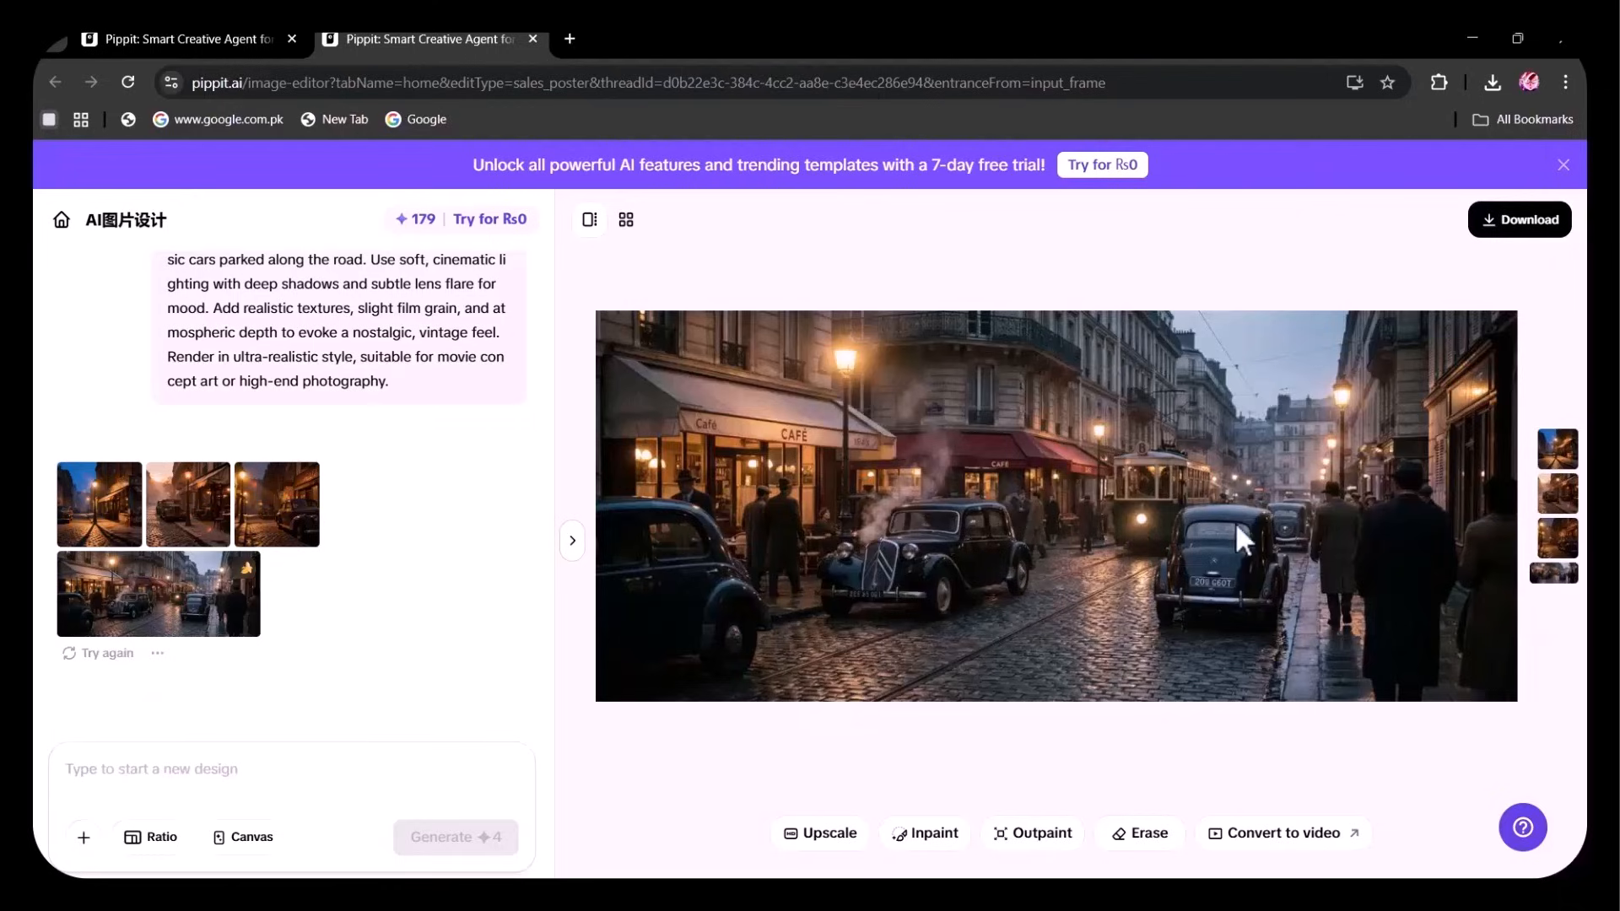
mouse_move(990, 638)
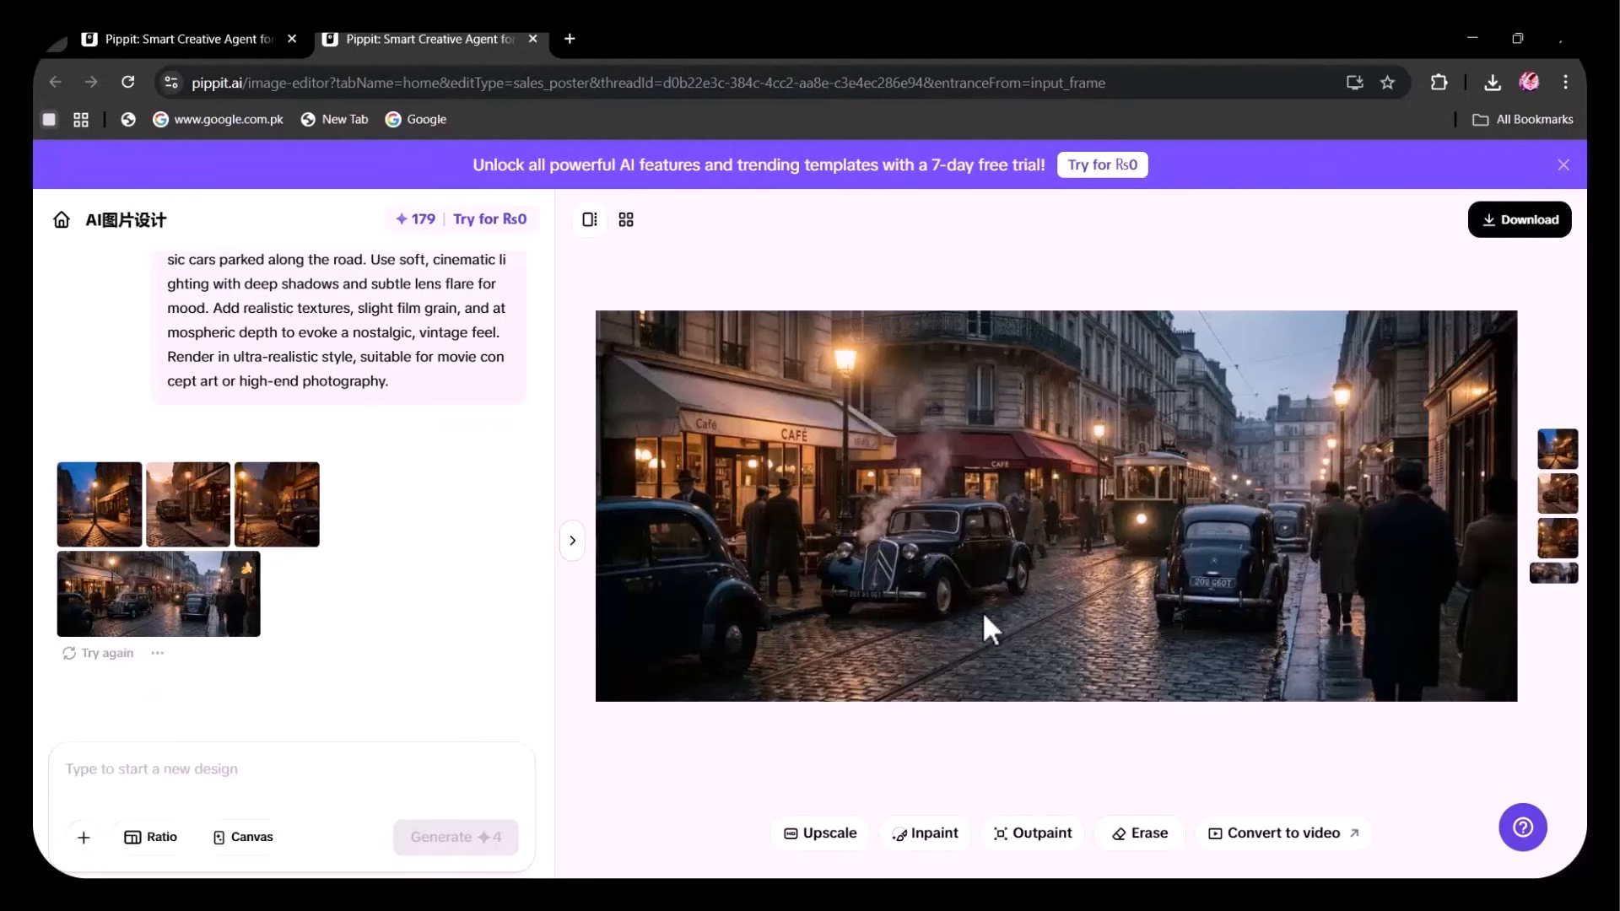
mouse_move(967, 610)
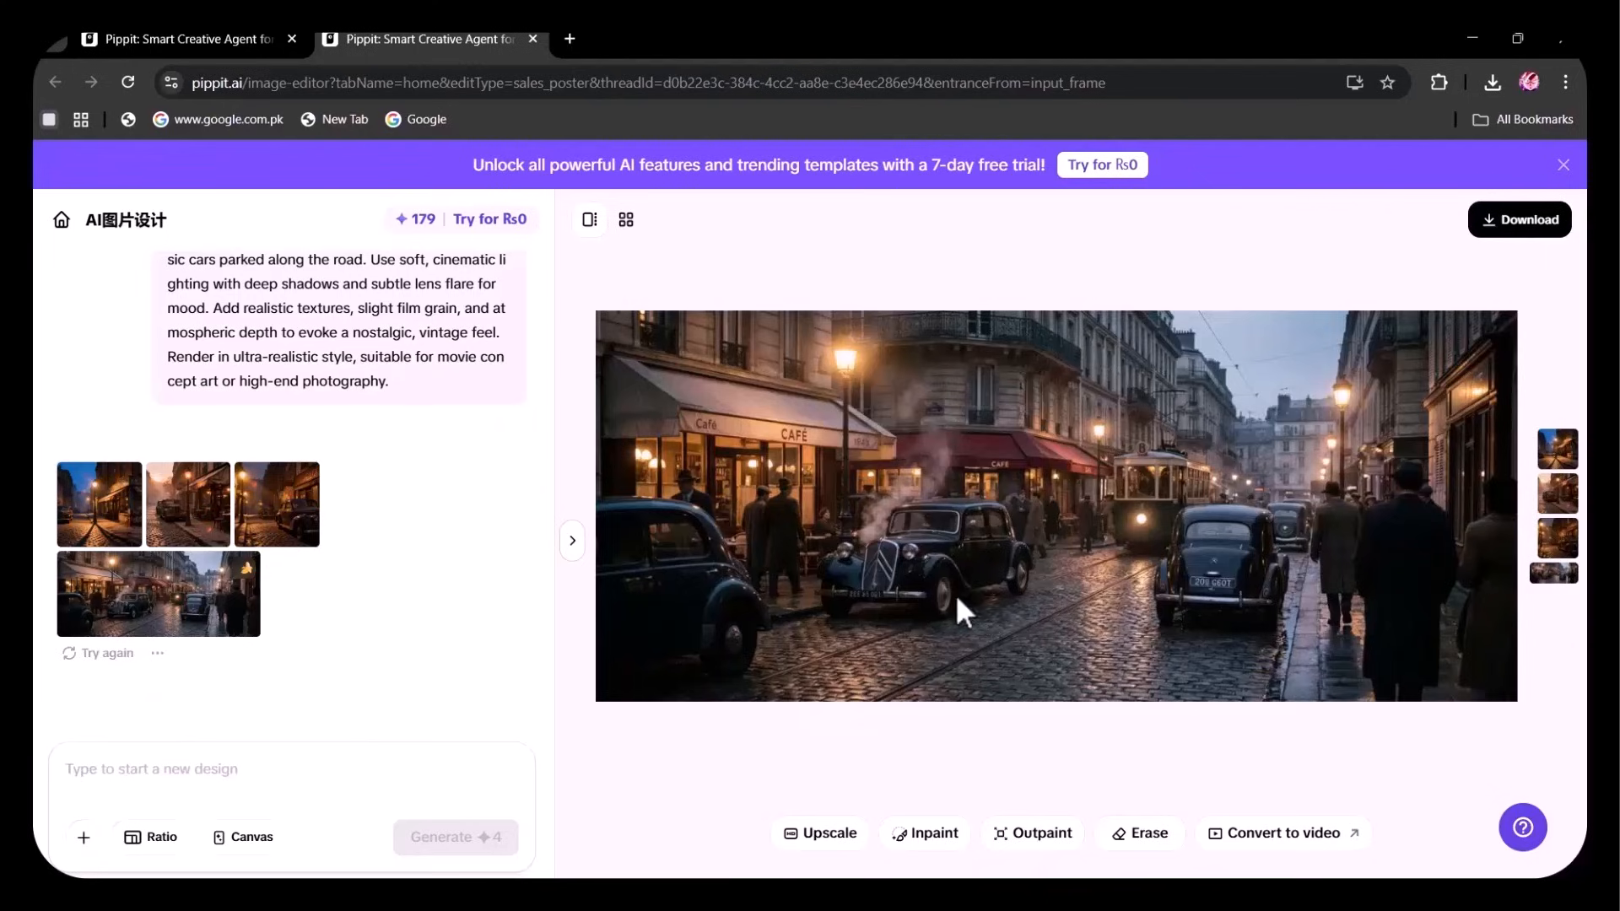
mouse_move(752, 510)
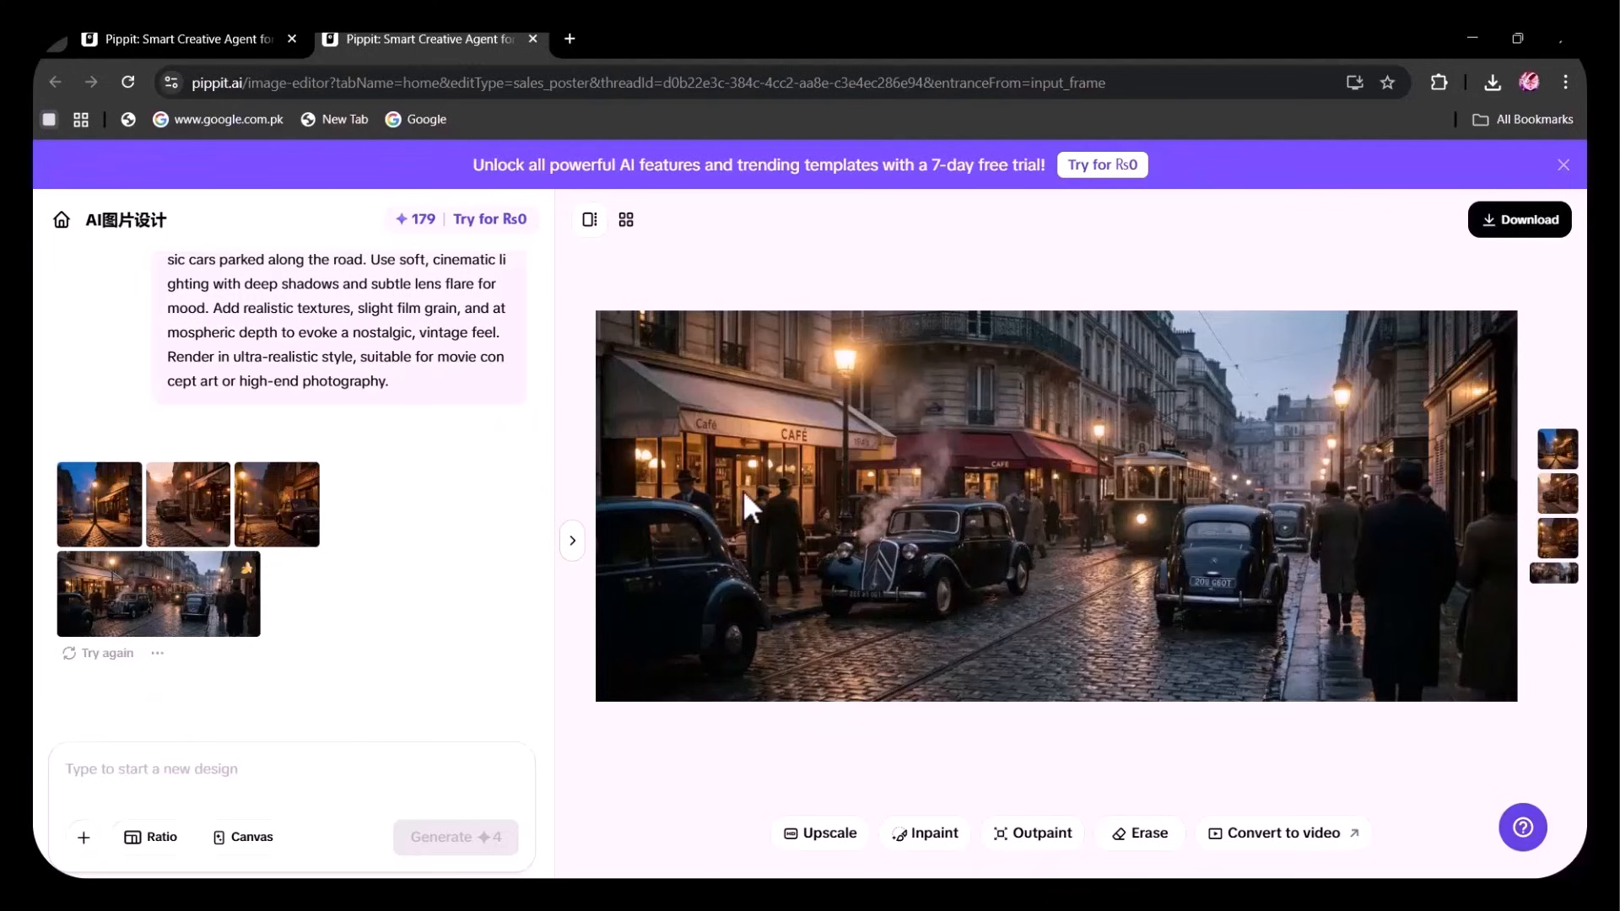
mouse_move(629, 365)
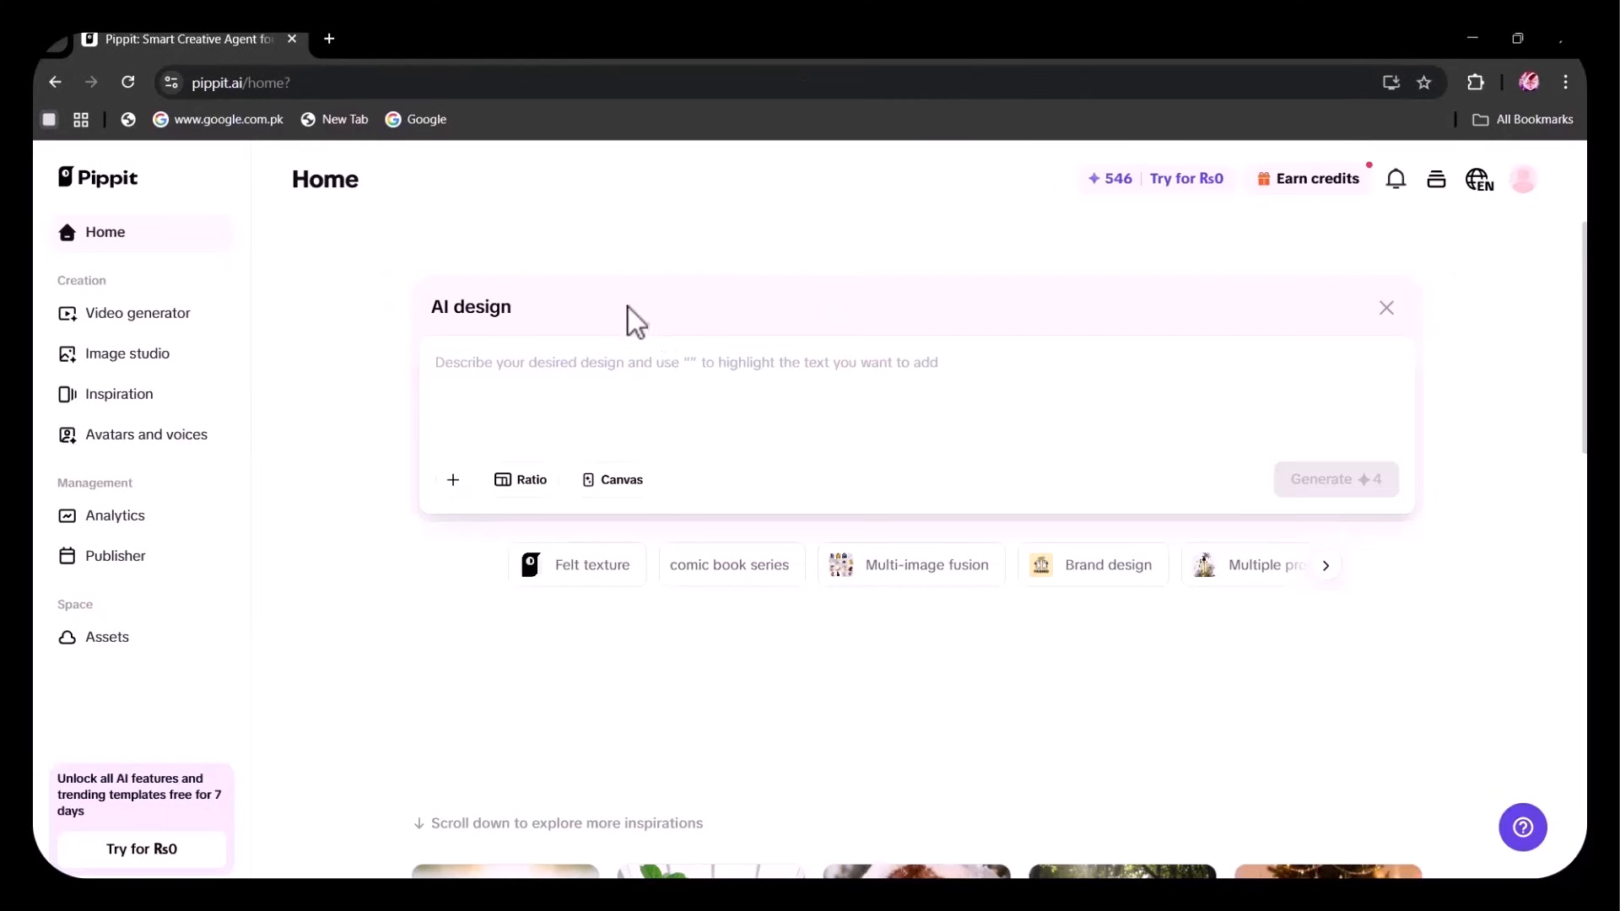
mouse_move(638, 266)
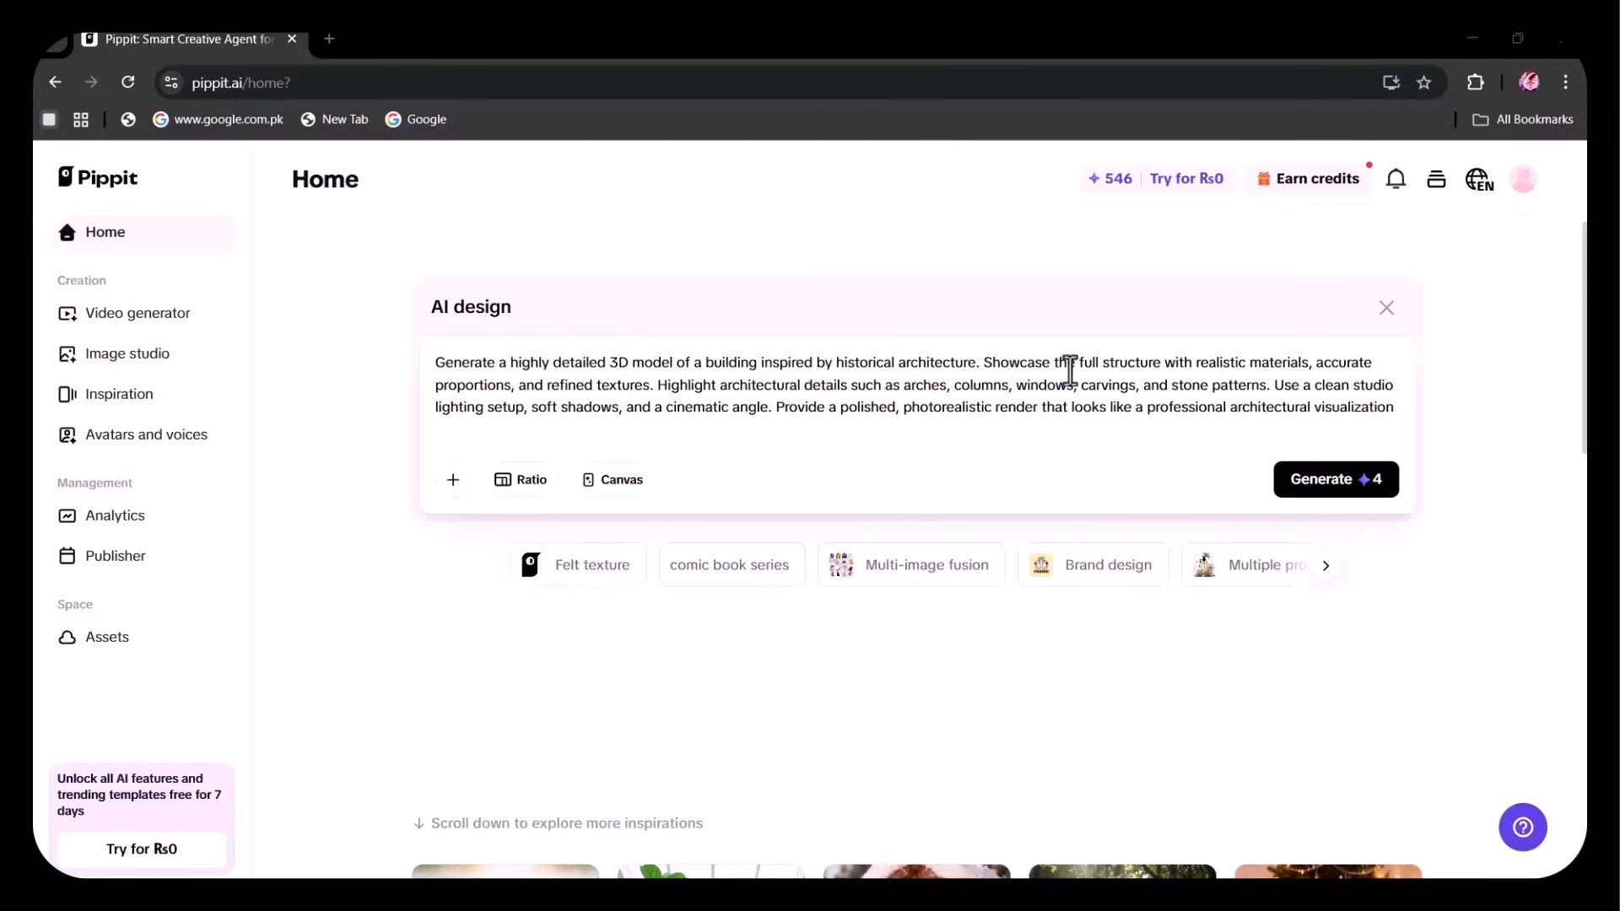
mouse_move(1253, 370)
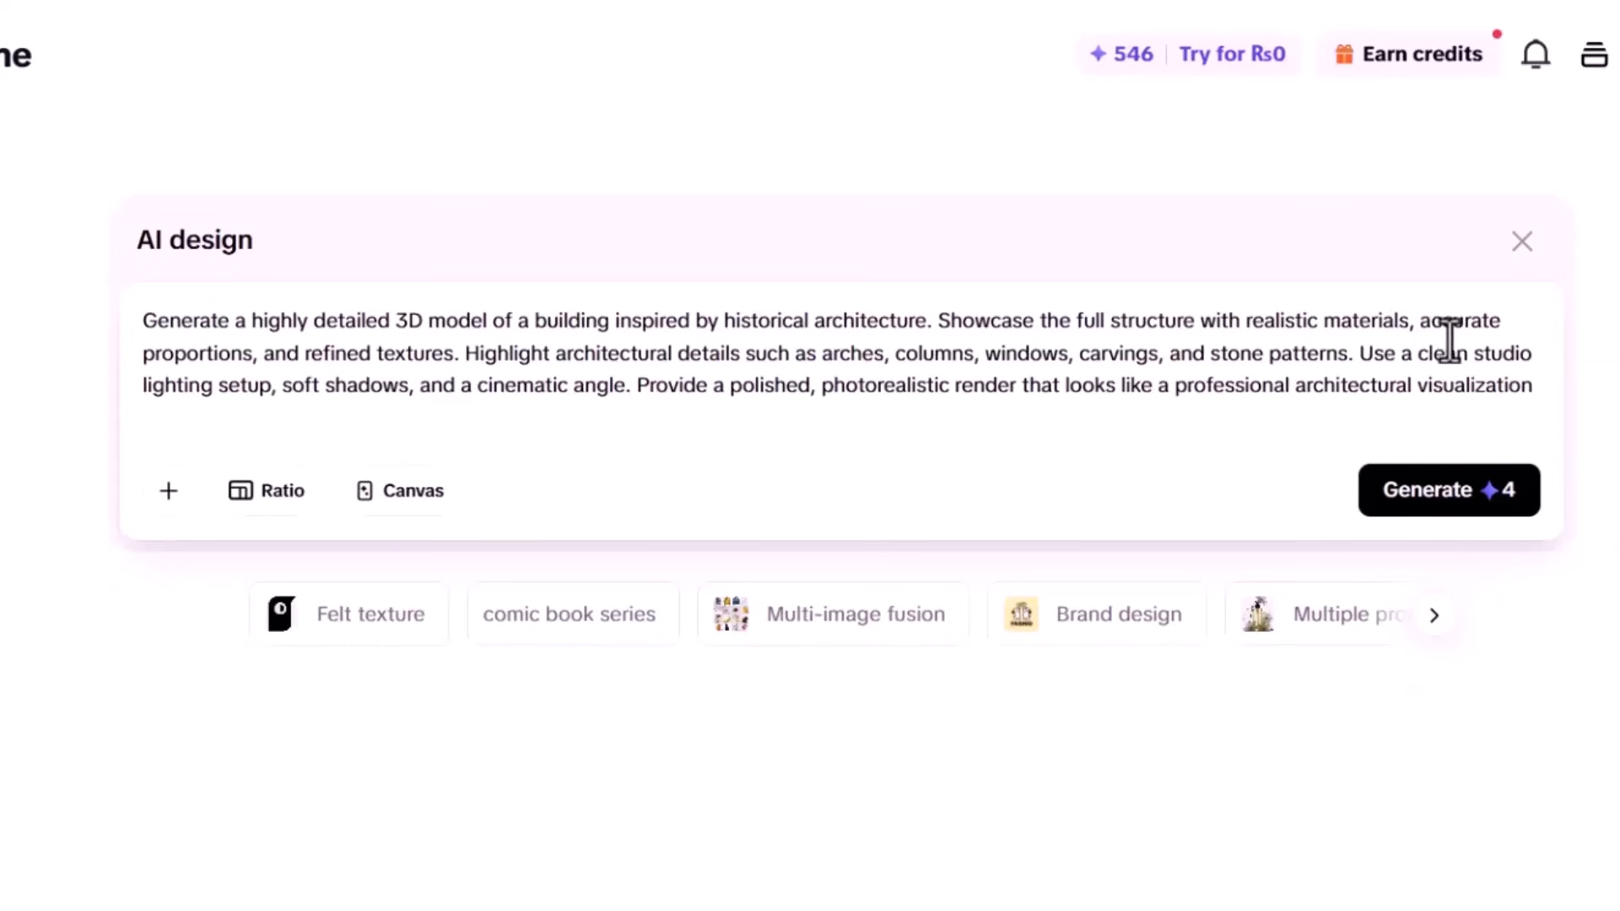
mouse_move(925, 424)
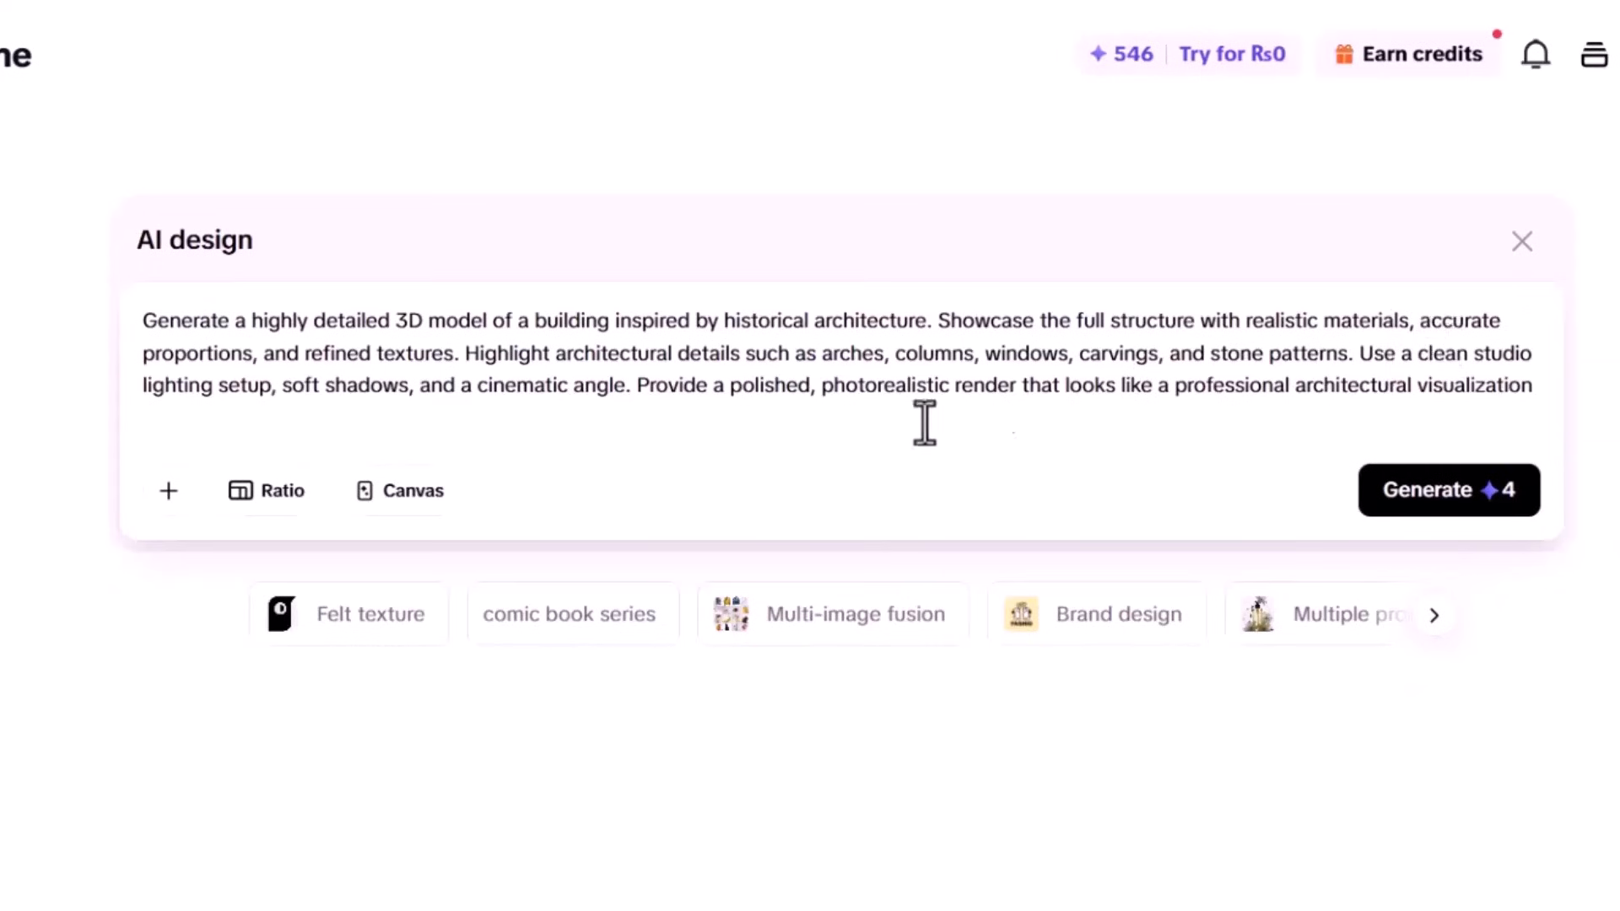
mouse_move(556, 412)
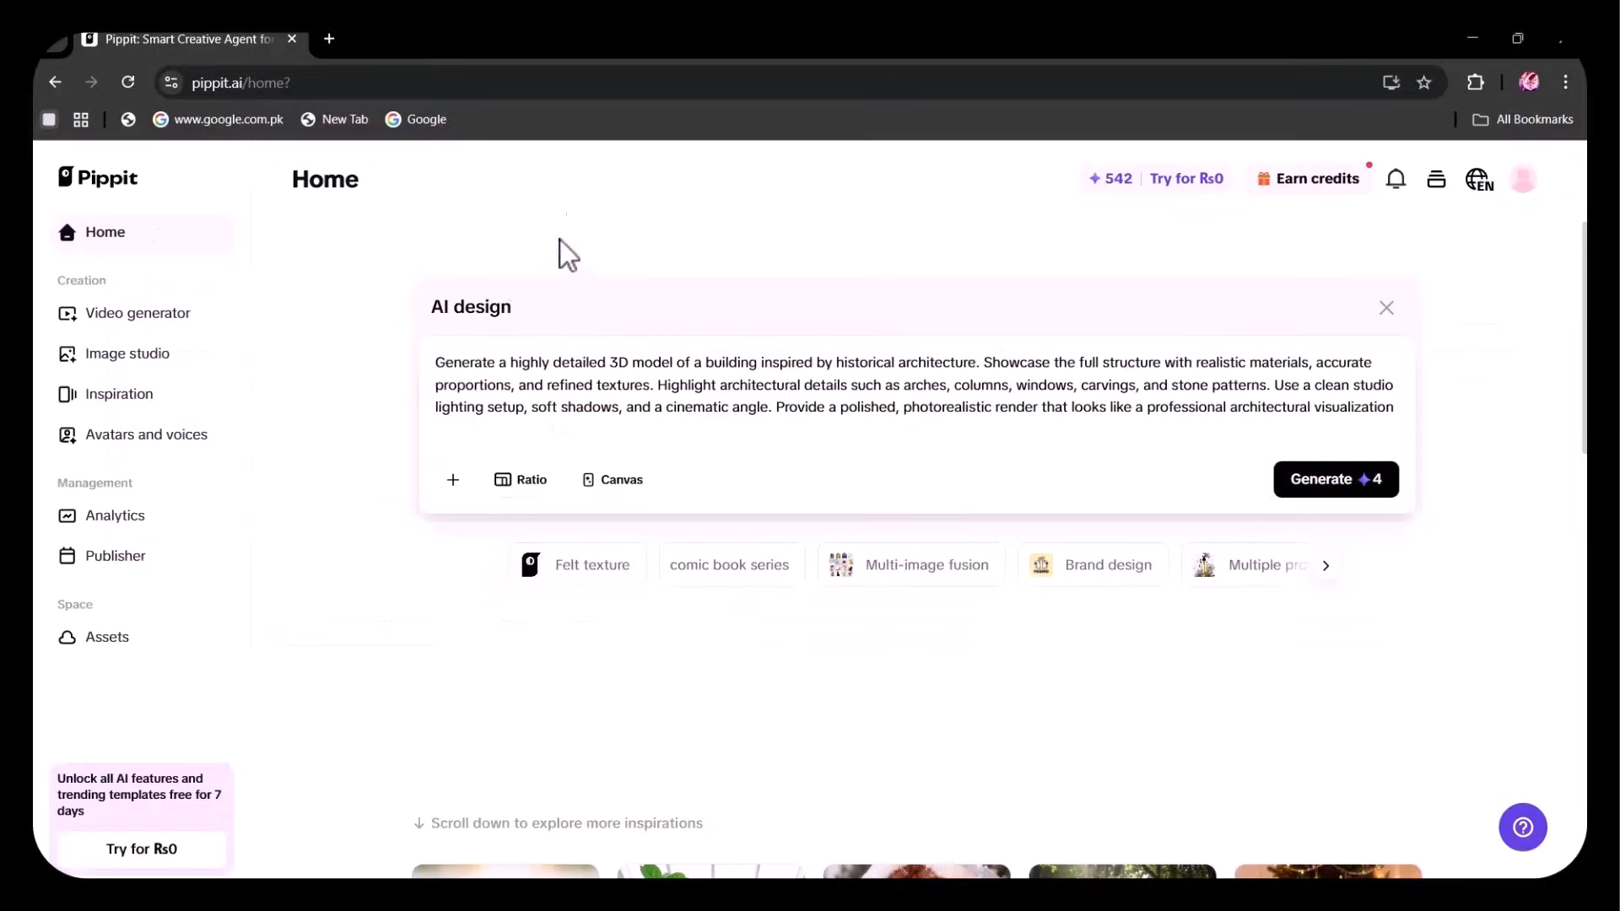
Open the fourth ornate stone building render and upscale it
left_click(1335, 479)
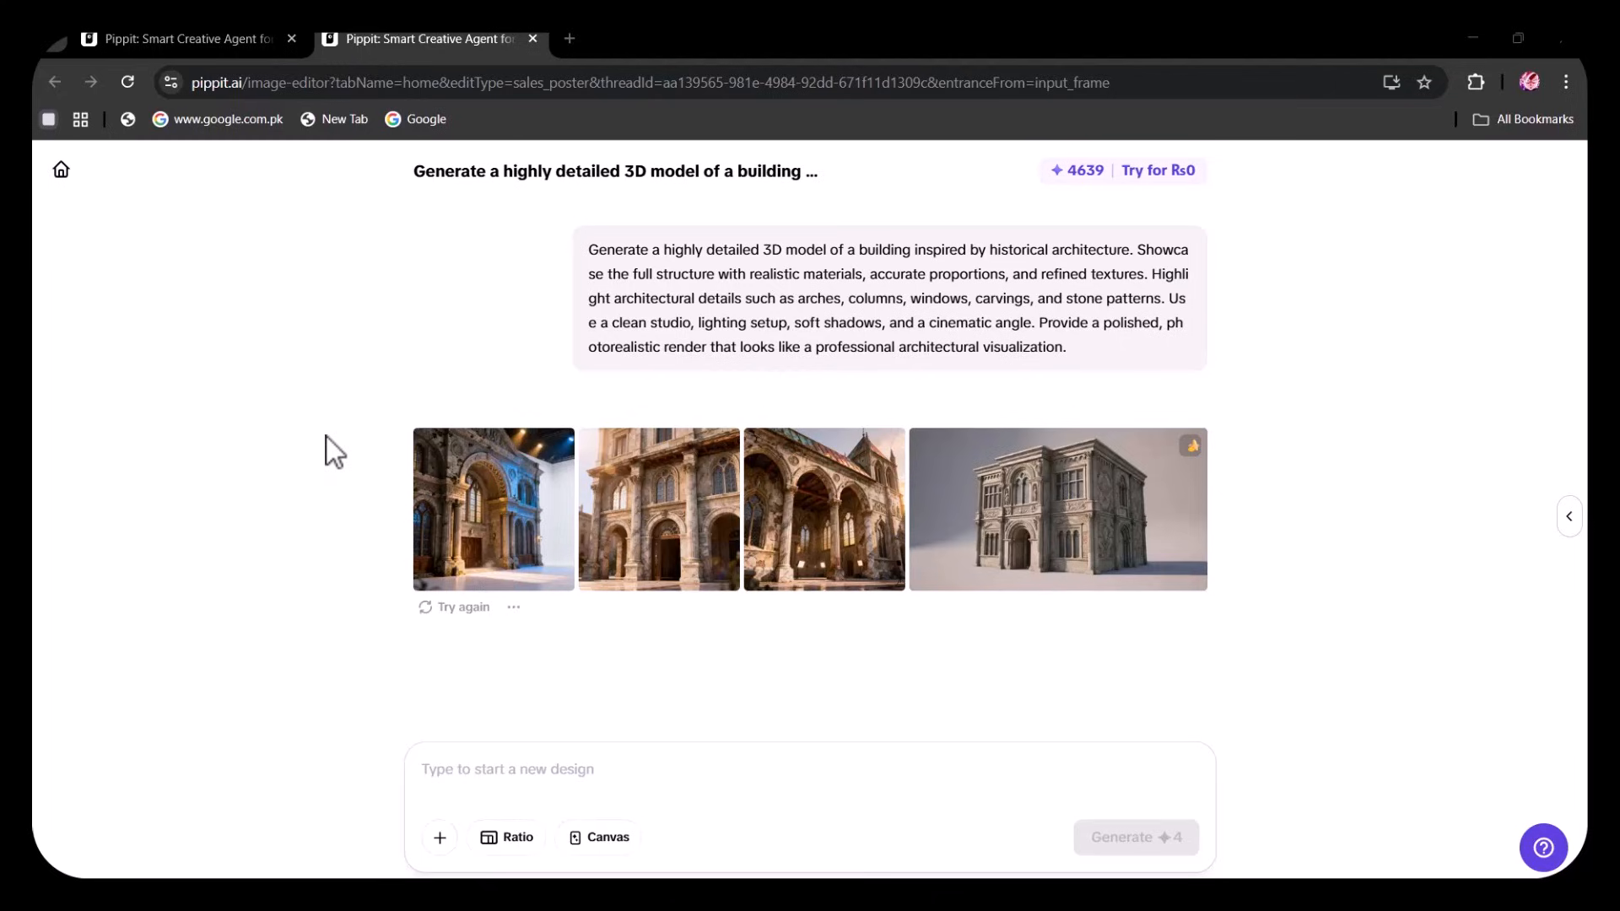
mouse_move(661, 567)
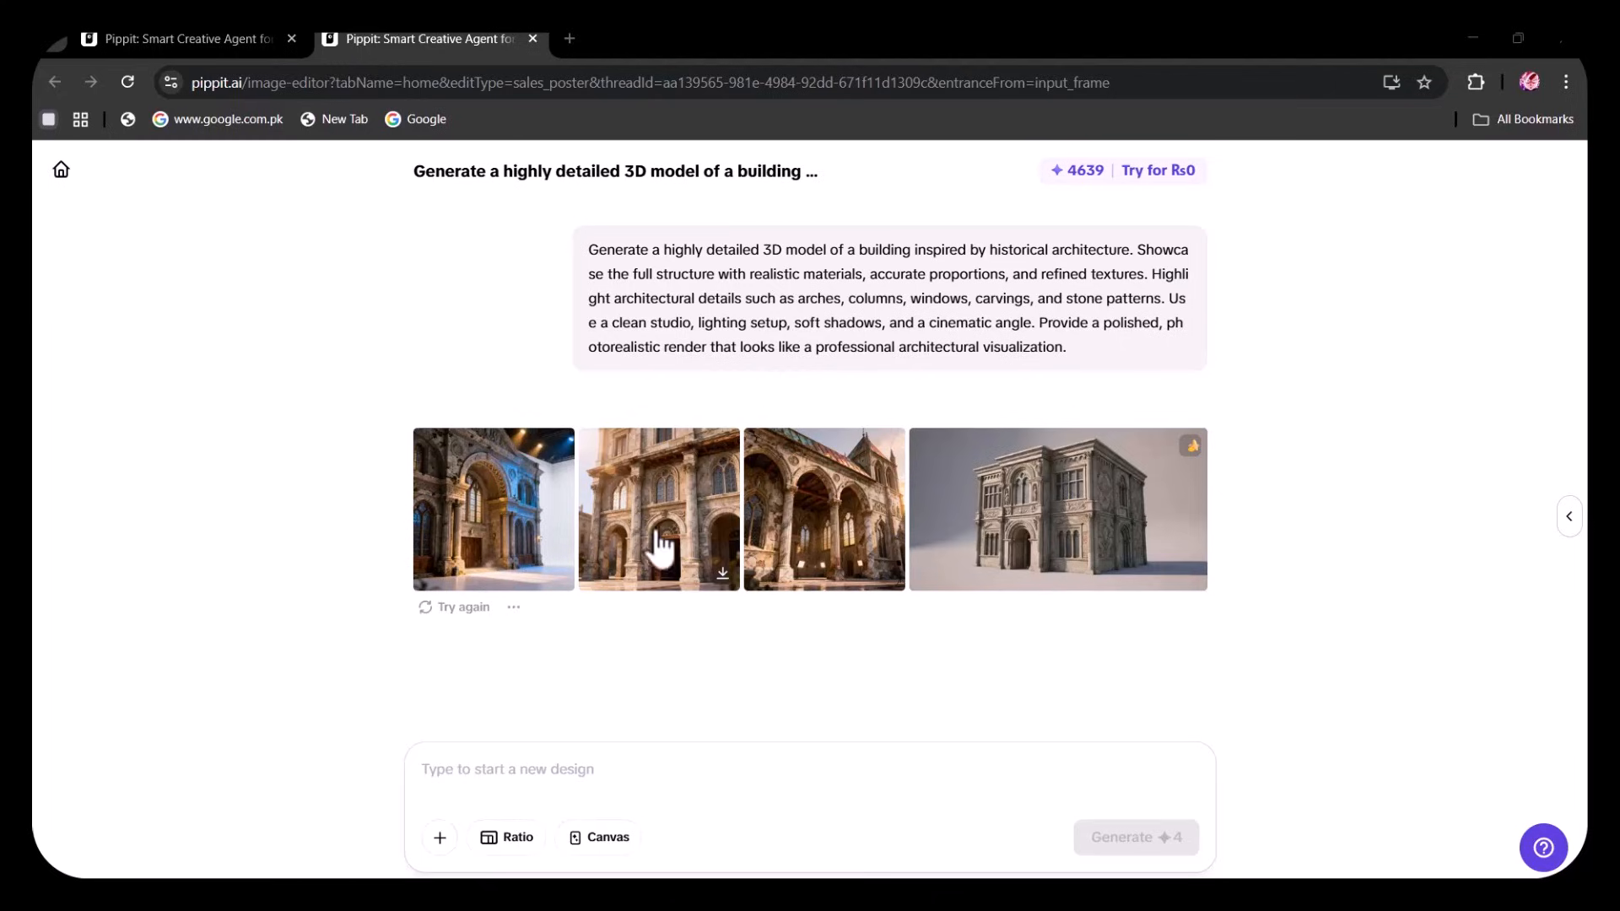
mouse_move(929, 536)
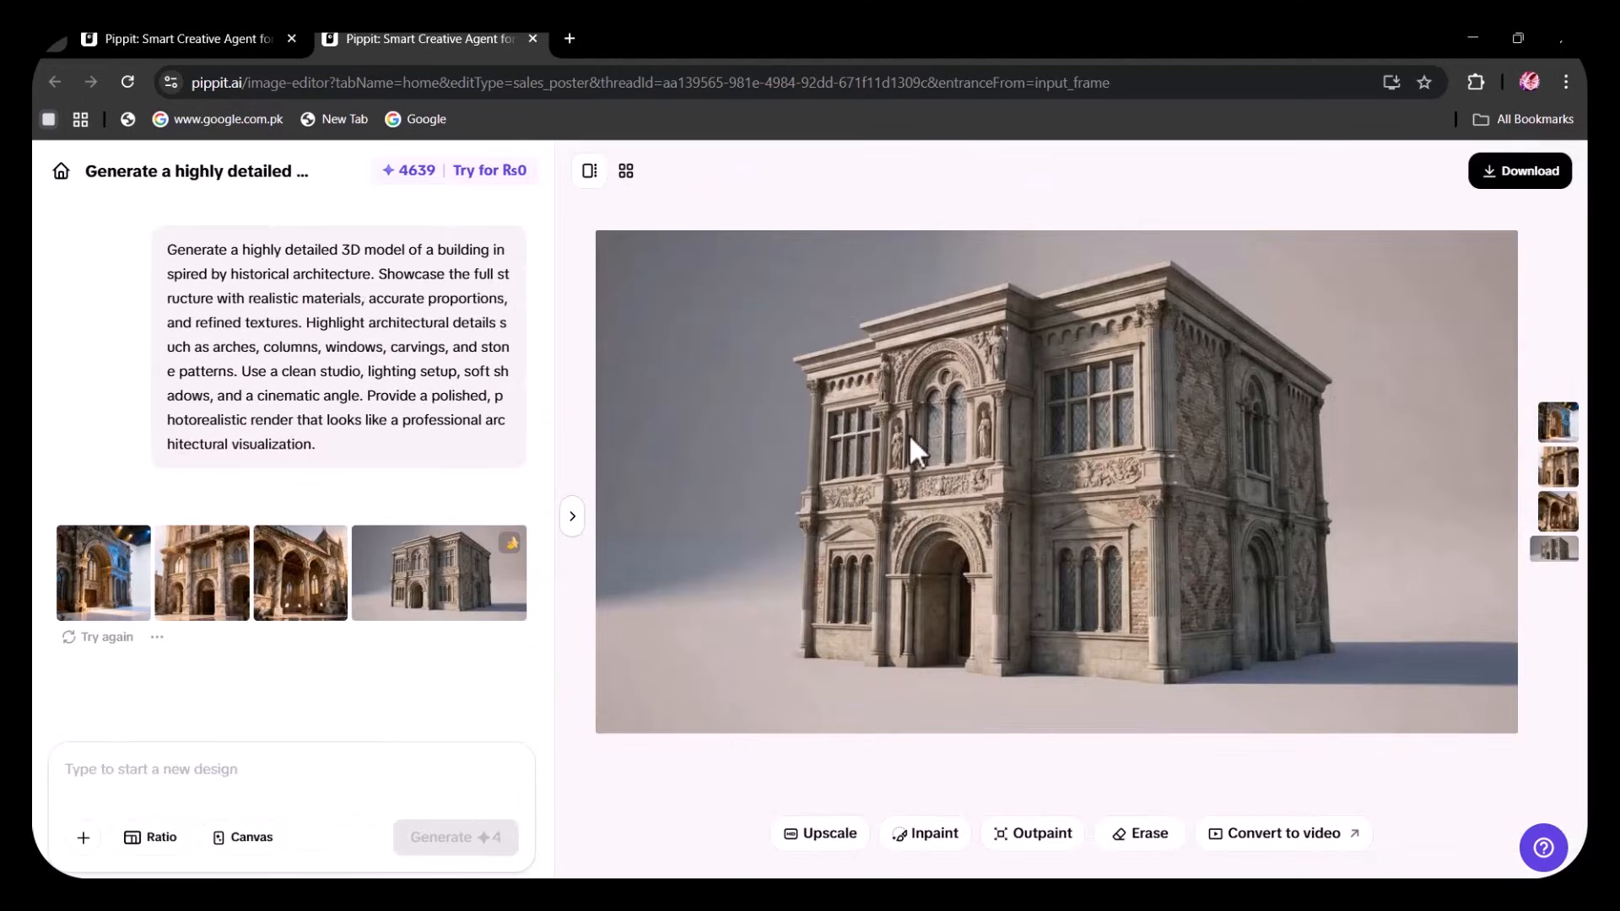
mouse_move(1340, 428)
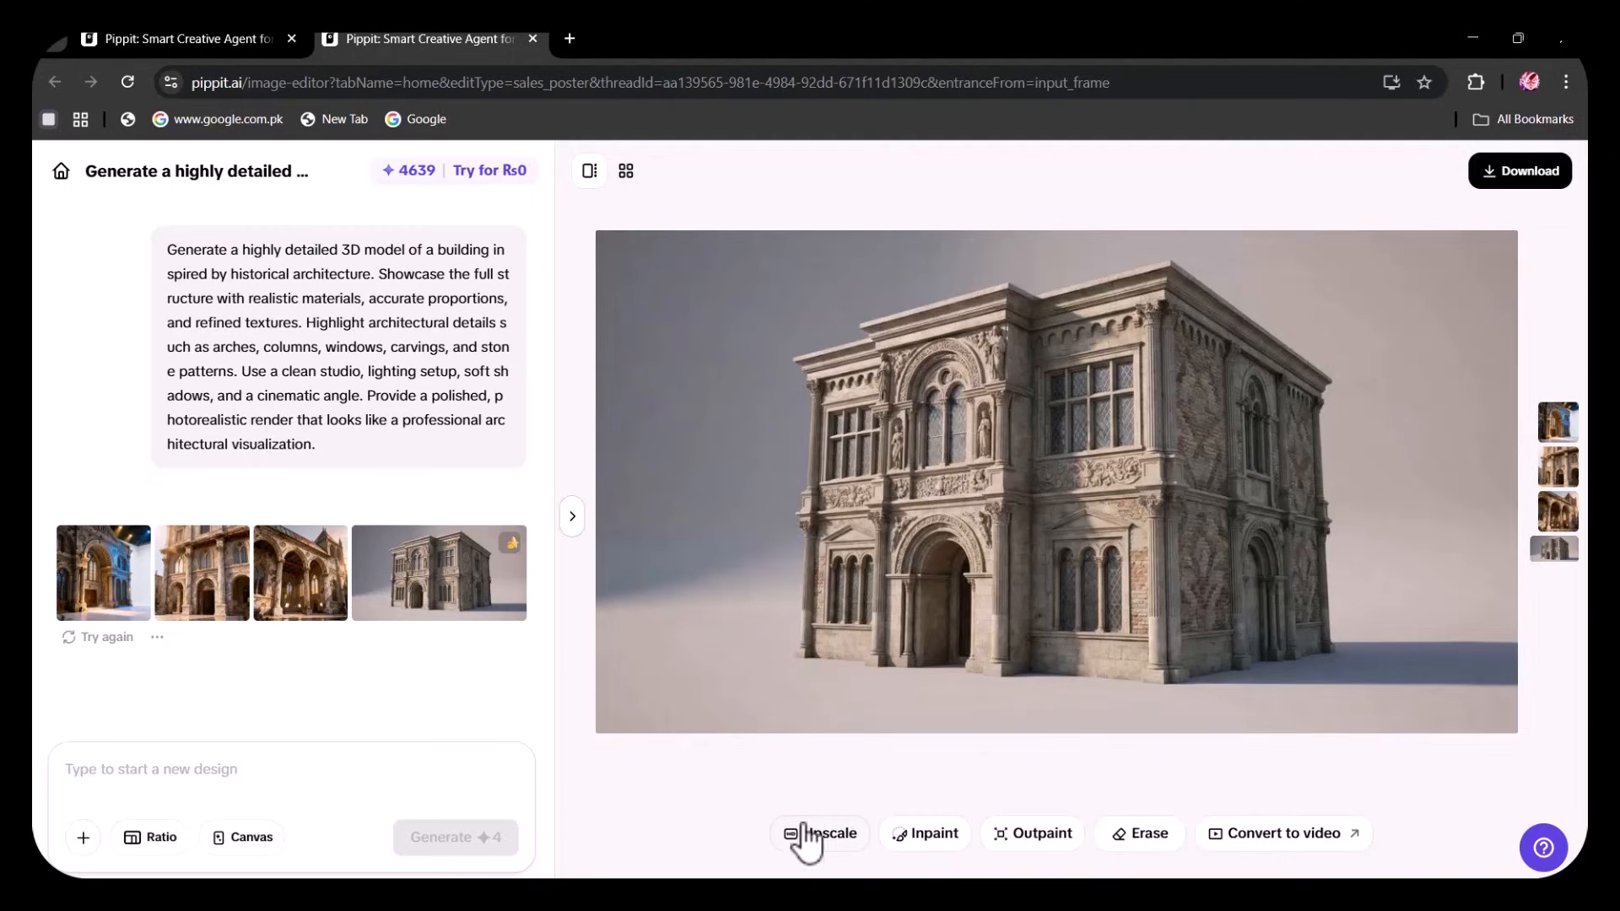
left_click(820, 834)
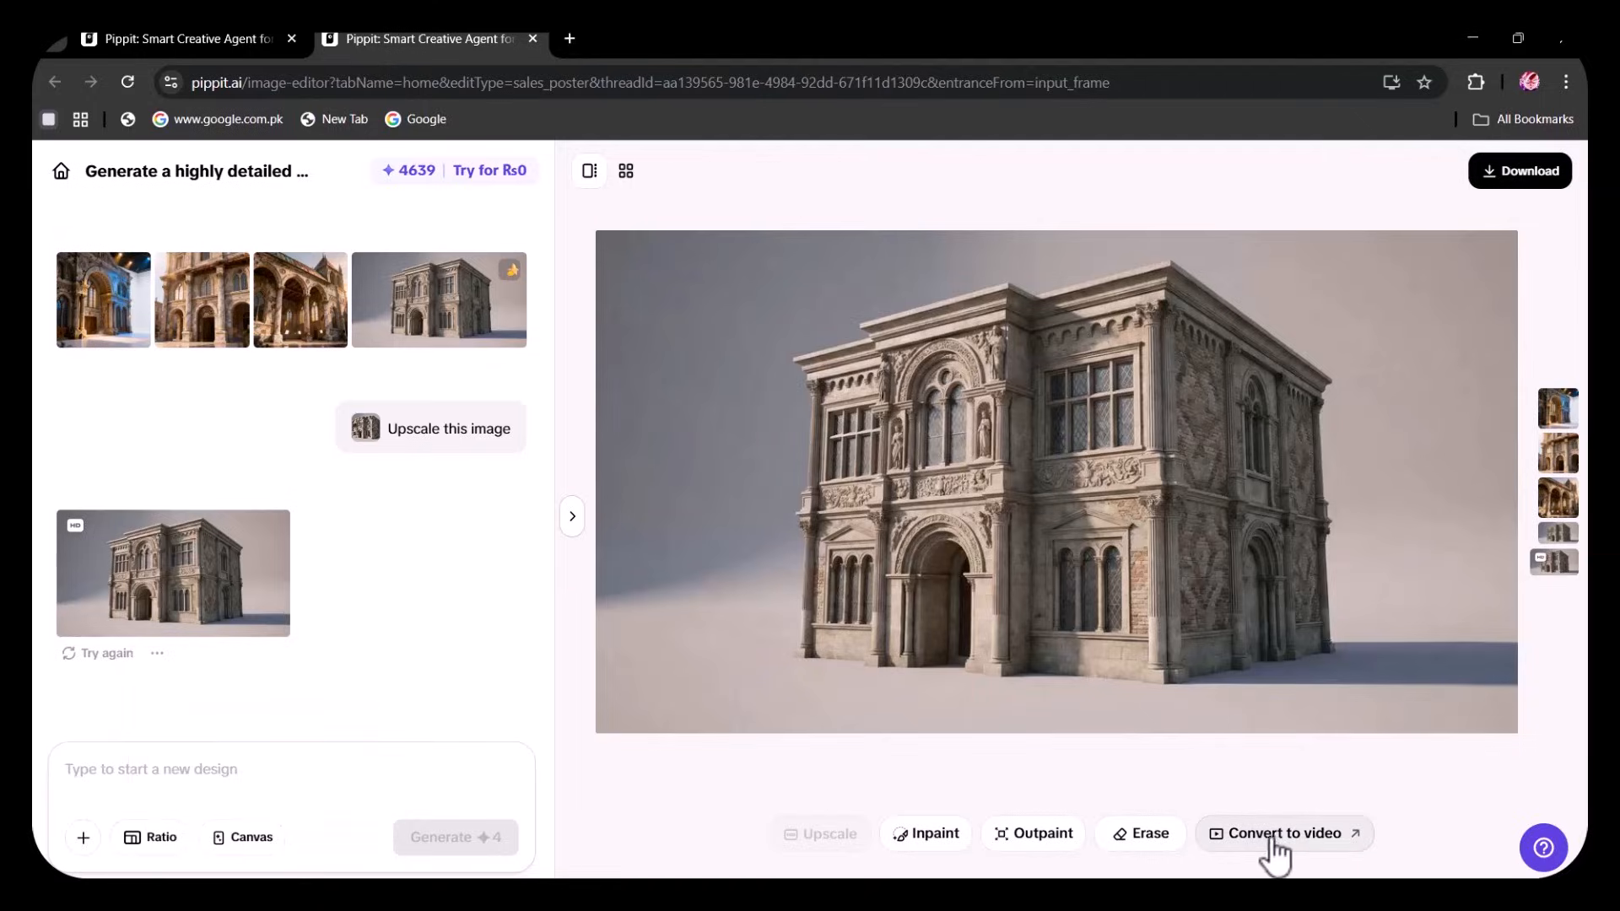
Convert the upscaled building render into a 15-second 9:16 video and generate it
left_click(1284, 834)
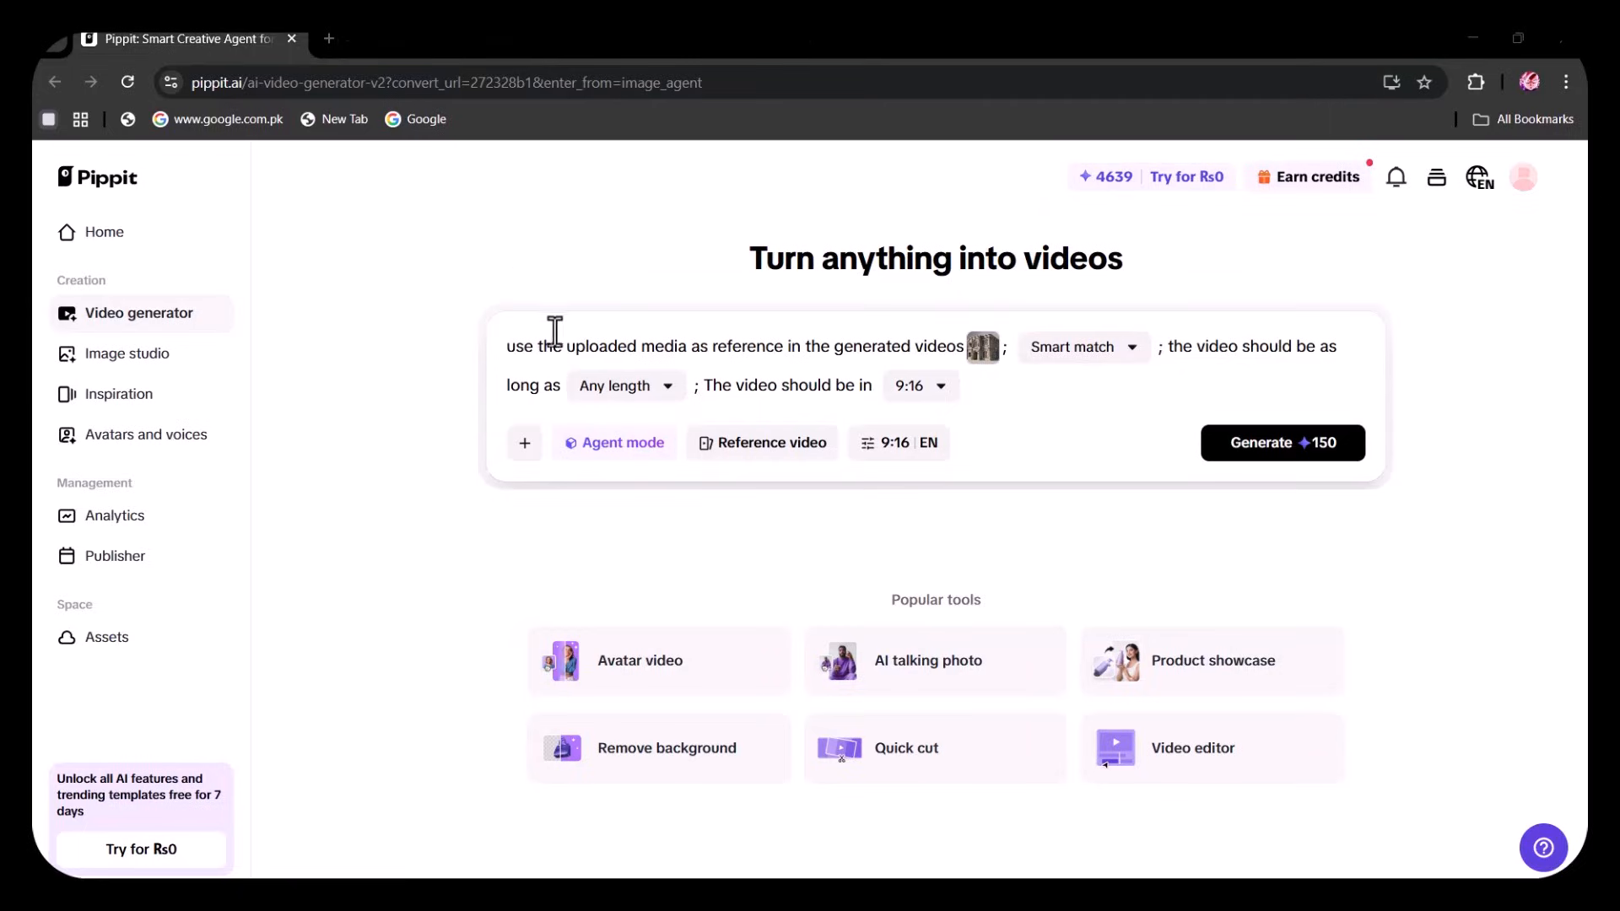
mouse_move(1222, 359)
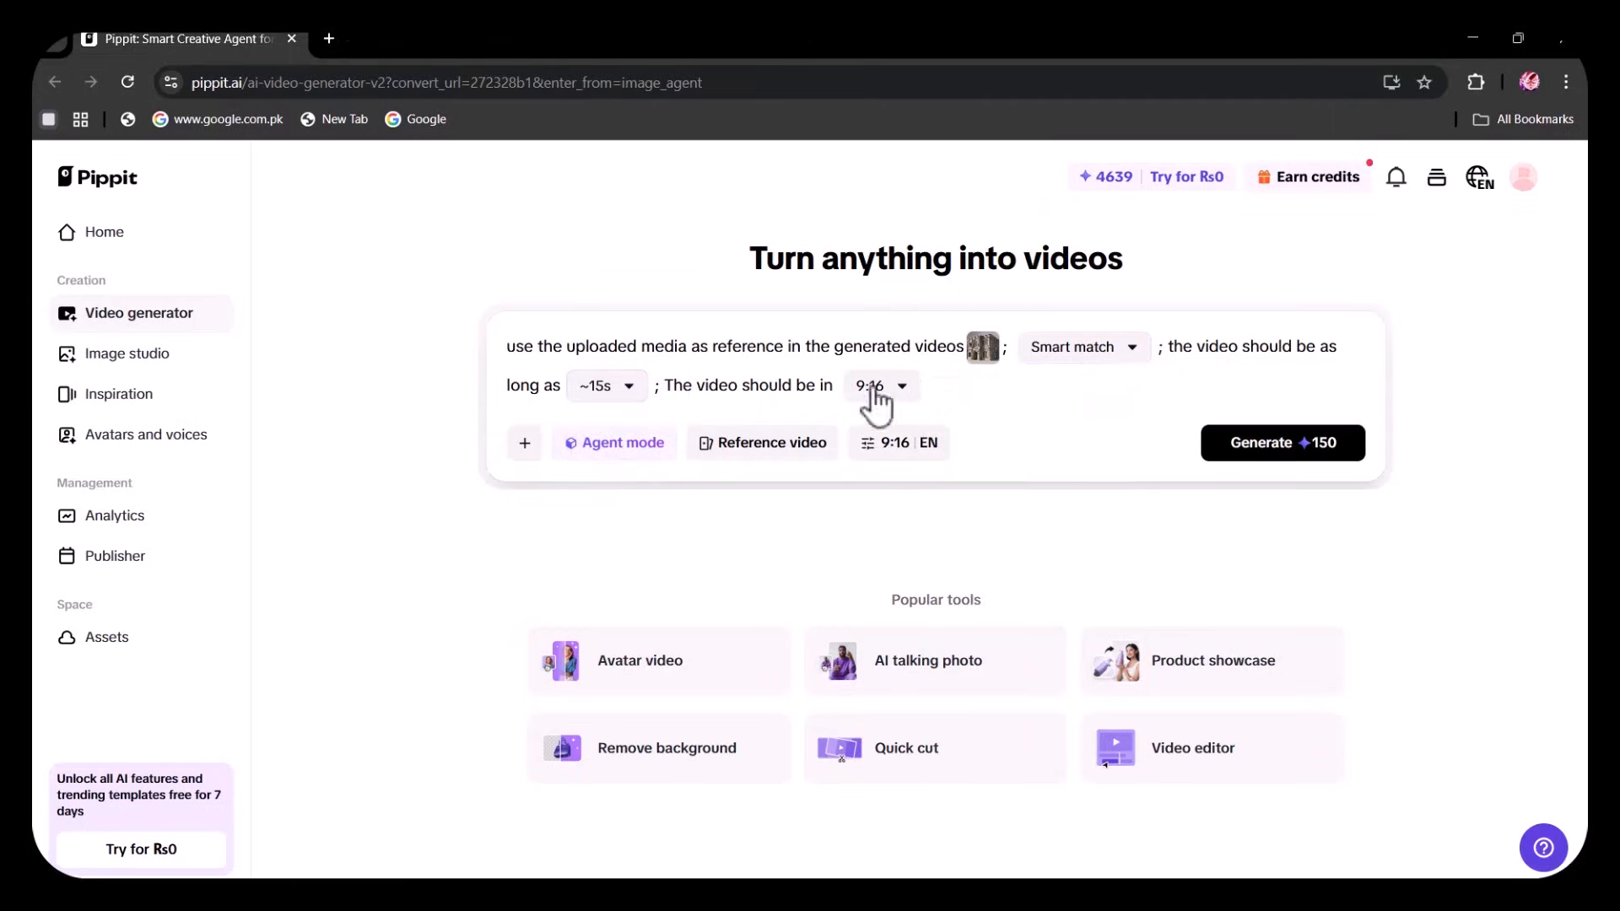
mouse_move(1086, 462)
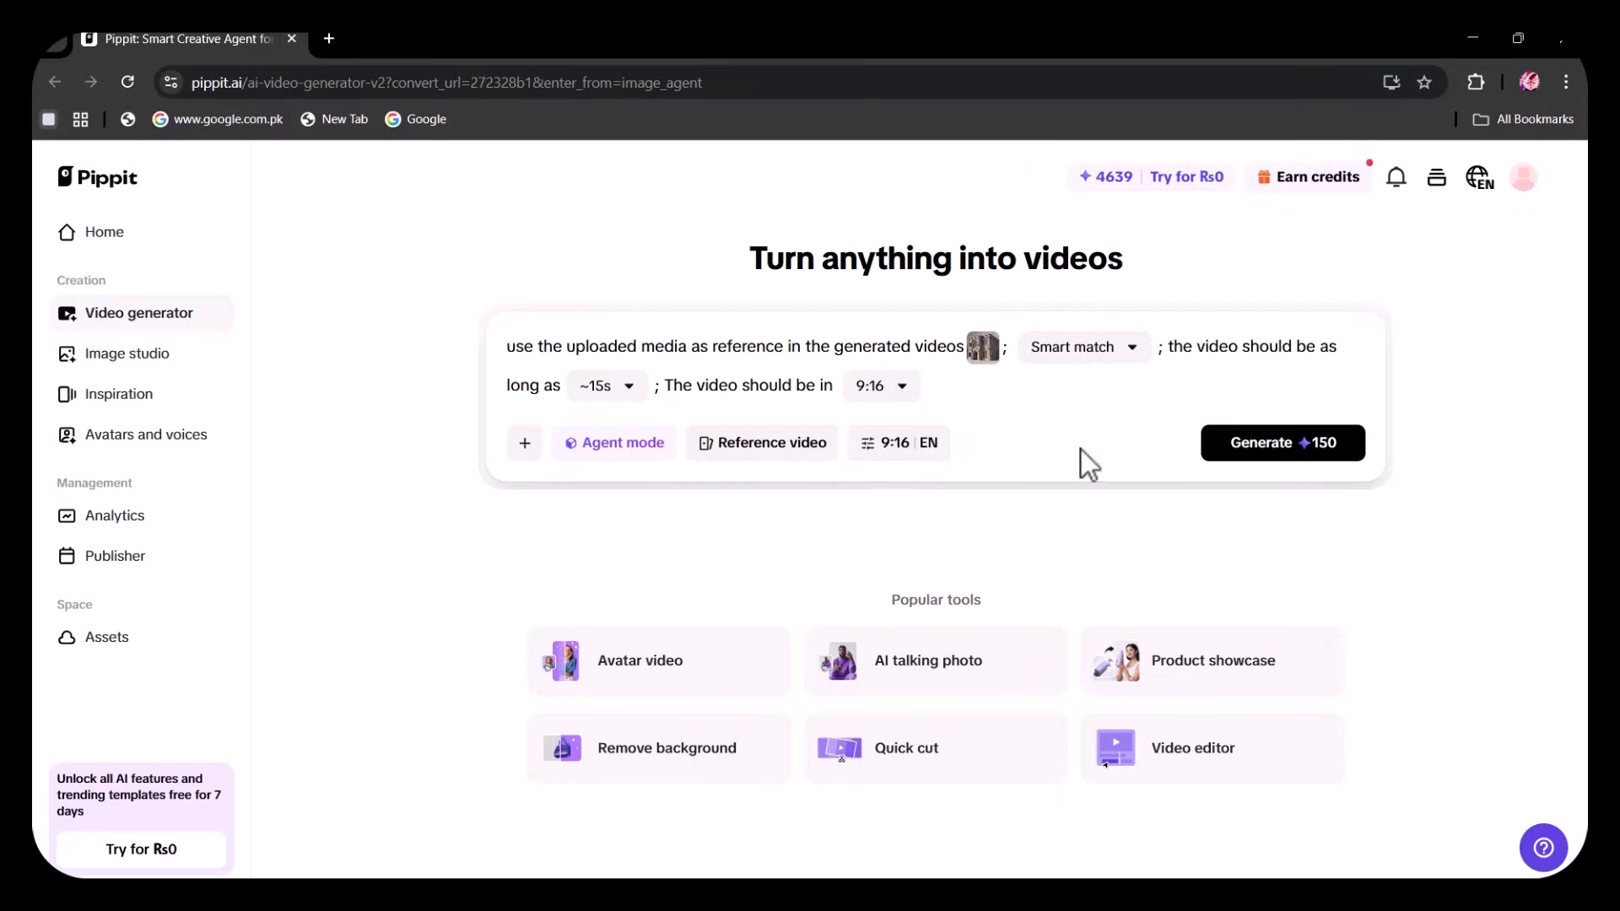
left_click(1283, 443)
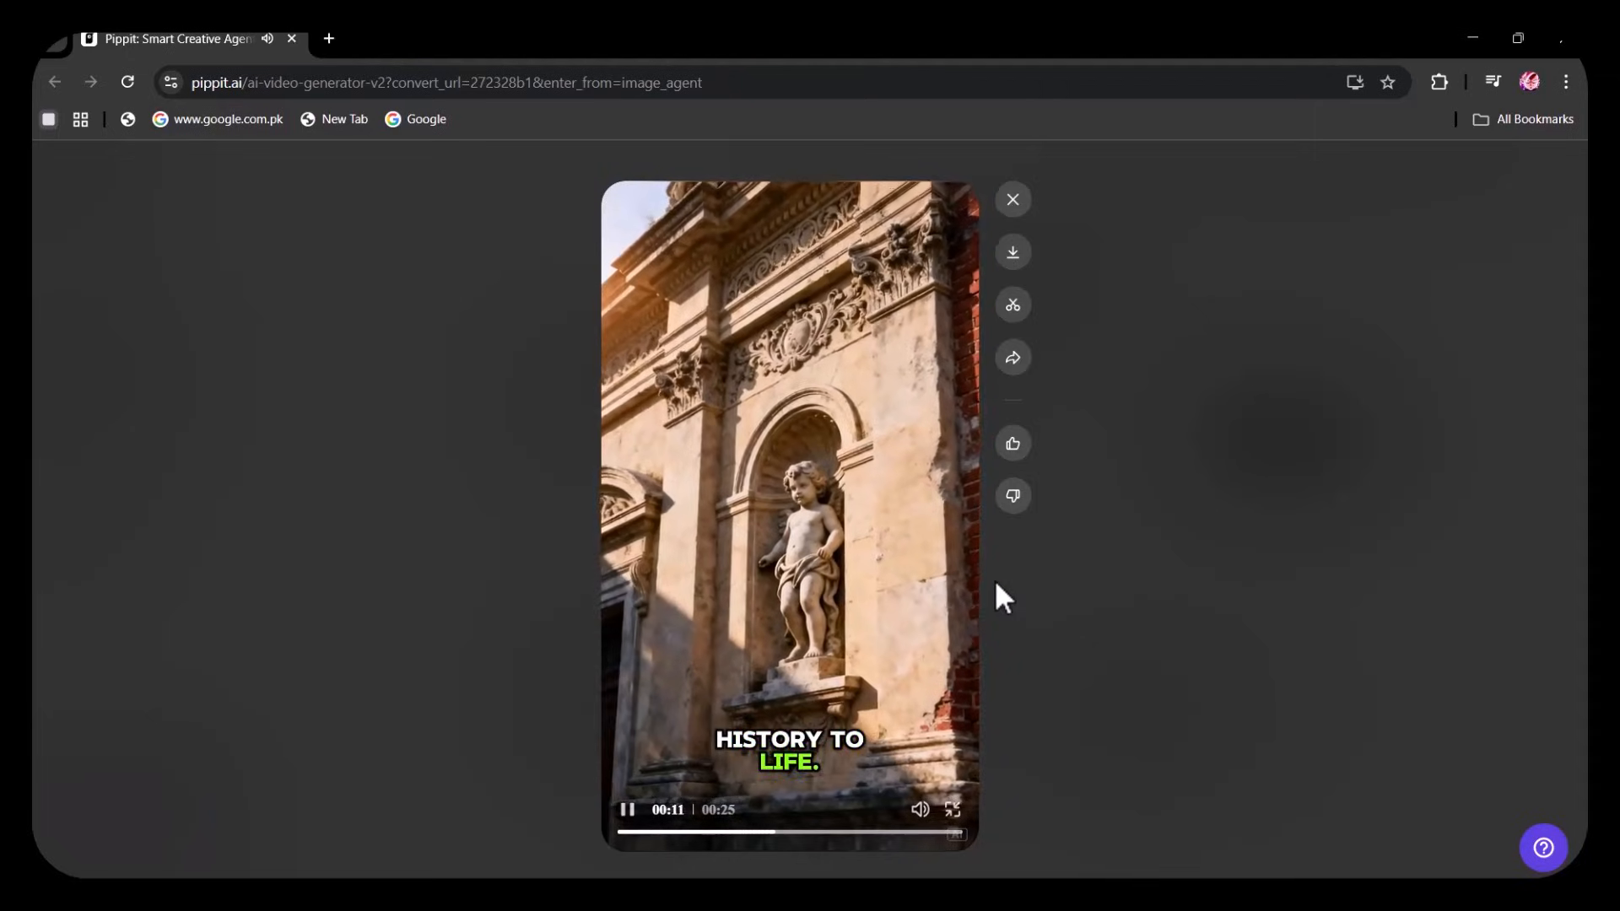
mouse_move(1013, 200)
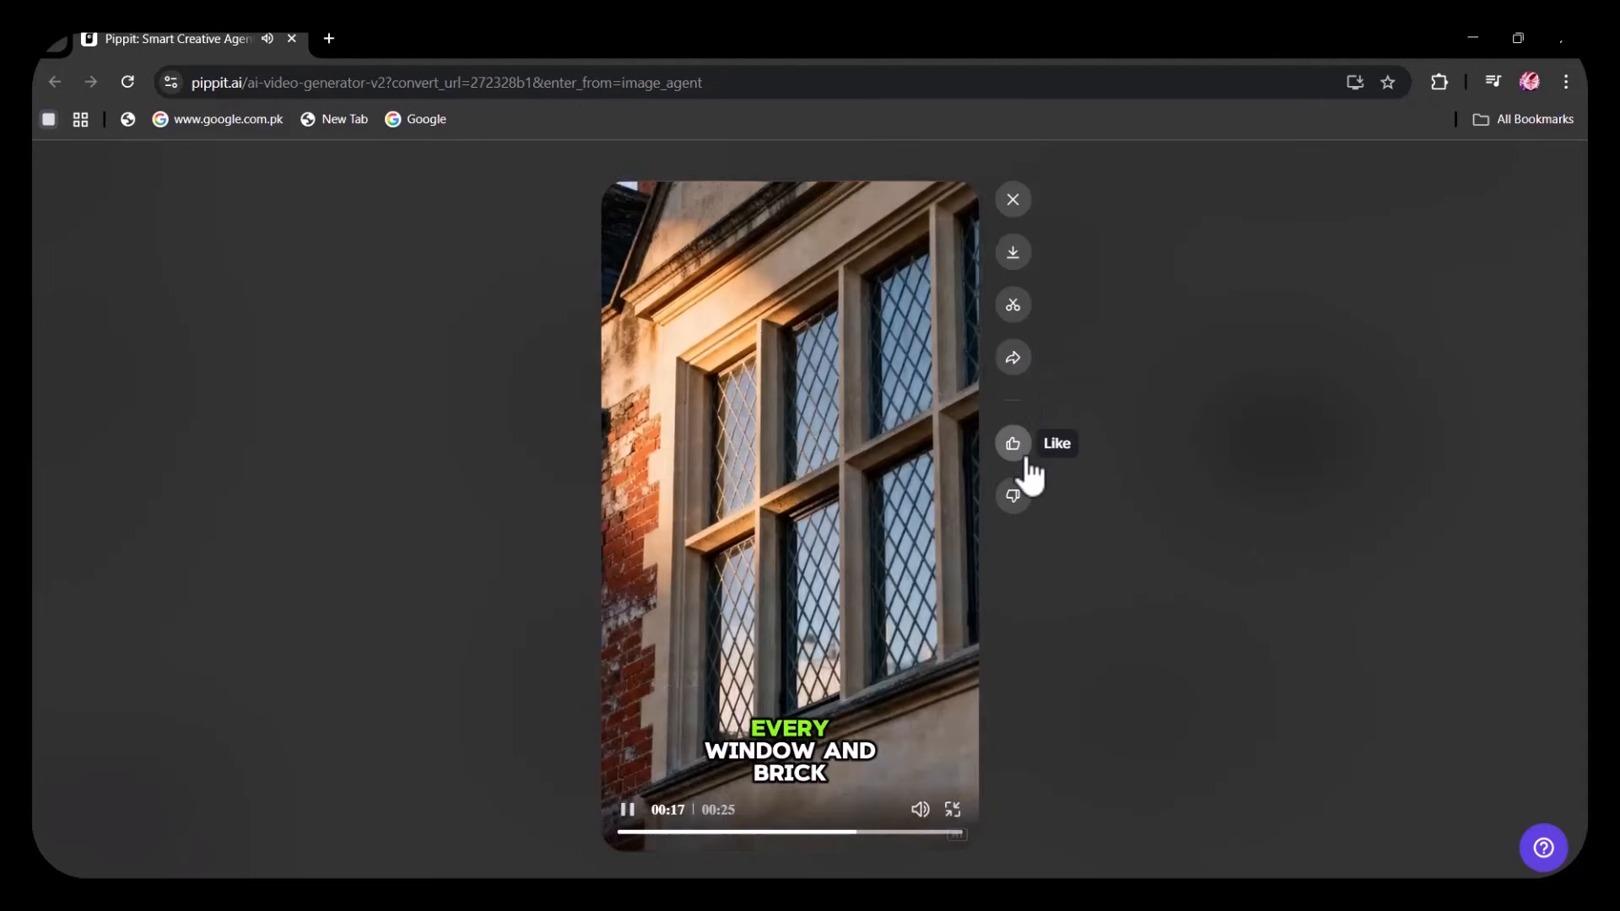
mouse_move(1017, 677)
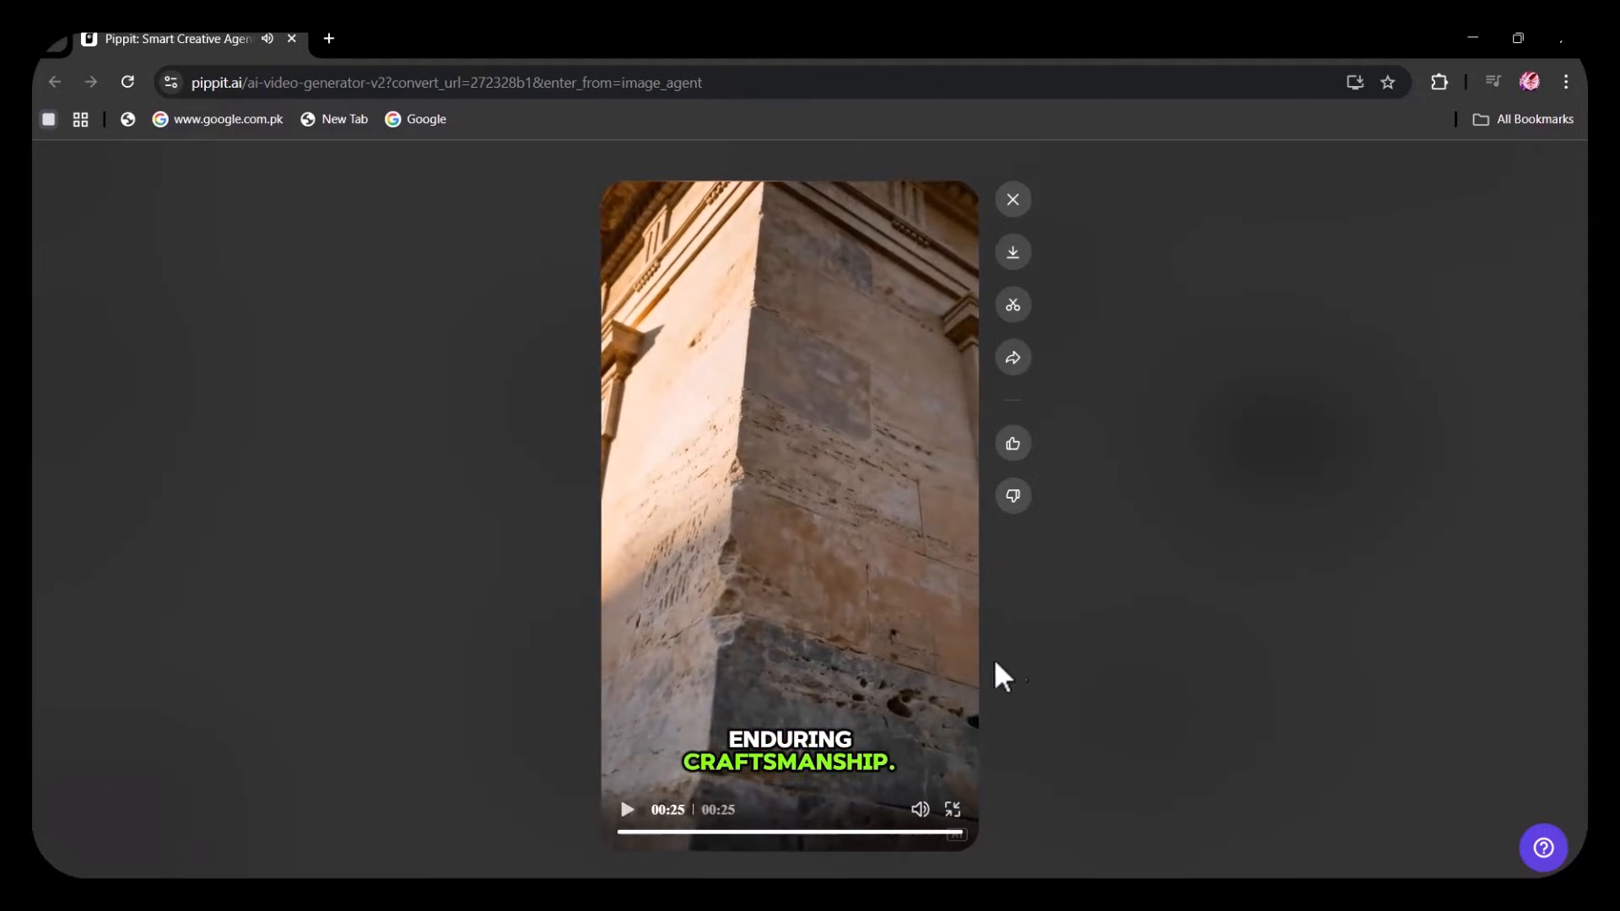
mouse_move(519, 380)
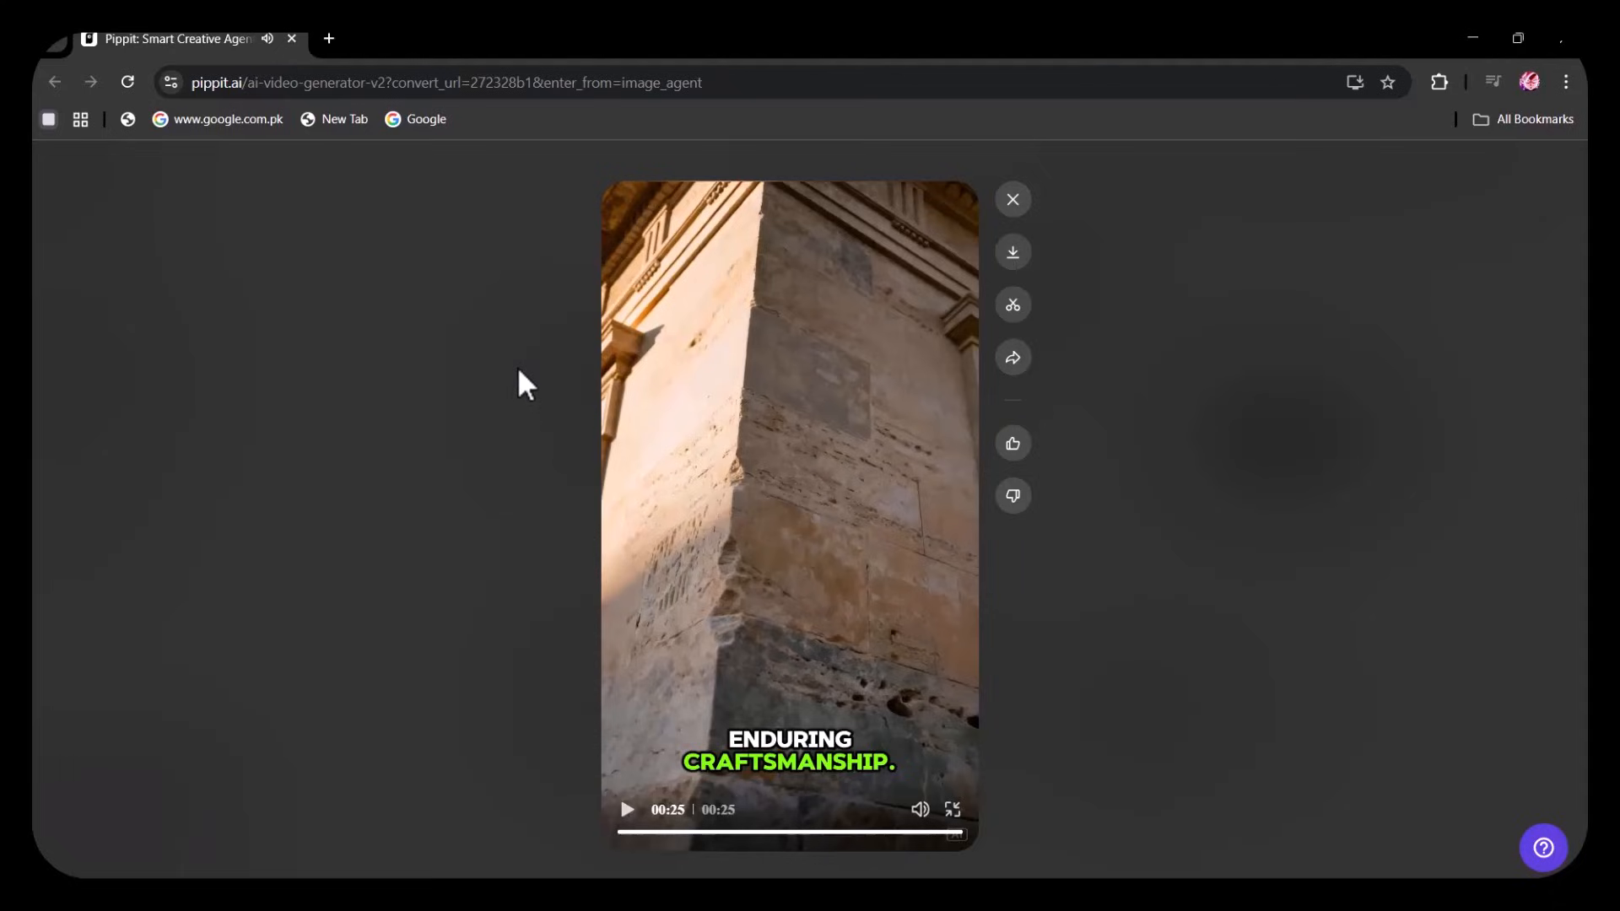
mouse_move(456, 257)
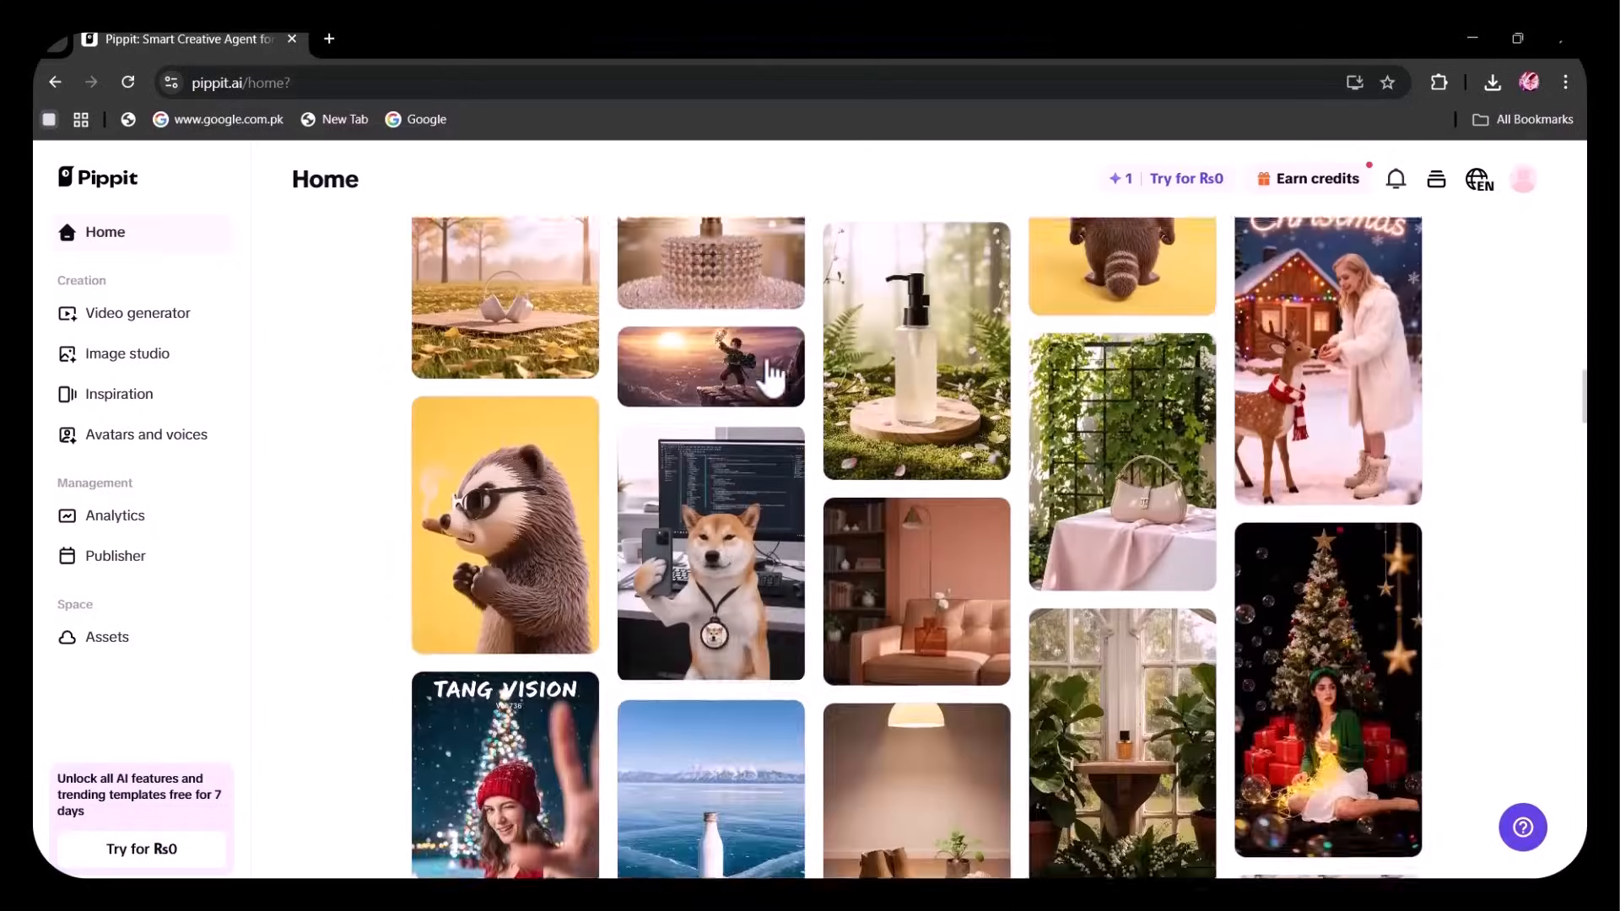
Scroll down the home inspiration gallery to see more posters and product images
scroll("down", 3)
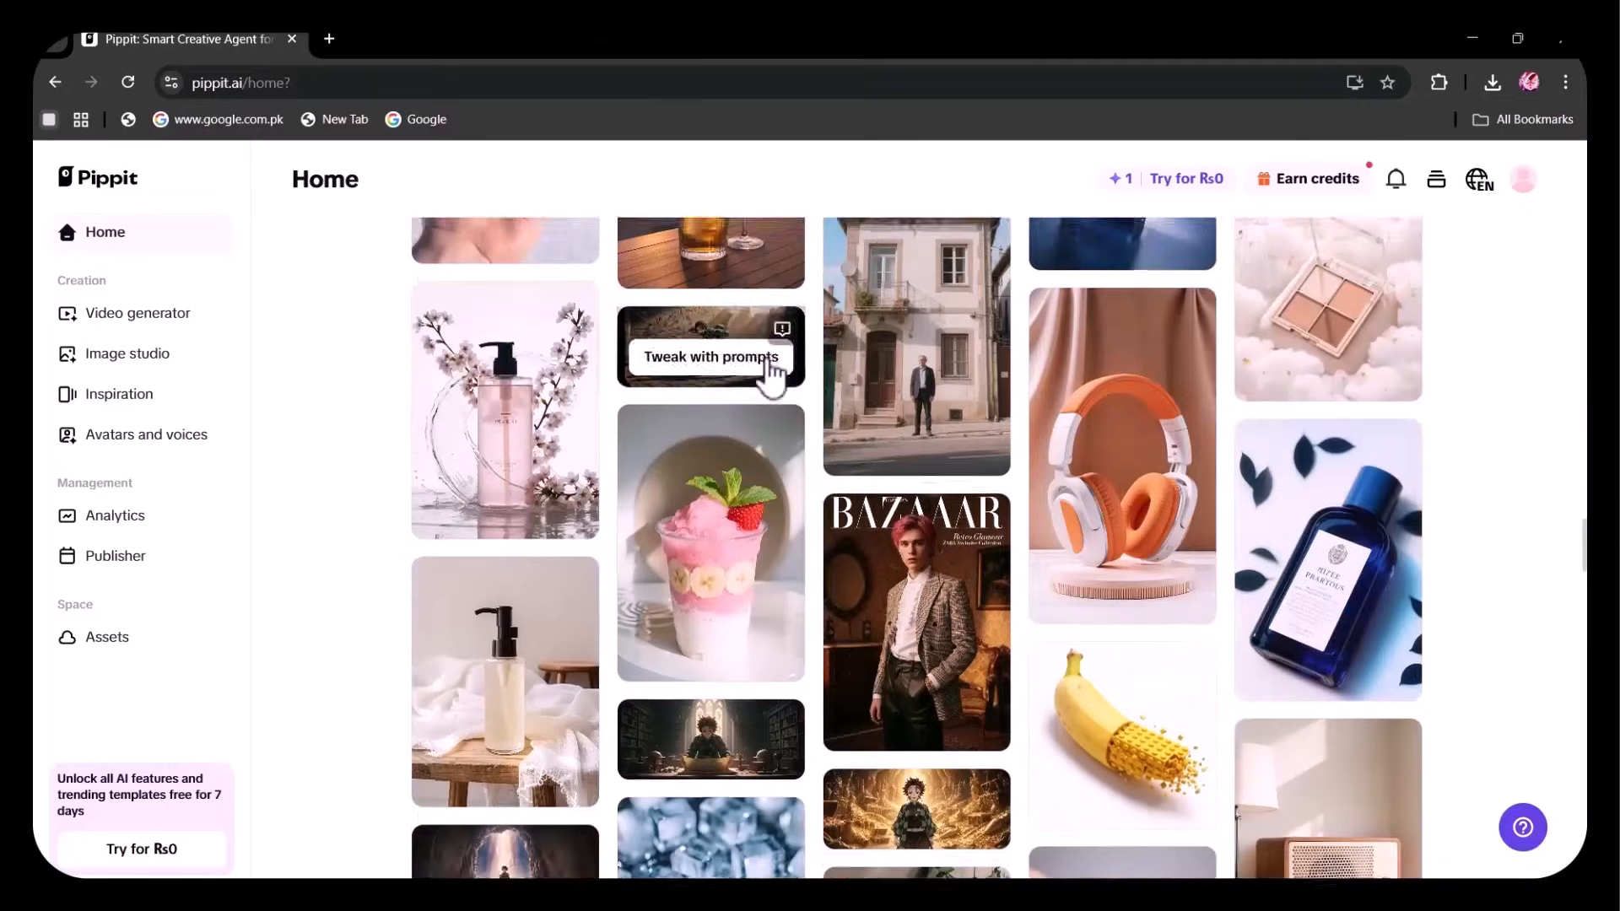
scroll("down", 3)
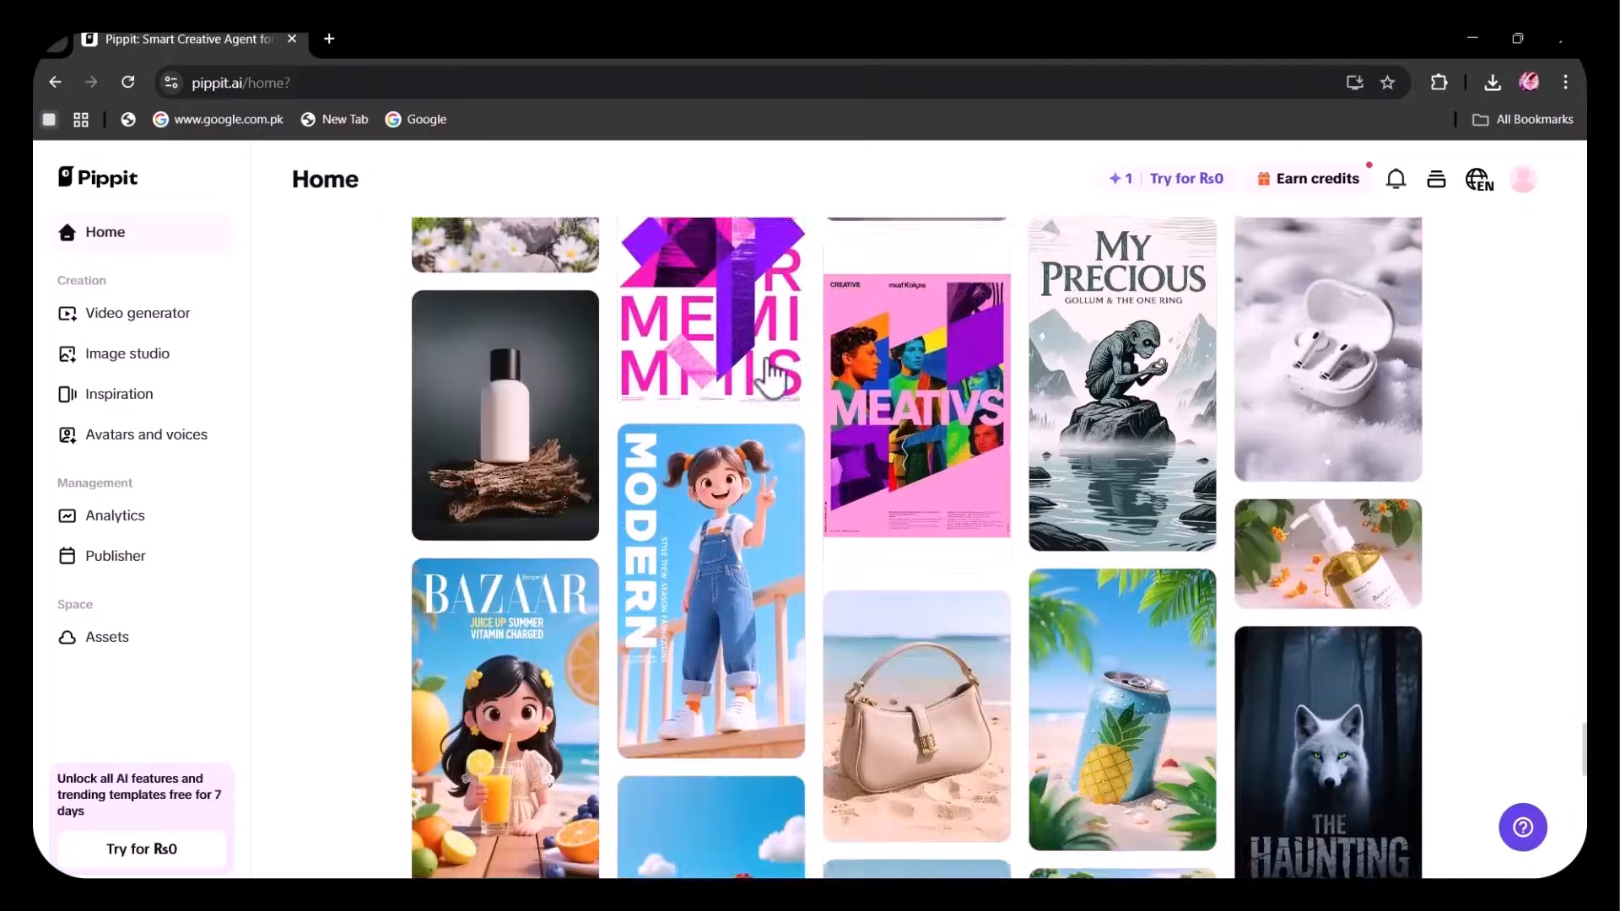